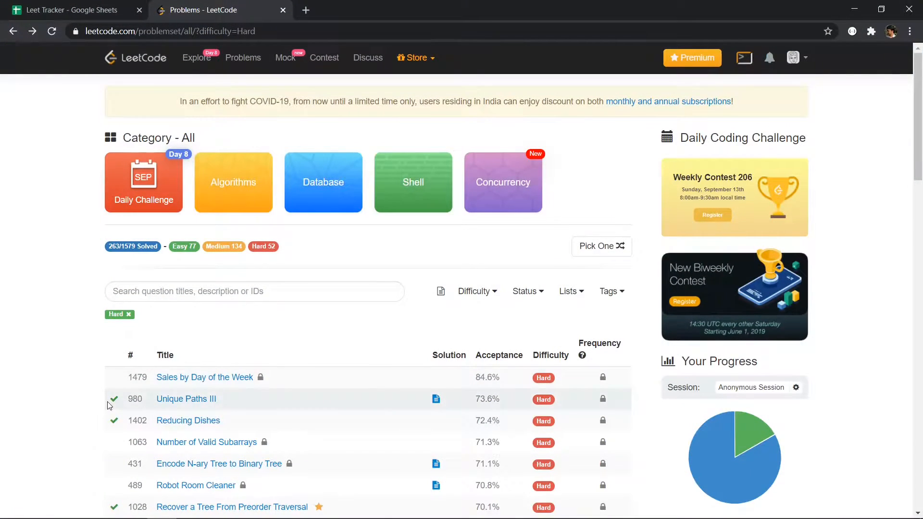
Open Hard problem 1420, 'Build Array Where You Can Find The Maximum Exactly K Comparisons', and select its title.
scroll("down", 3)
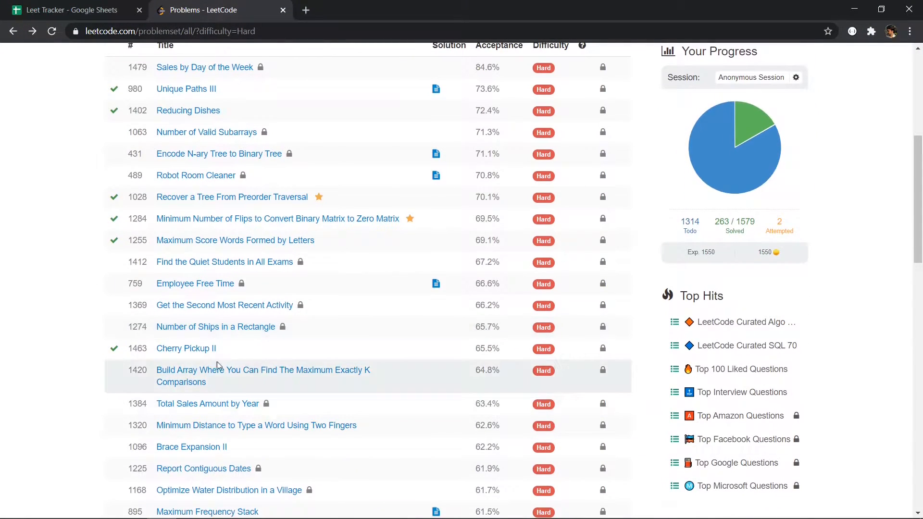
mouse_move(217, 375)
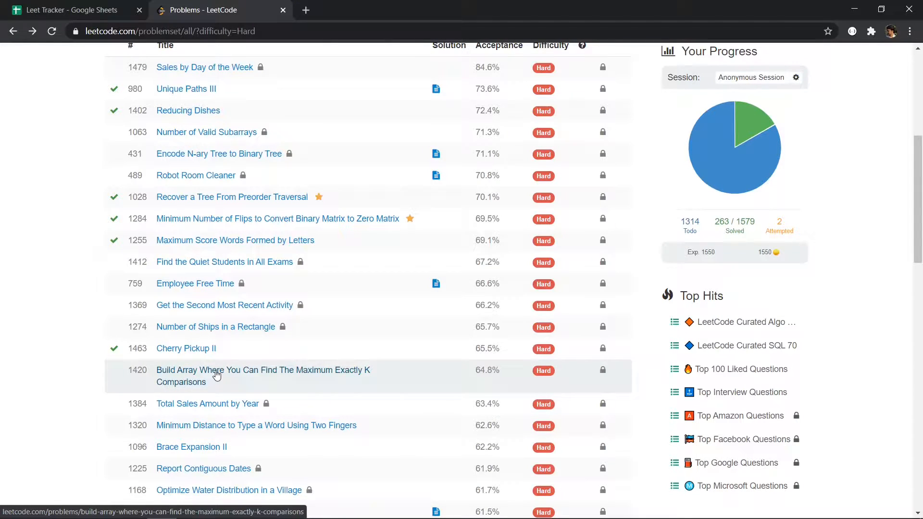
left_click(263, 370)
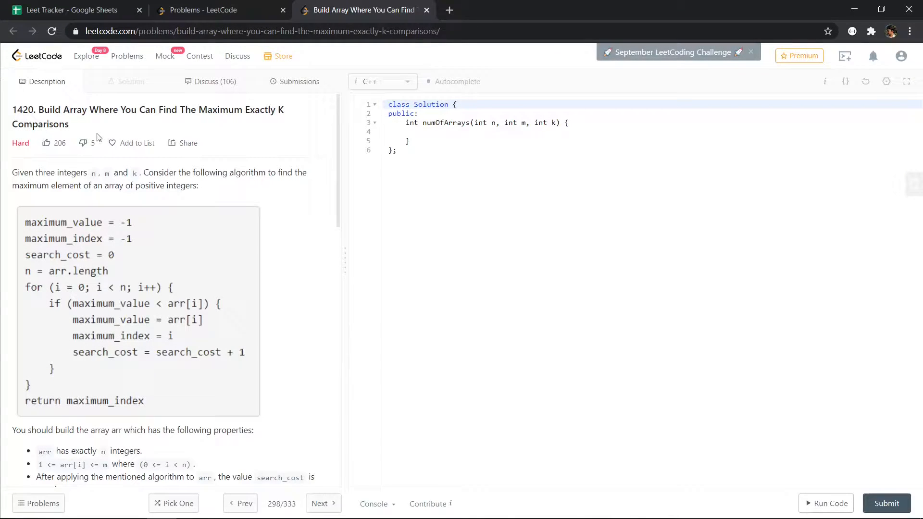
triple_click(147, 109)
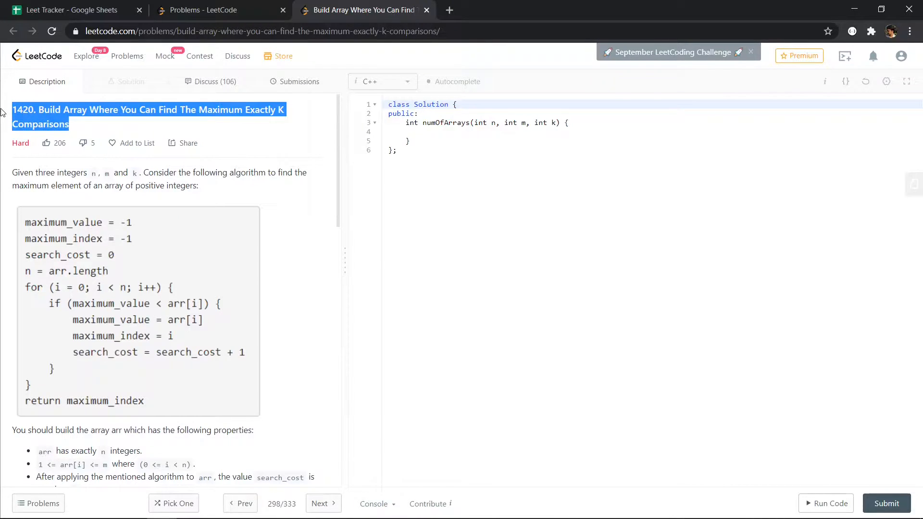
Record problem 1420 in Leet Tracker row 20 with start time 5:22, then return to LeetCode.
left_click(71, 10)
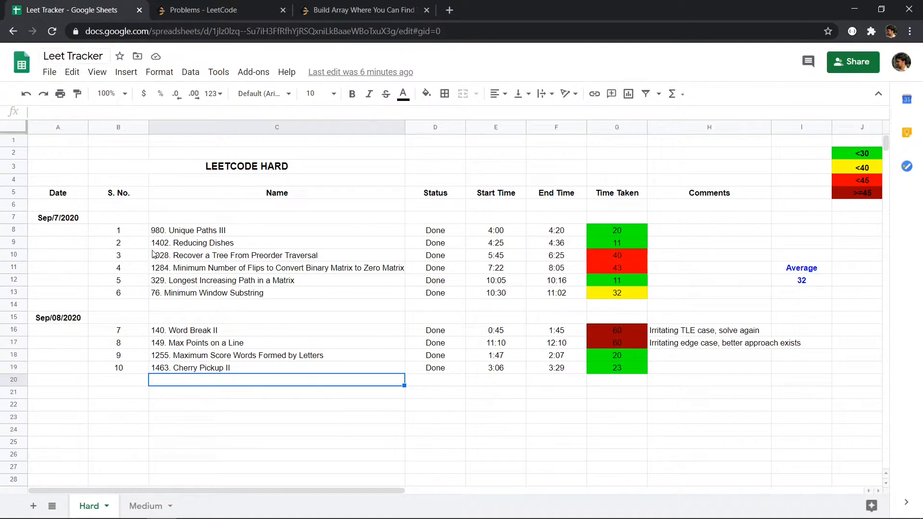
mouse_move(200, 381)
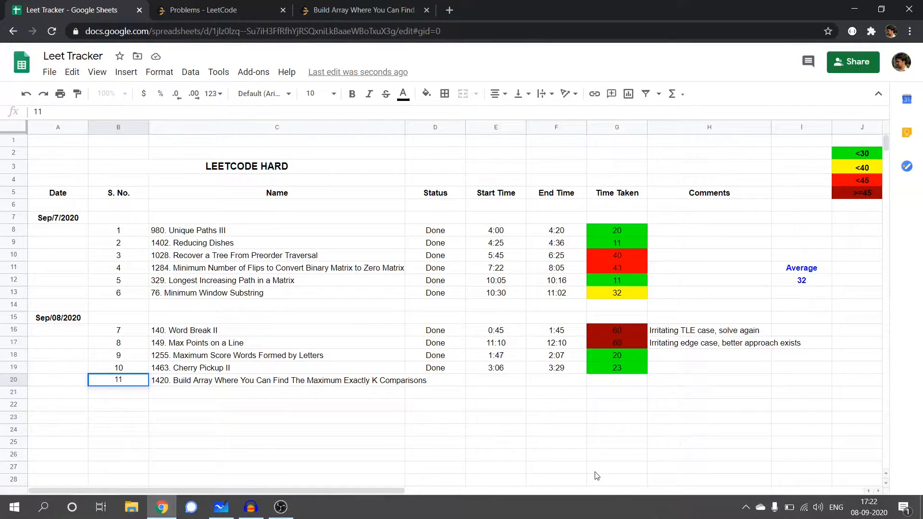
left_click(495, 380)
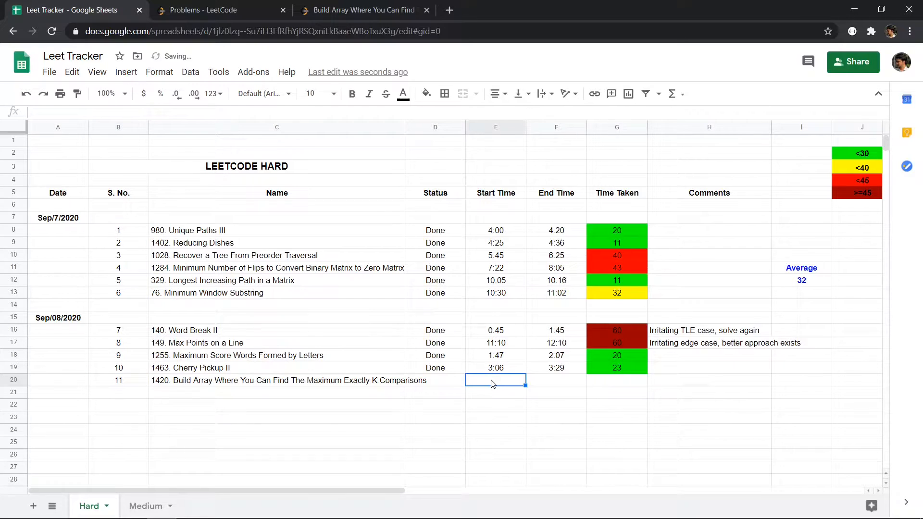
type("5")
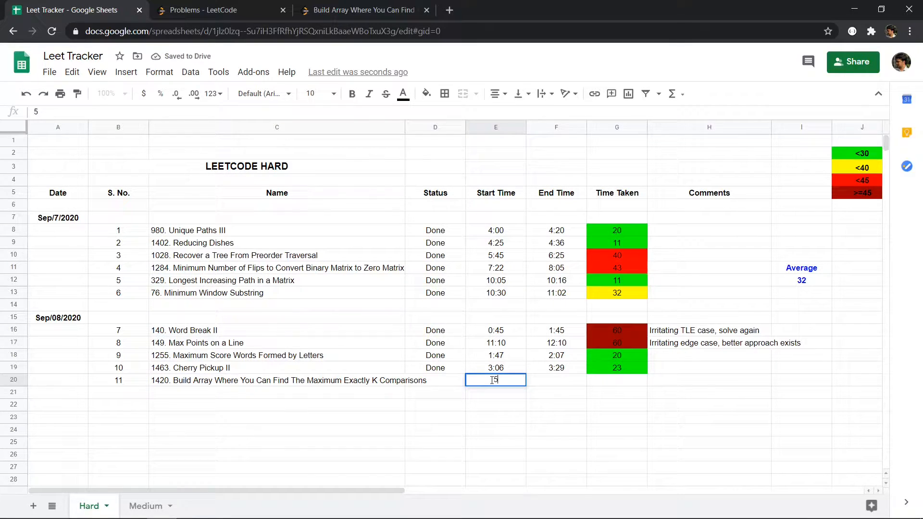
type(":22")
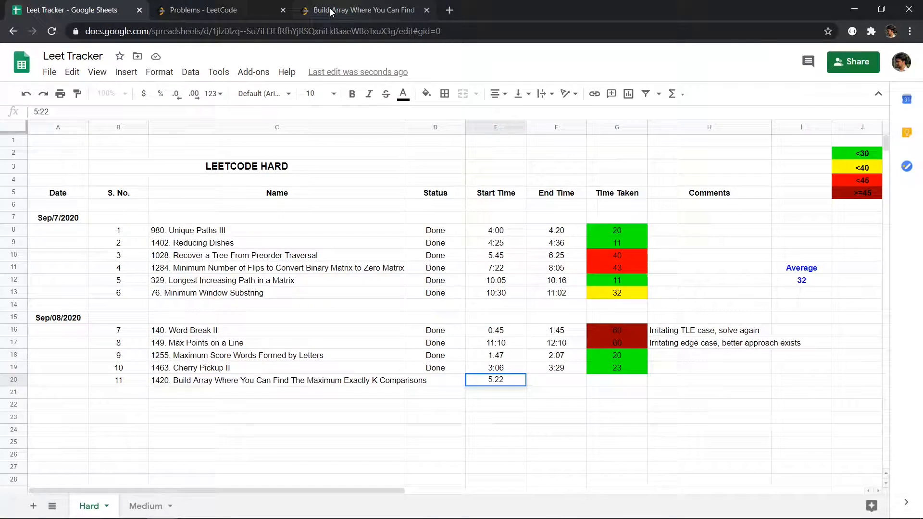
left_click(364, 10)
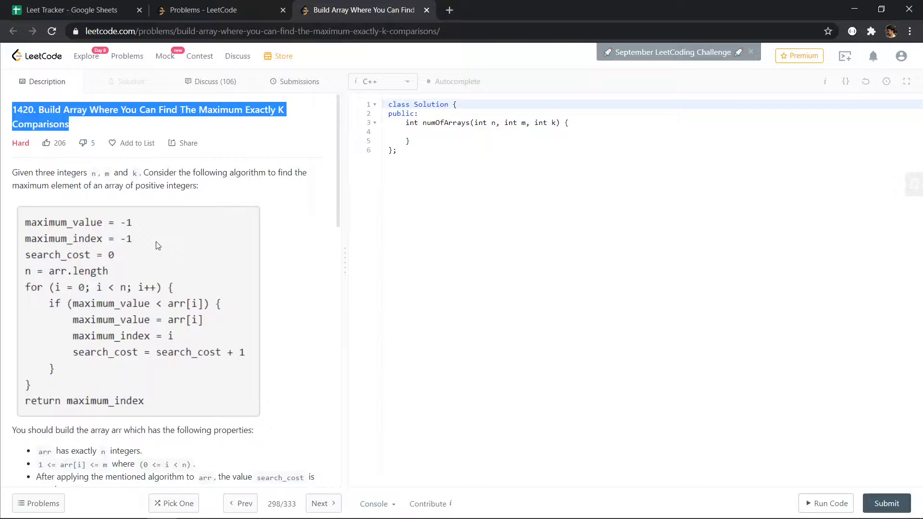
mouse_move(140, 179)
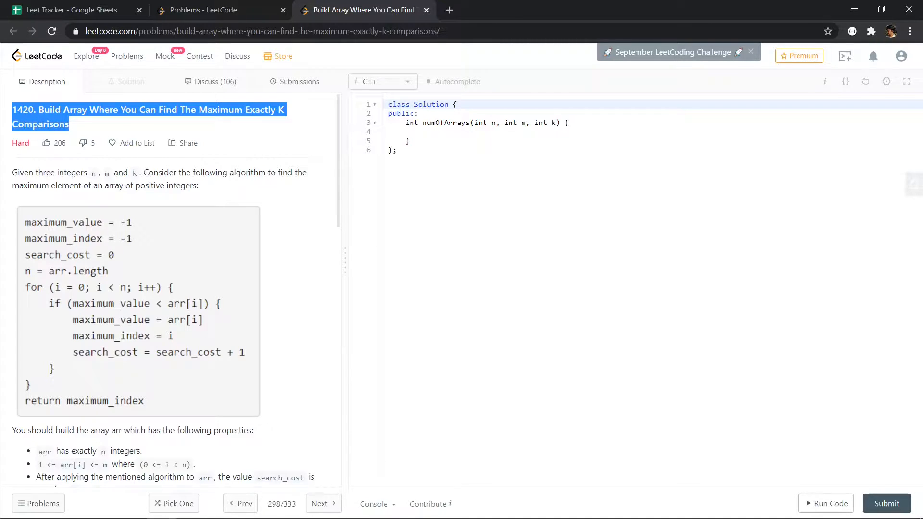
mouse_move(89, 232)
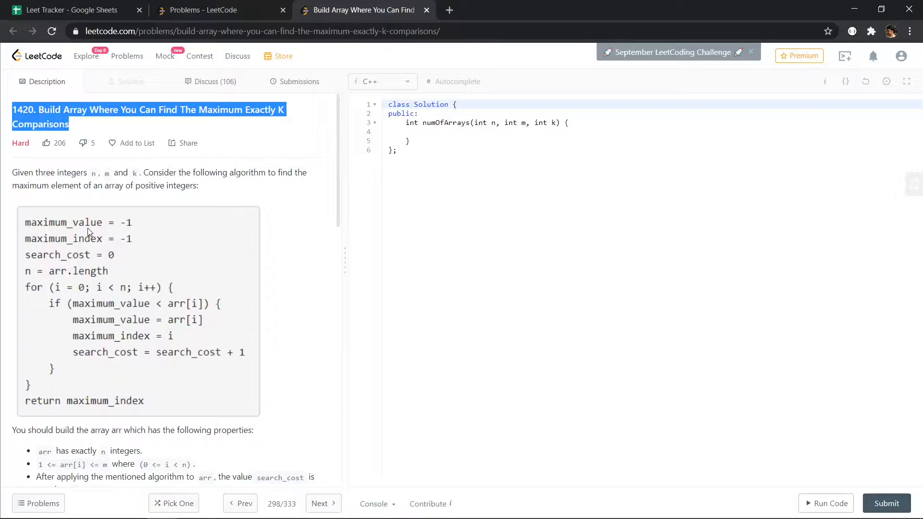
mouse_move(128, 236)
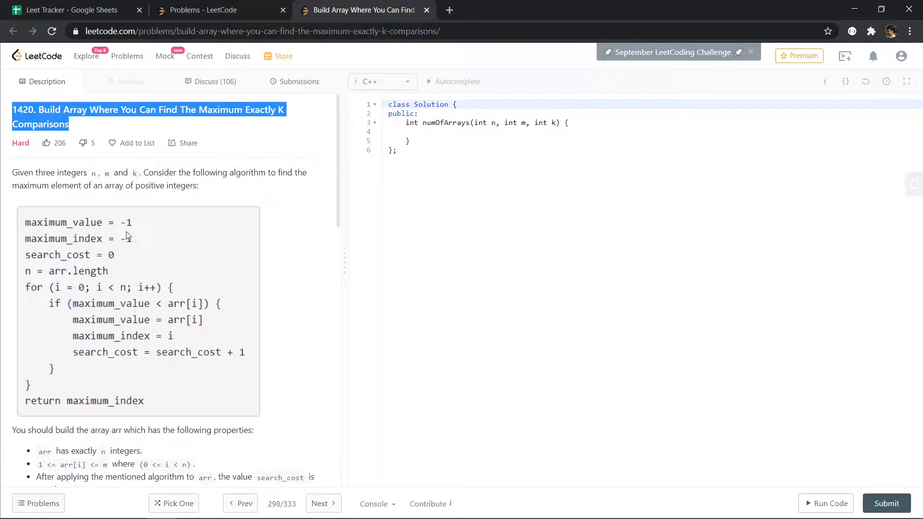
mouse_move(103, 273)
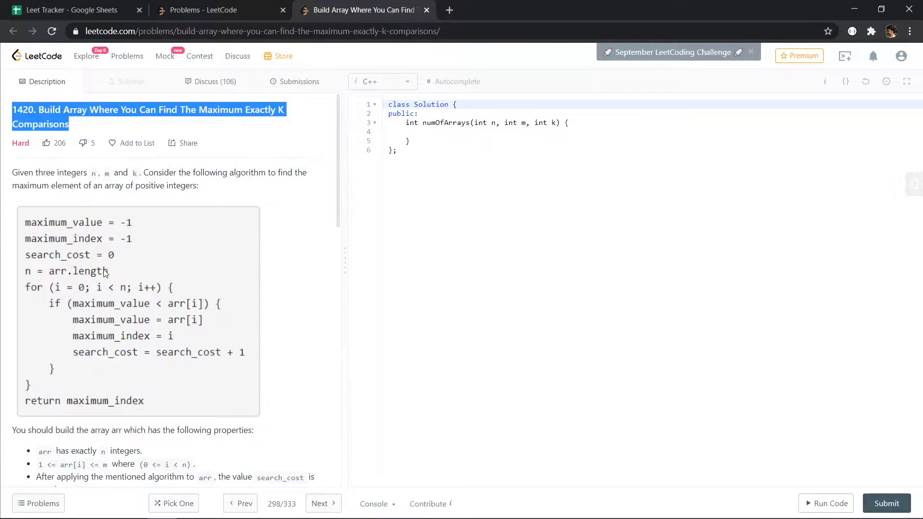
mouse_move(100, 296)
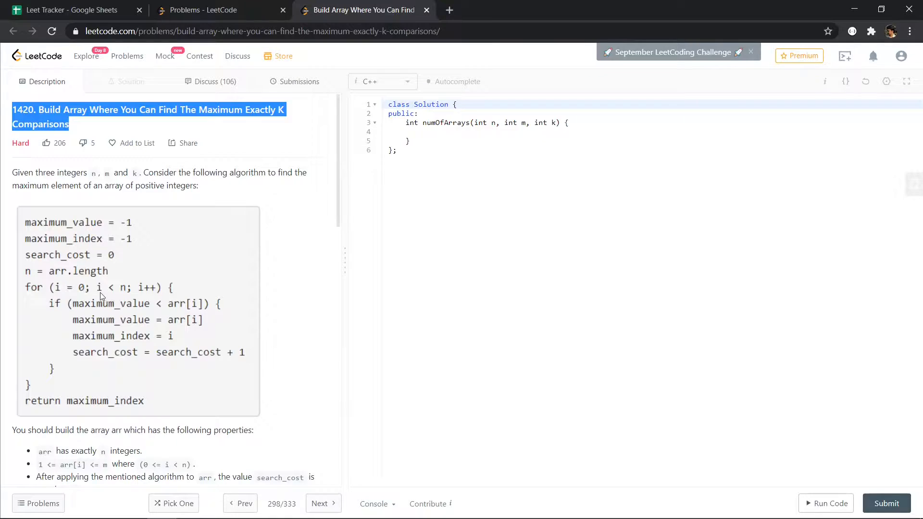
mouse_move(147, 328)
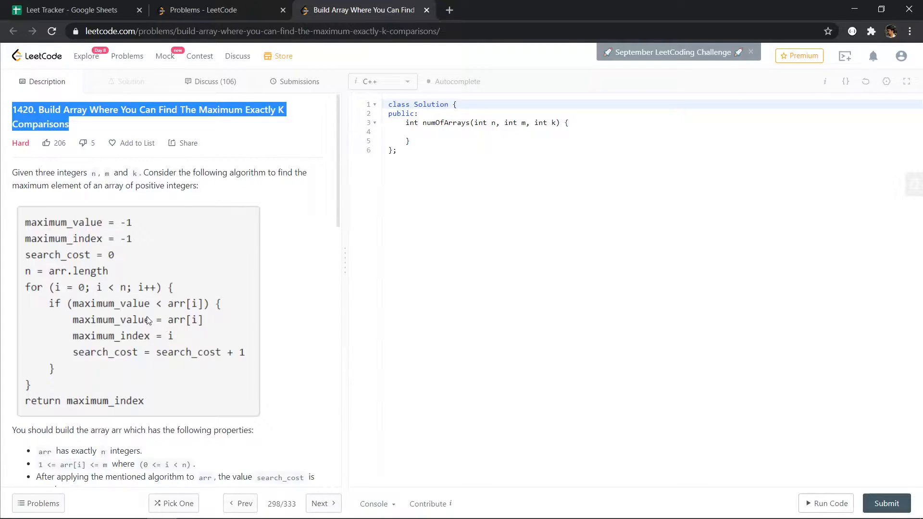
mouse_move(156, 338)
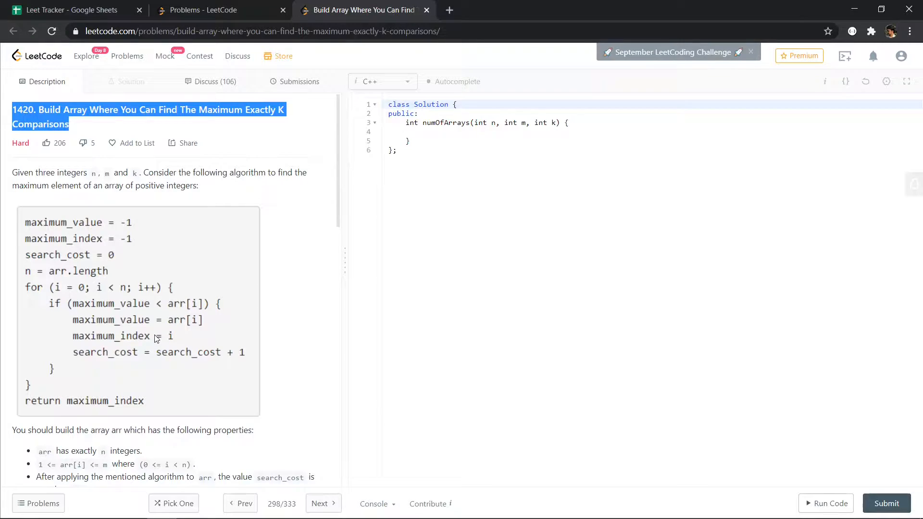
mouse_move(146, 378)
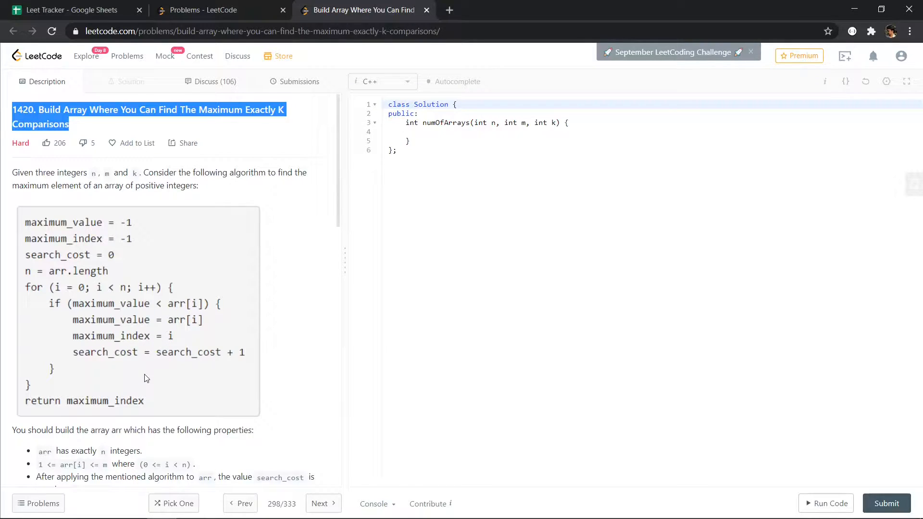
mouse_move(207, 366)
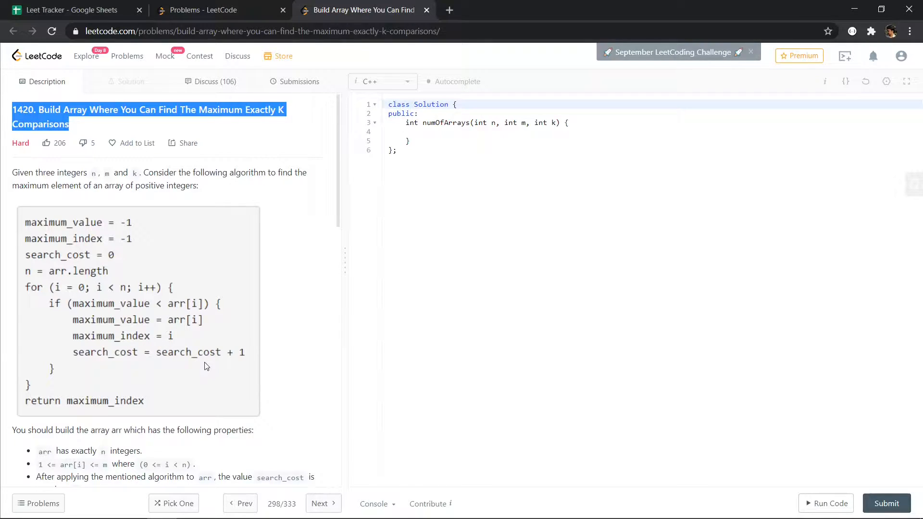
mouse_move(145, 408)
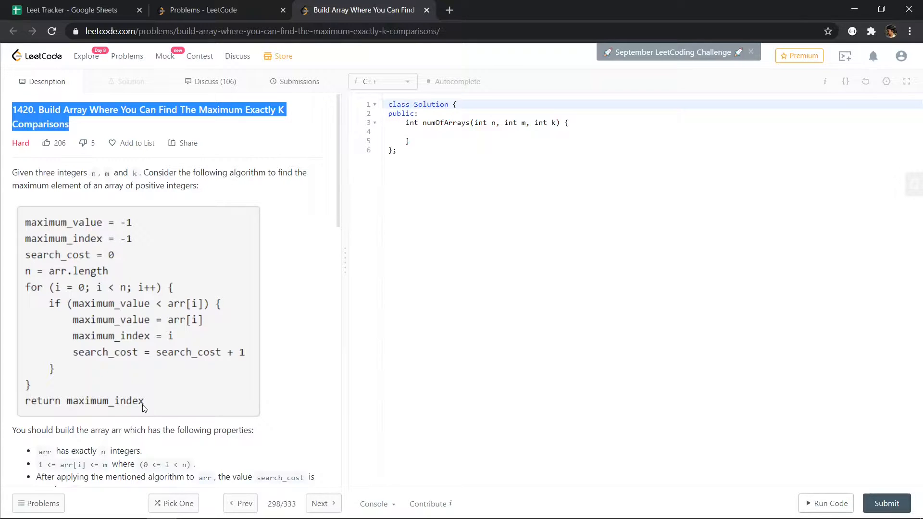
scroll("down", 3)
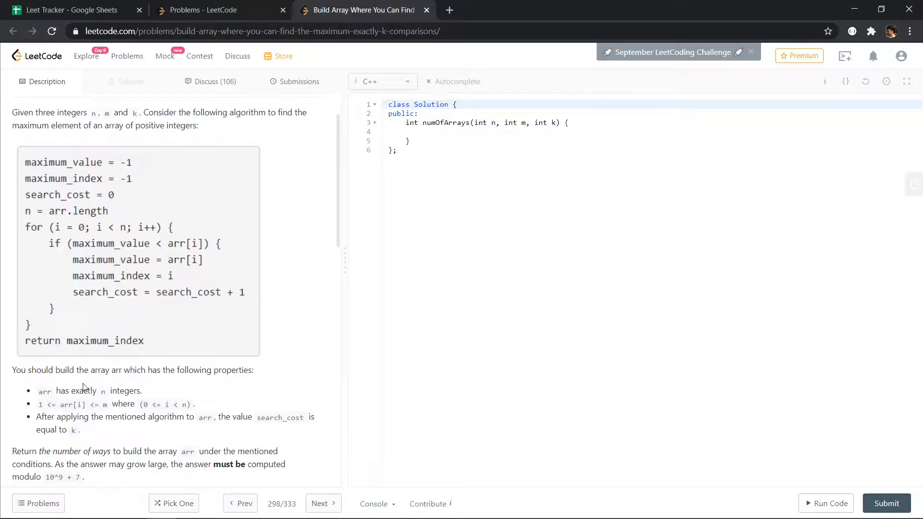
mouse_move(136, 380)
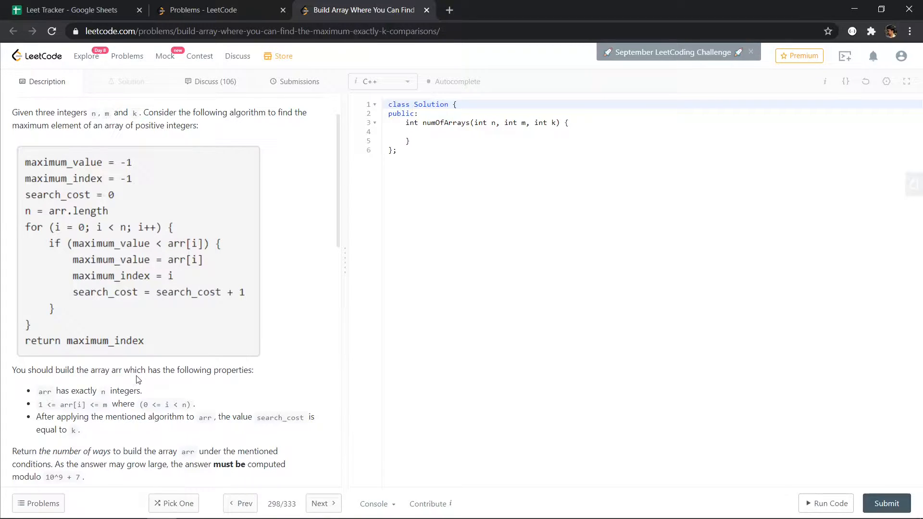
mouse_move(120, 380)
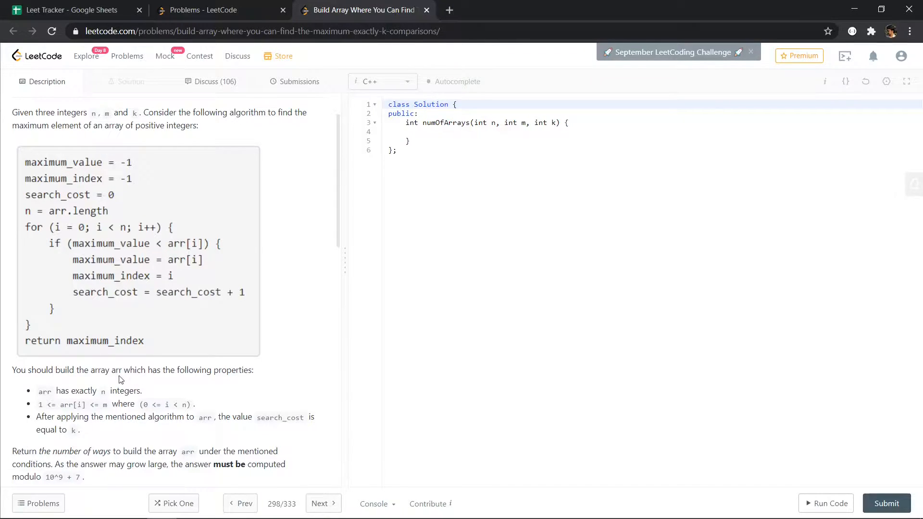
mouse_move(86, 391)
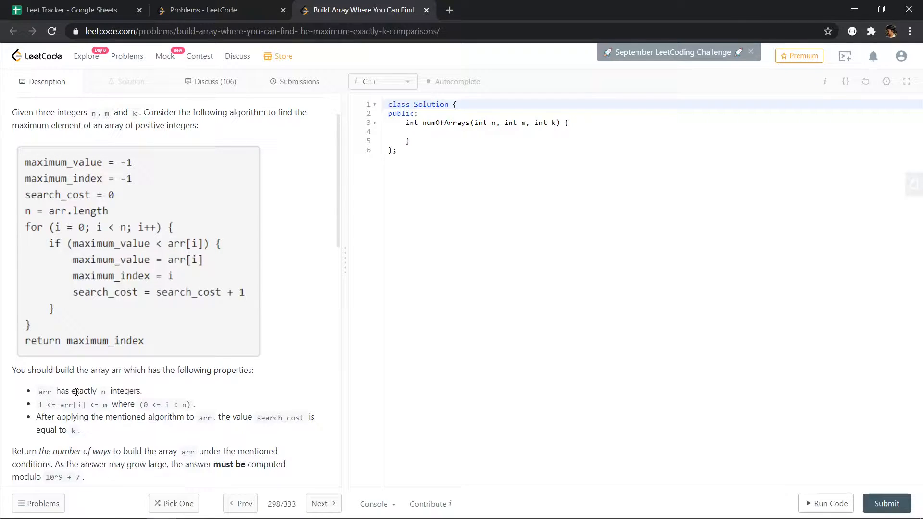
mouse_move(37, 409)
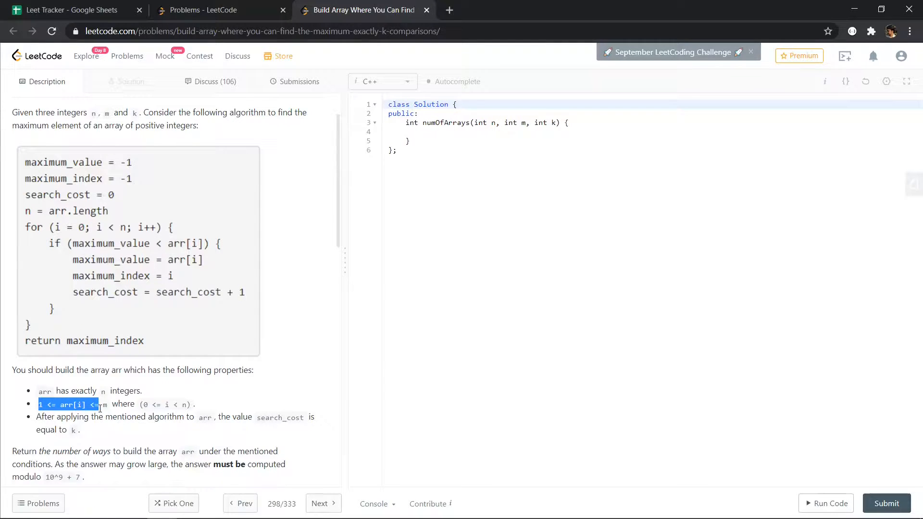
mouse_move(102, 425)
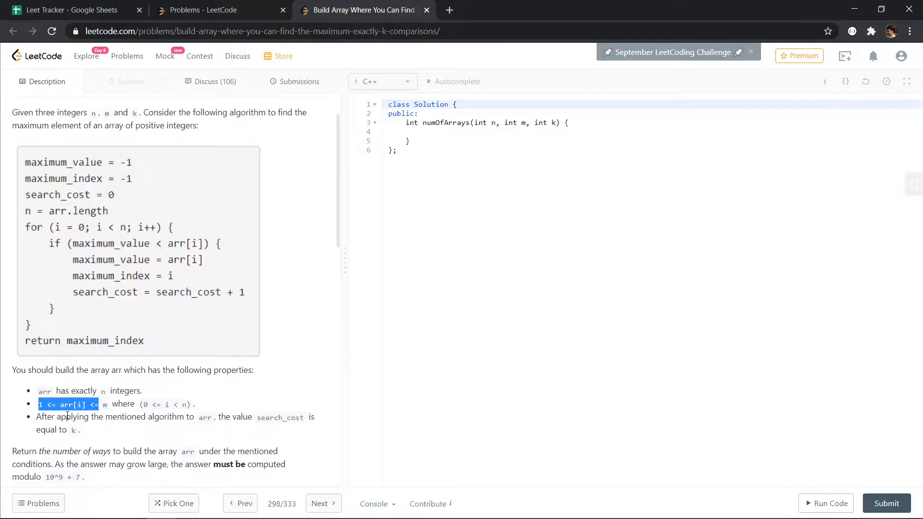
left_click(35, 420)
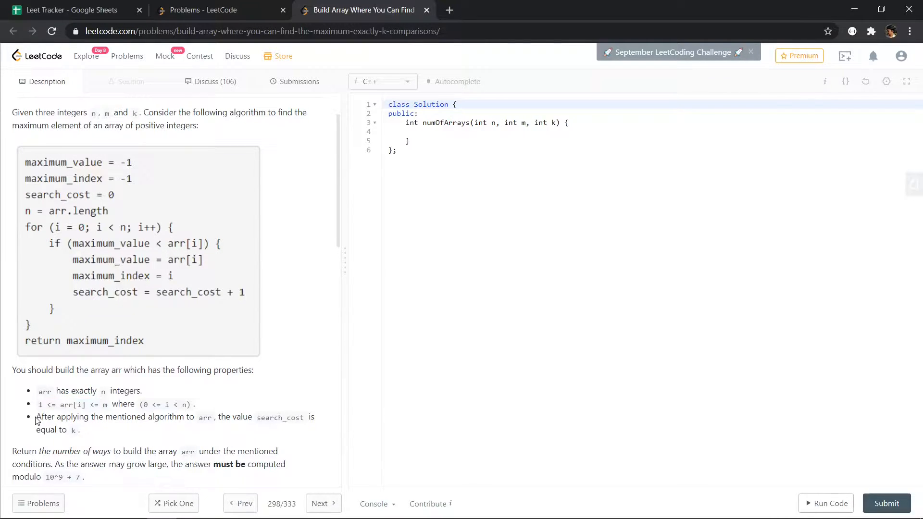
mouse_move(82, 435)
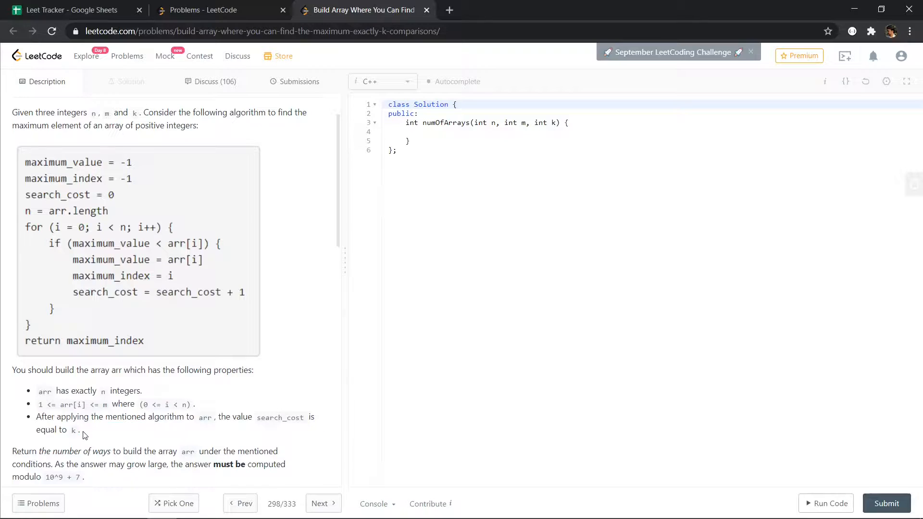
mouse_move(284, 435)
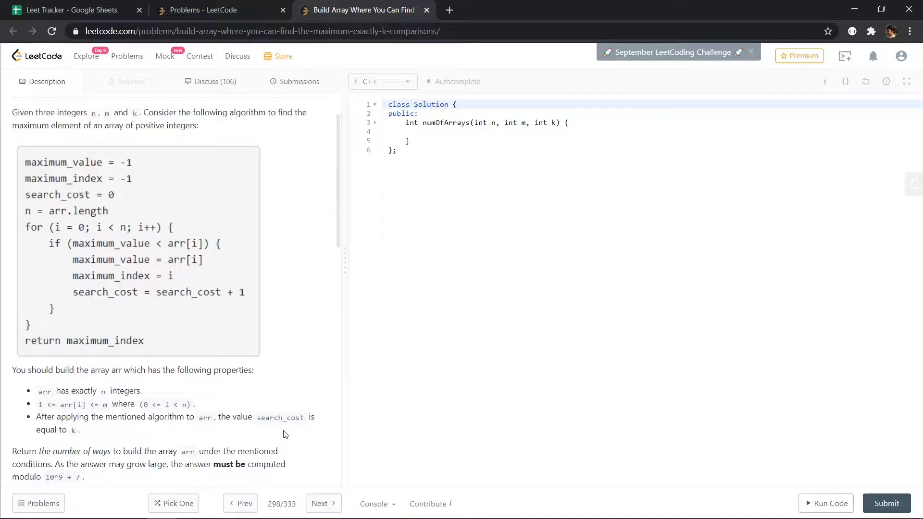
scroll("down", 3)
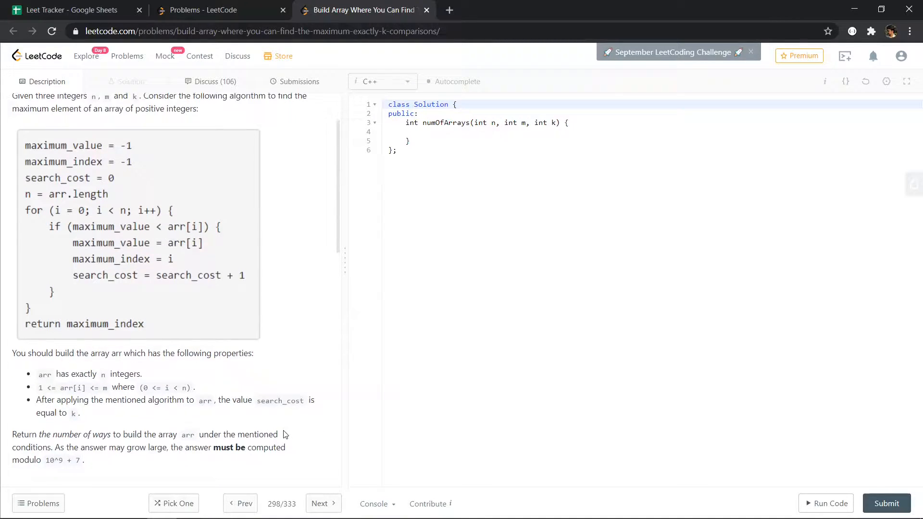
scroll("down", 3)
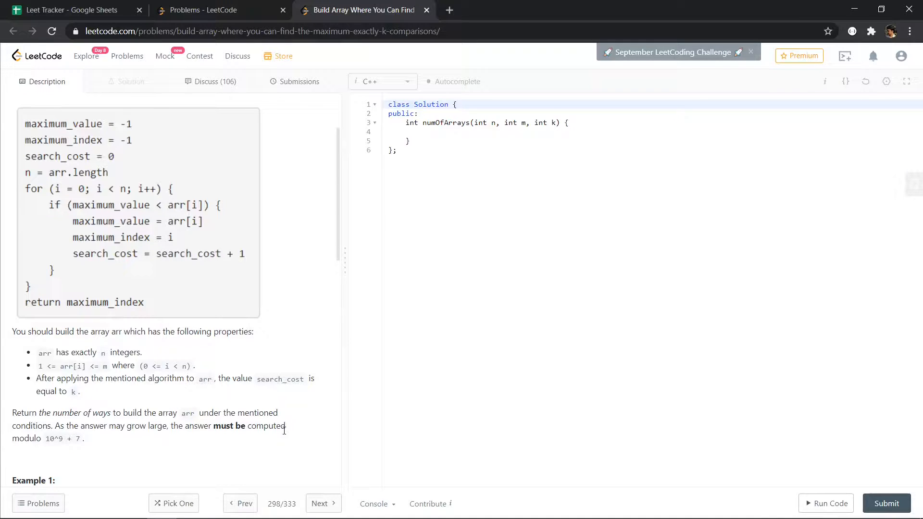
scroll("down", 3)
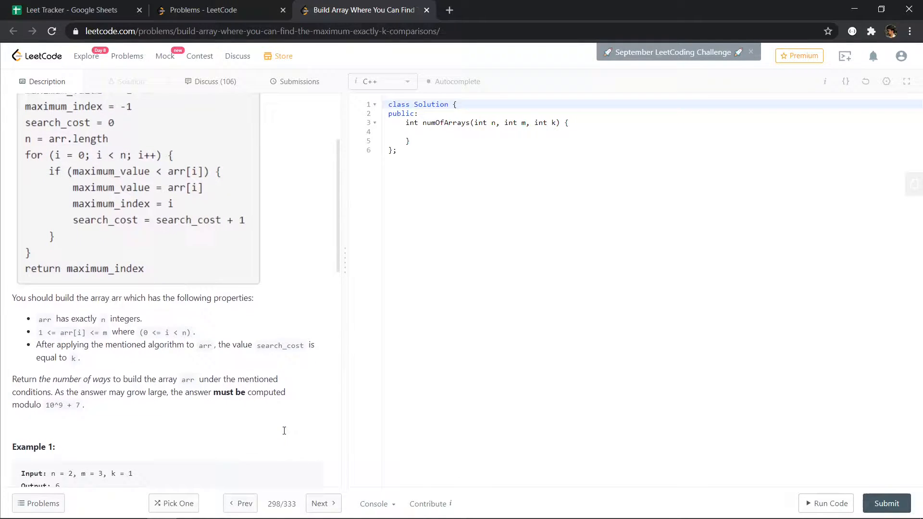
scroll("up", 3)
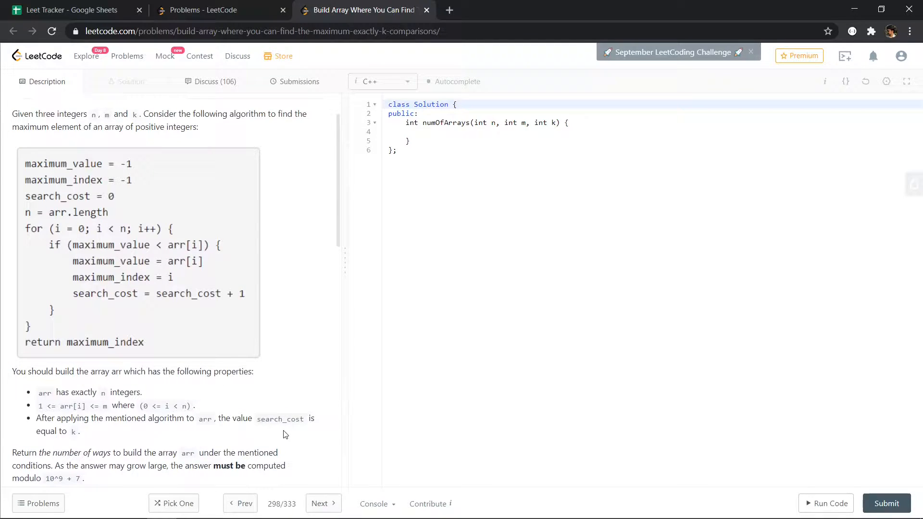
scroll("up", 3)
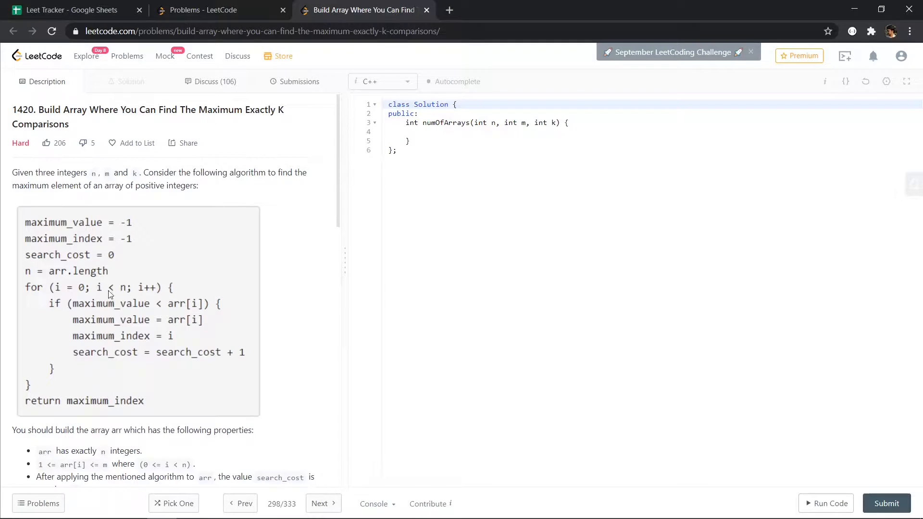
mouse_move(146, 328)
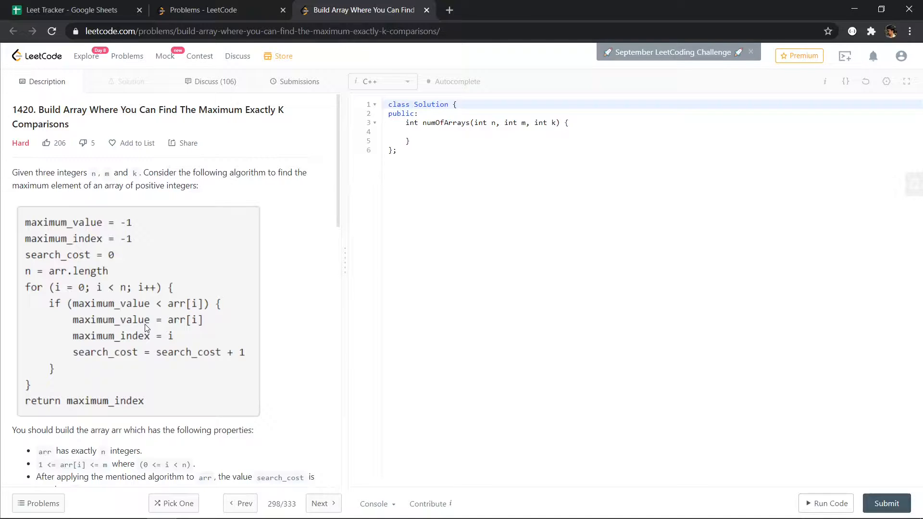
mouse_move(163, 268)
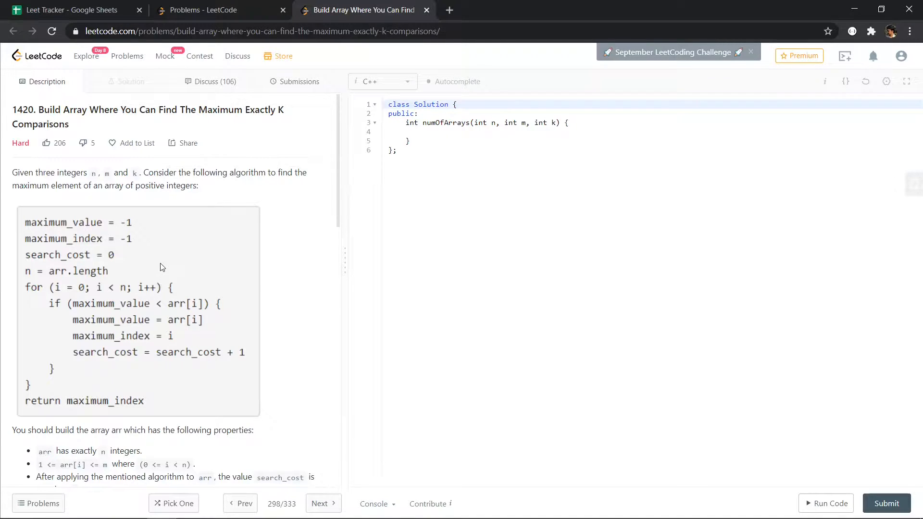
mouse_move(152, 351)
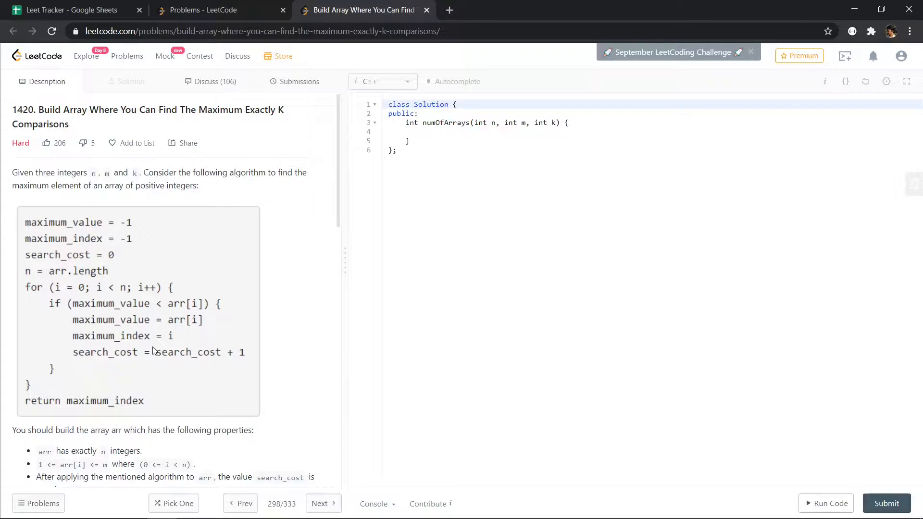
mouse_move(197, 311)
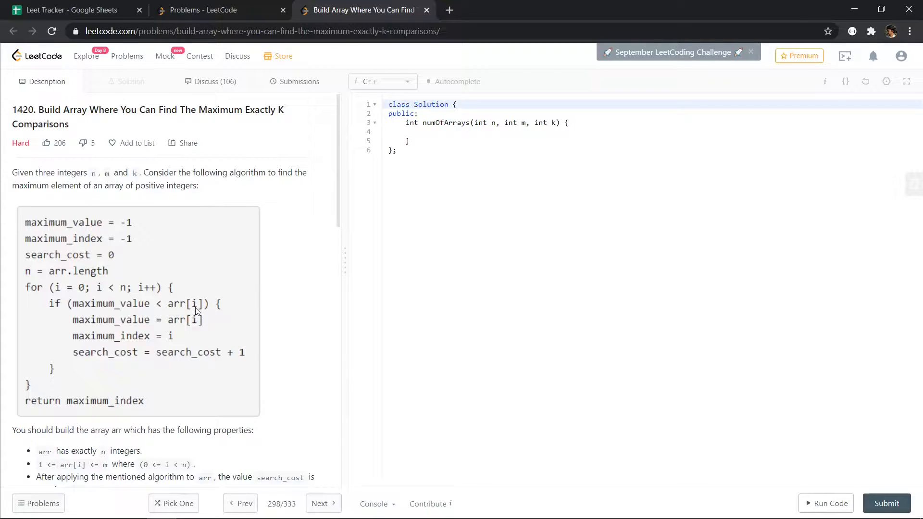
mouse_move(212, 349)
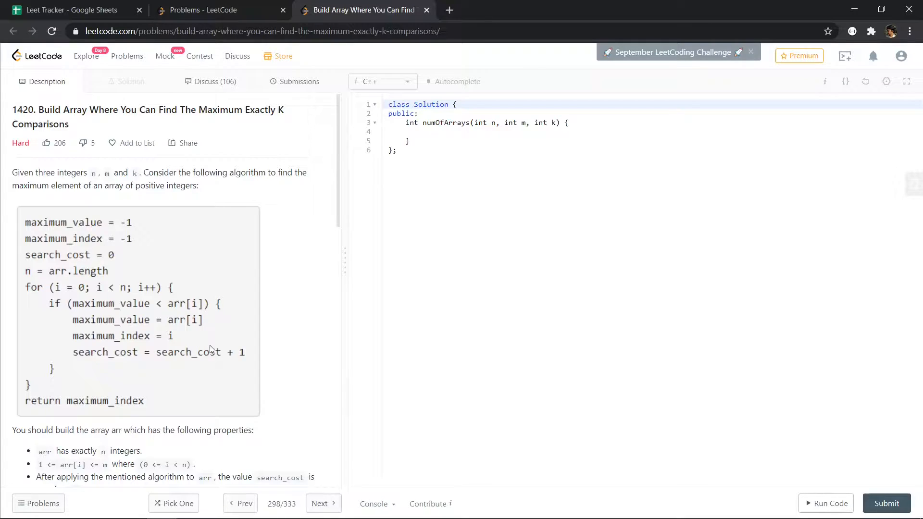
mouse_move(187, 407)
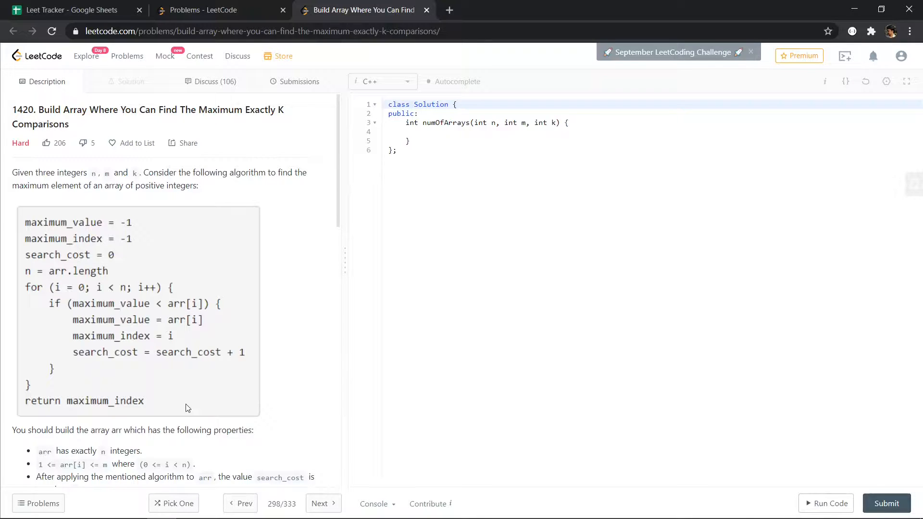
mouse_move(199, 414)
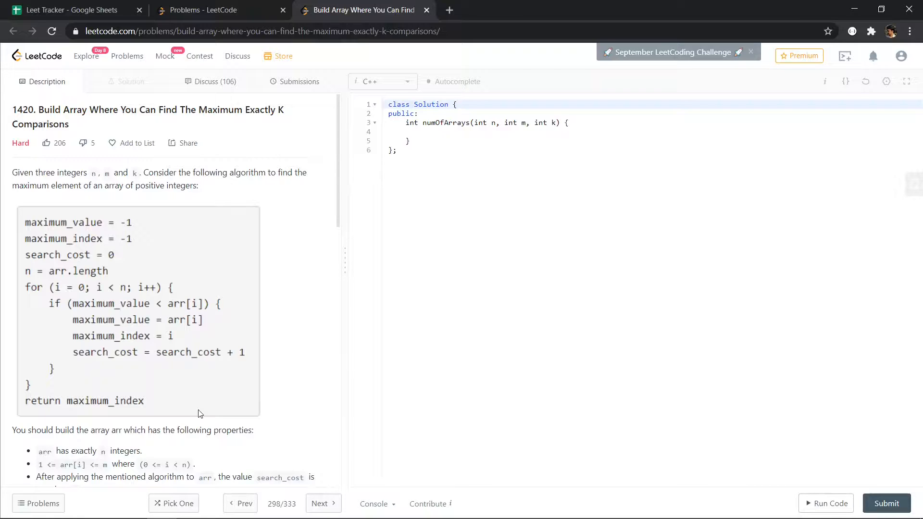
mouse_move(235, 399)
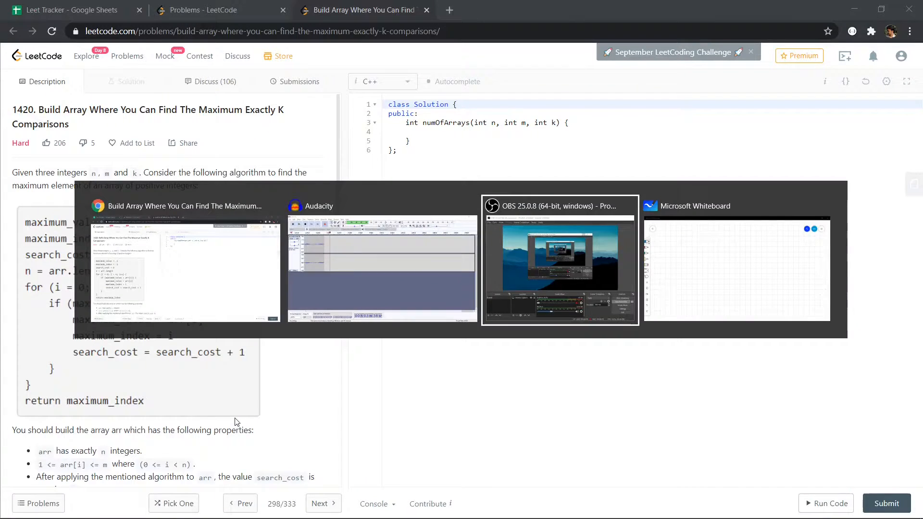
left_click(736, 259)
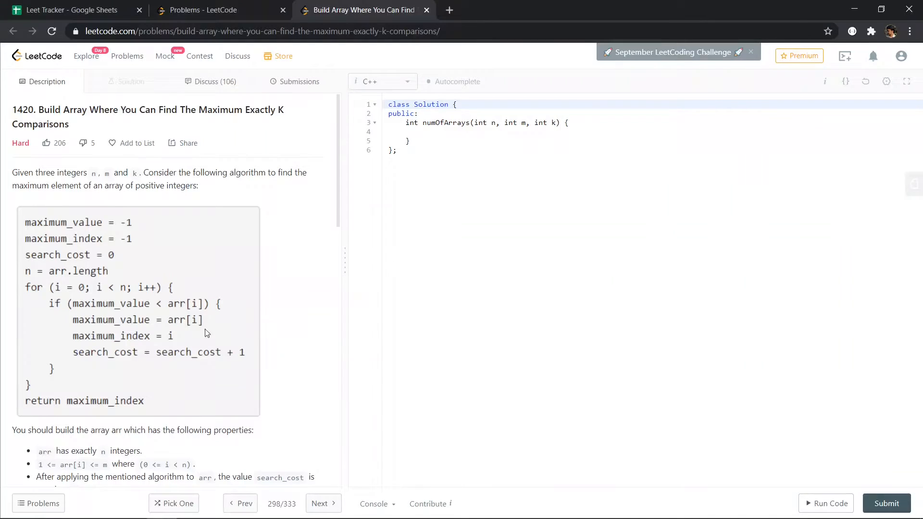
Scroll the description through Examples 1–5 down to the n, m, k constraints.
scroll("down", 3)
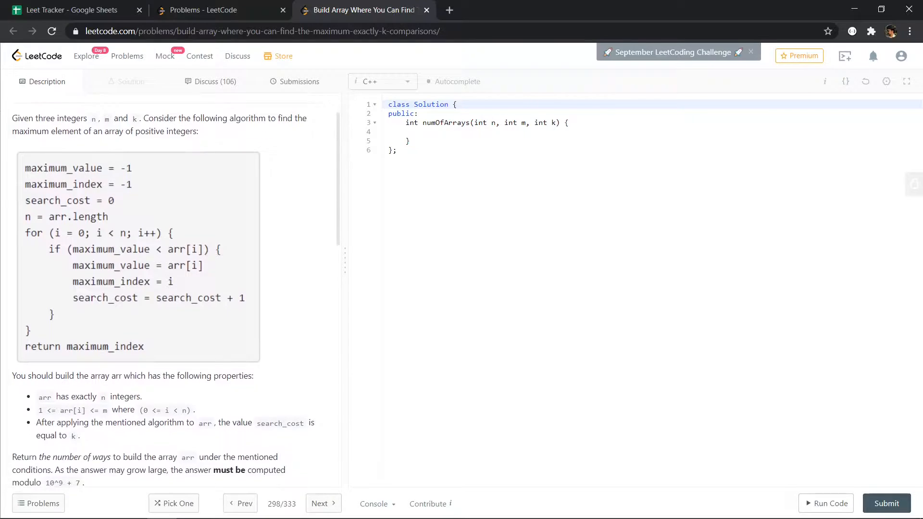
scroll("down", 3)
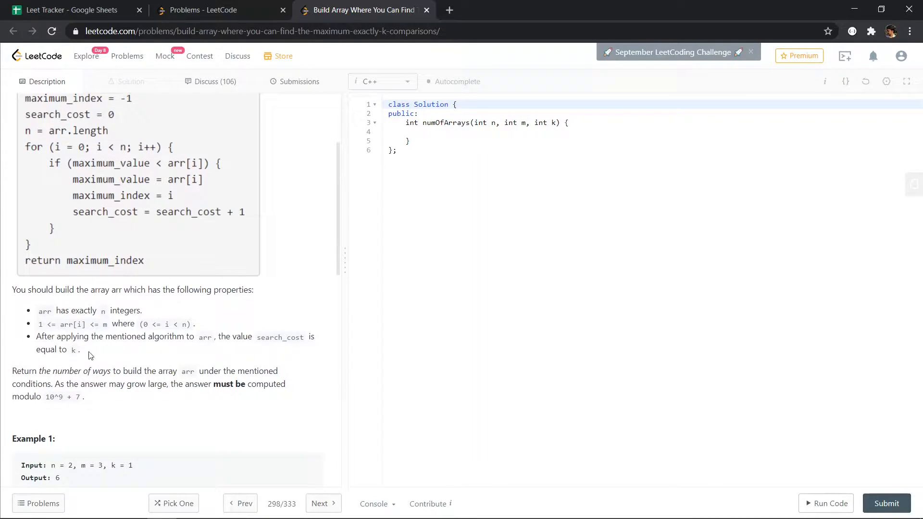
mouse_move(76, 341)
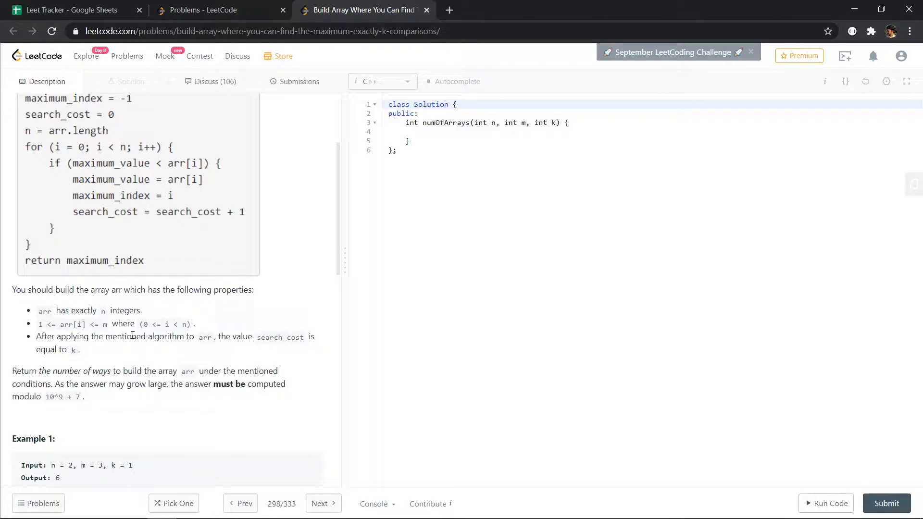
key("alt")
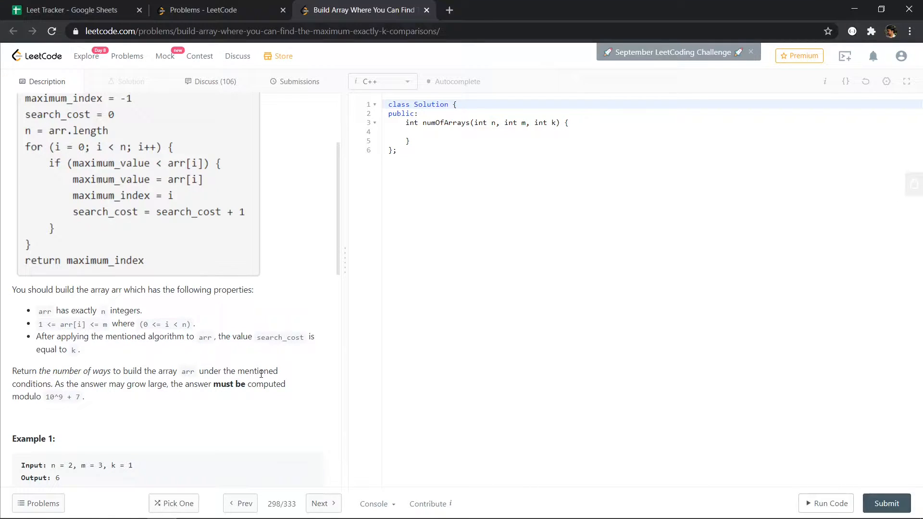
mouse_move(196, 322)
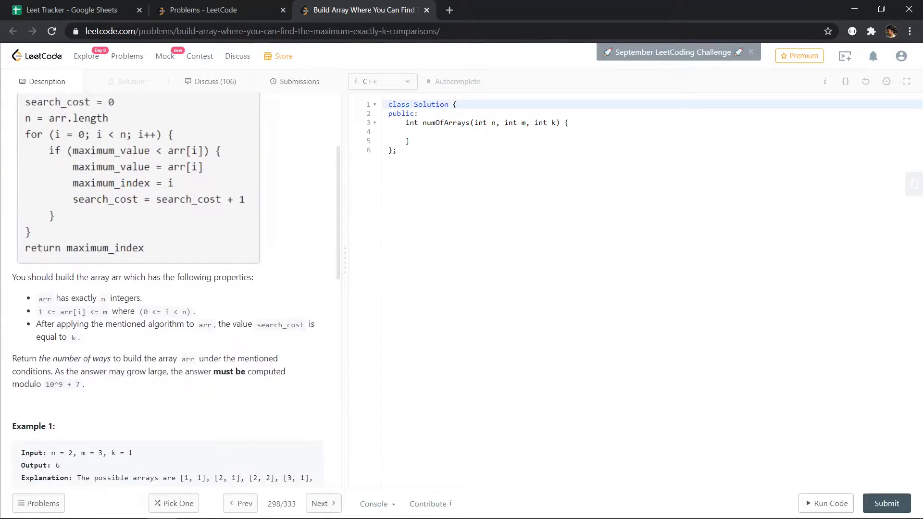
scroll("down", 3)
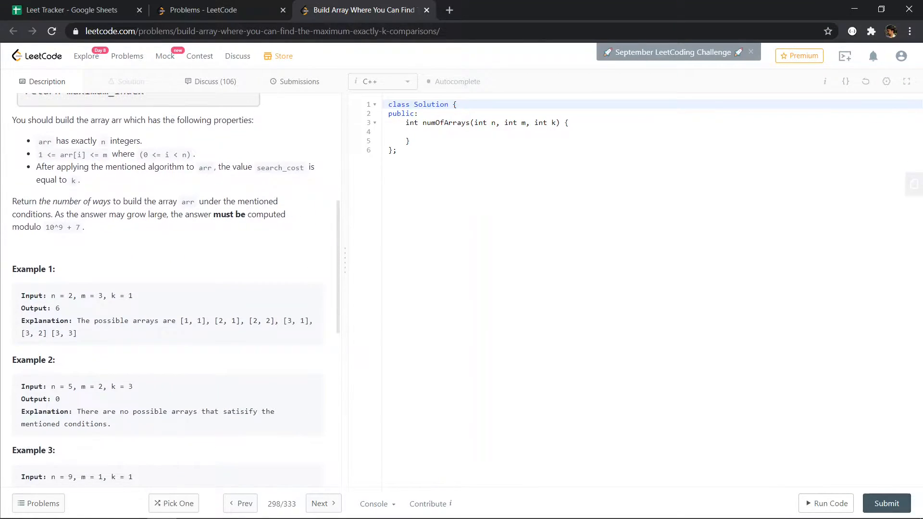
scroll("down", 3)
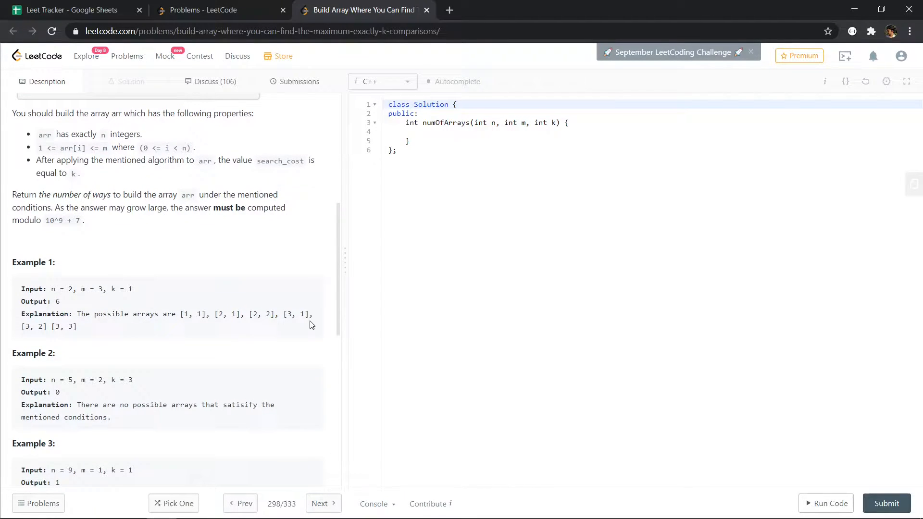
mouse_move(311, 356)
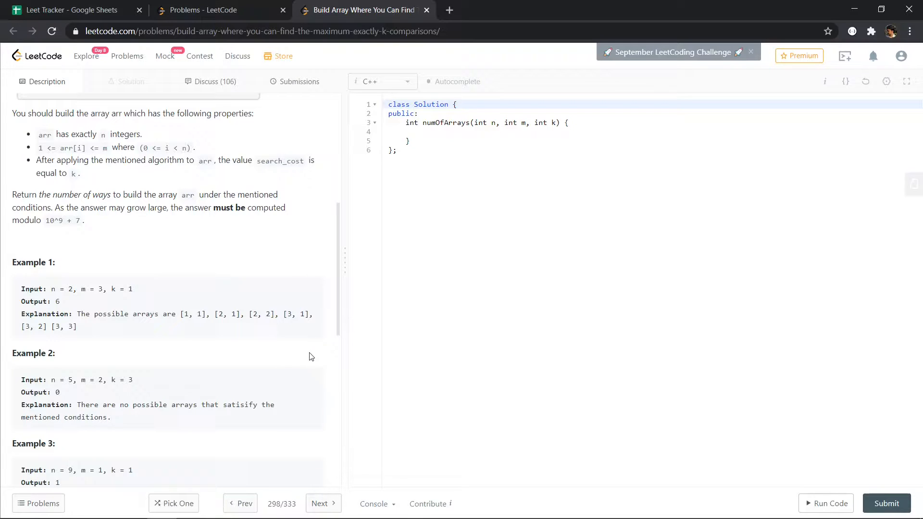
scroll("down", 3)
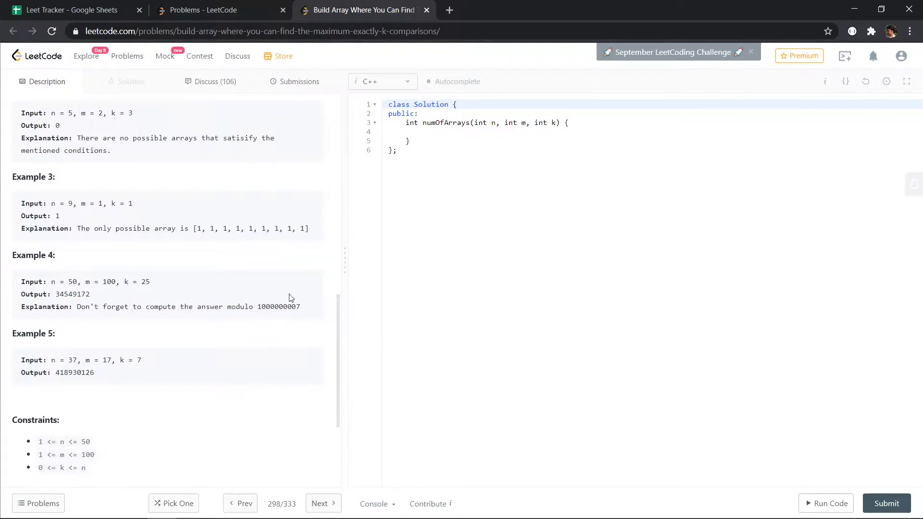
scroll("down", 3)
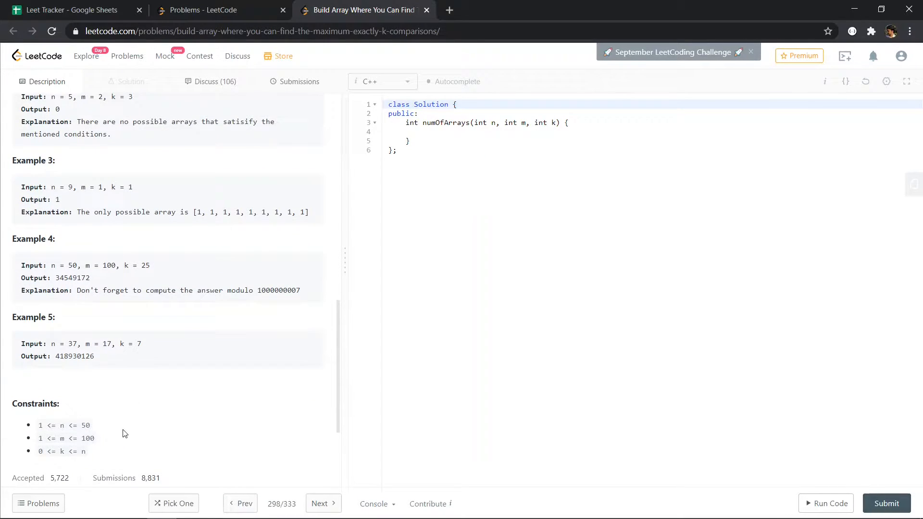
mouse_move(197, 429)
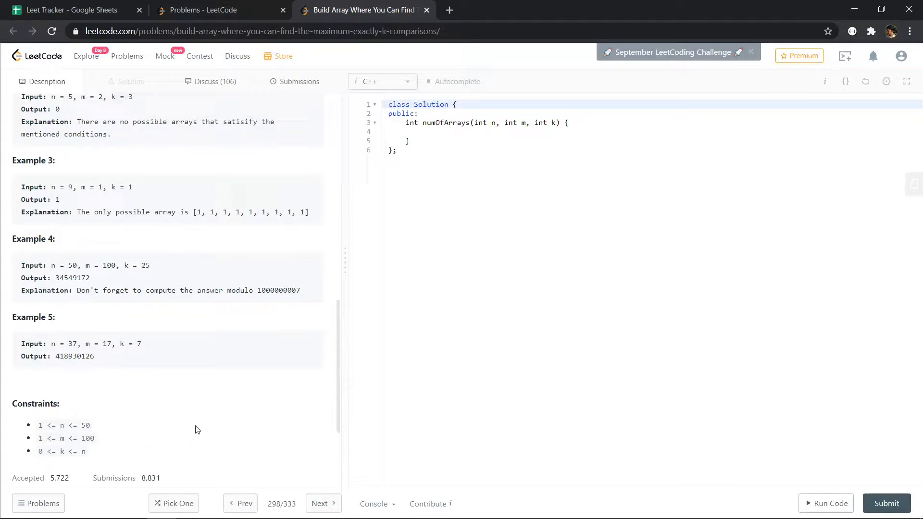
mouse_move(165, 471)
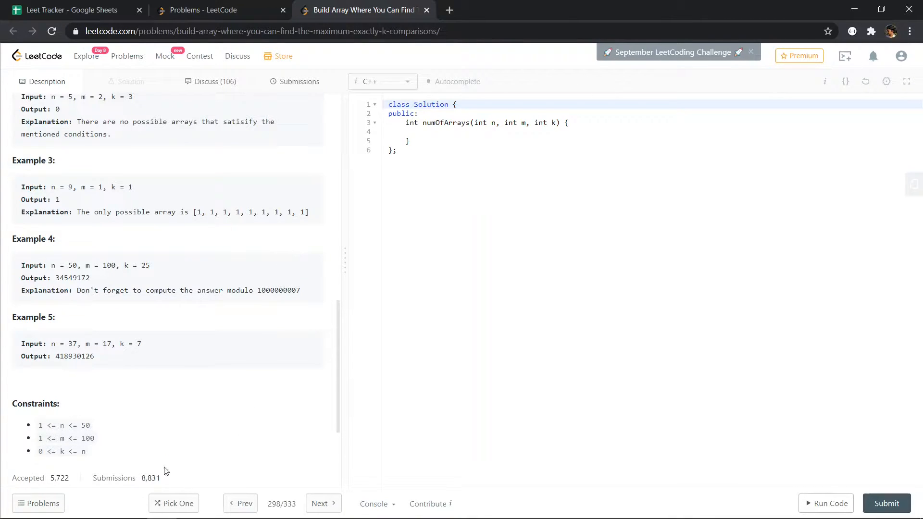
mouse_move(317, 388)
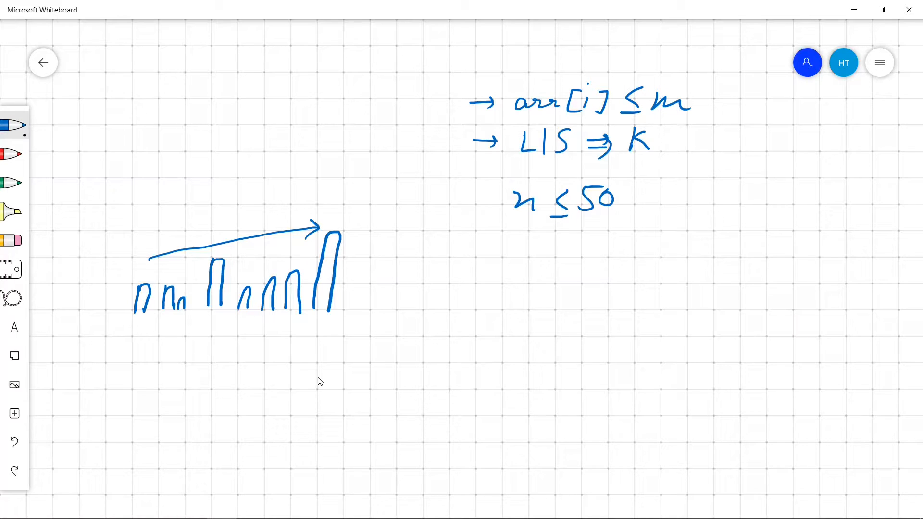
Switch to the red pen for sketching the idx state and 1-to-m choices.
left_click(13, 152)
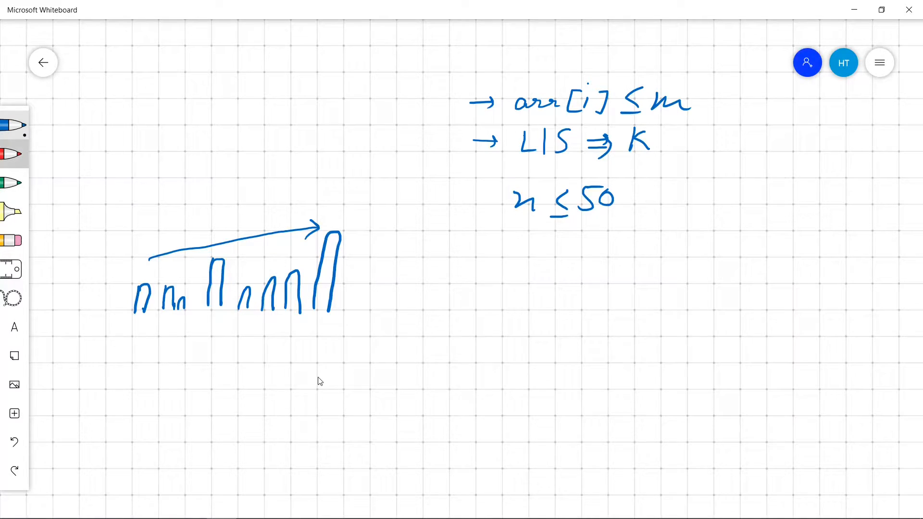
left_click(14, 152)
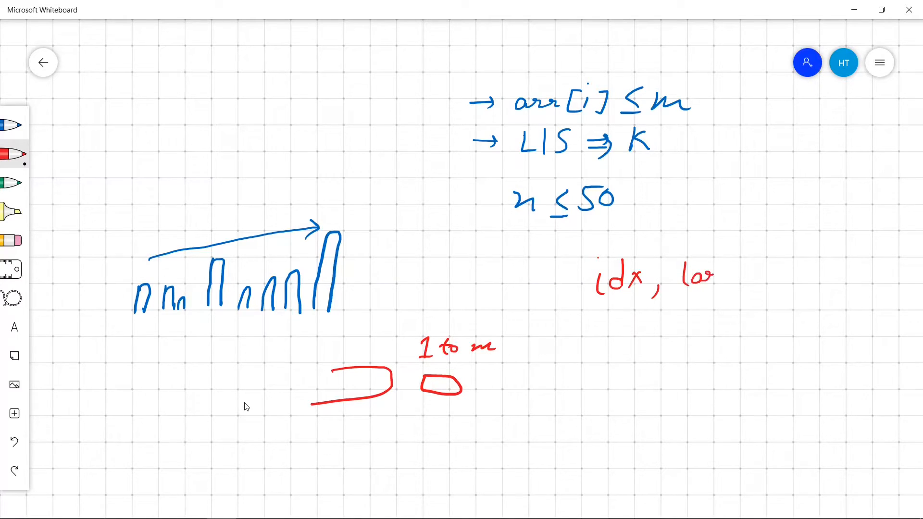
Write 'largest' to complete the 'idx, largest' recursion-state note.
type("largest")
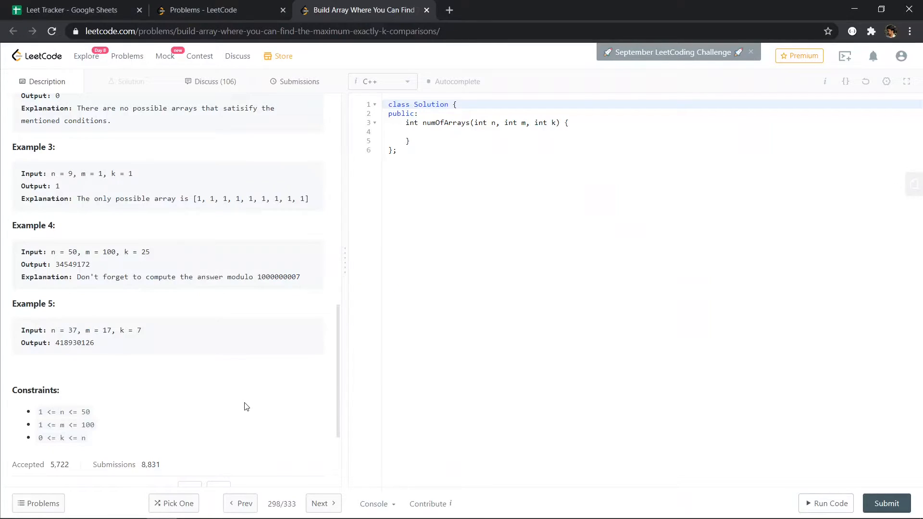
mouse_move(453, 91)
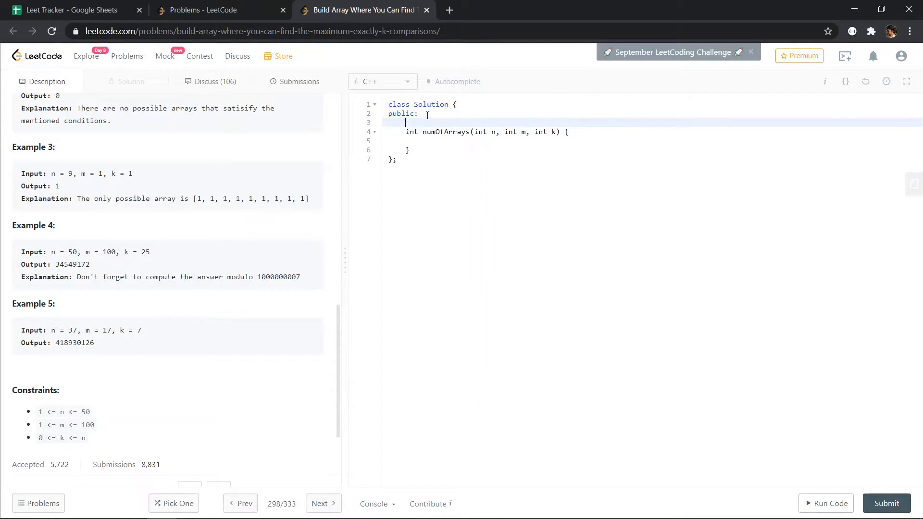
Add an empty solve(int idx, int lar) helper above numOfArrays, then switch to Whiteboard.
key("Return")
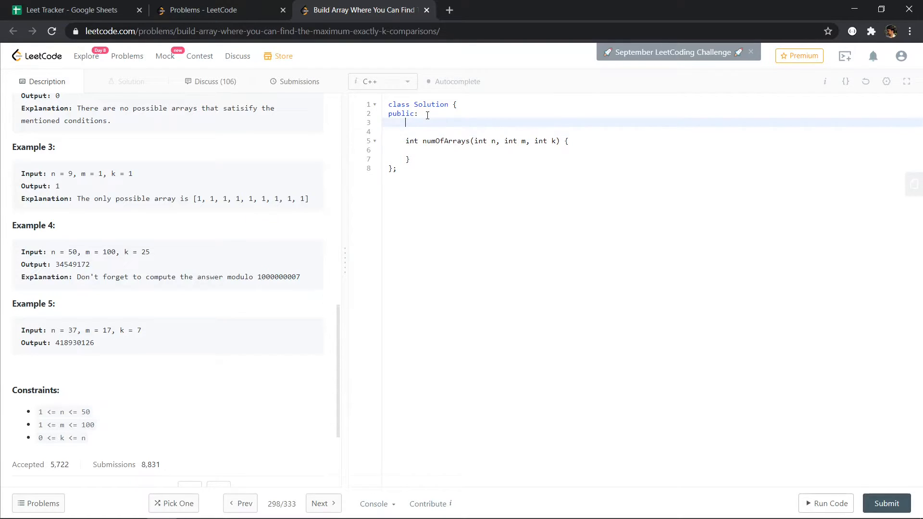
type("int solvce")
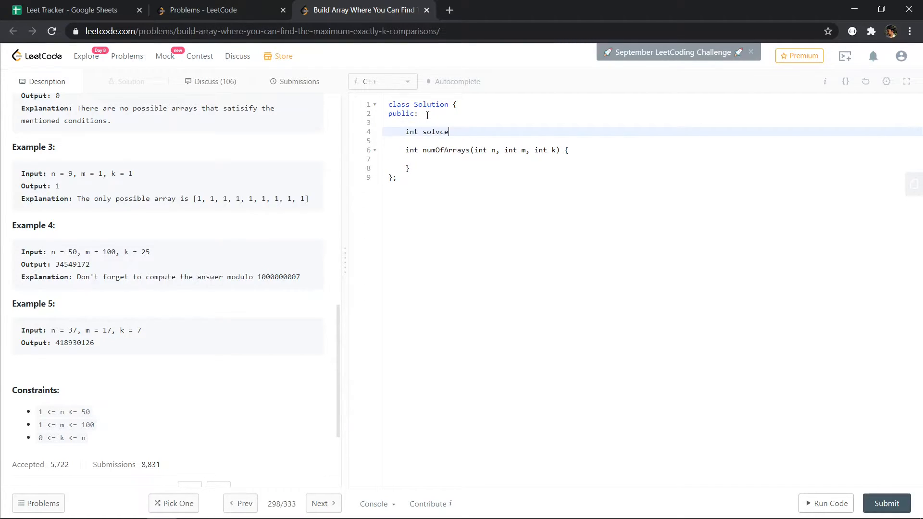
key("Backspace")
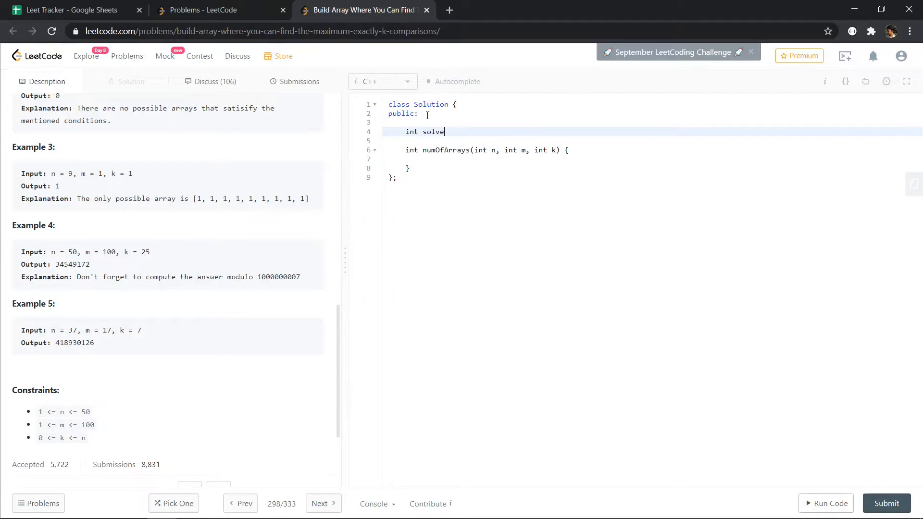
type("(int idx, int")
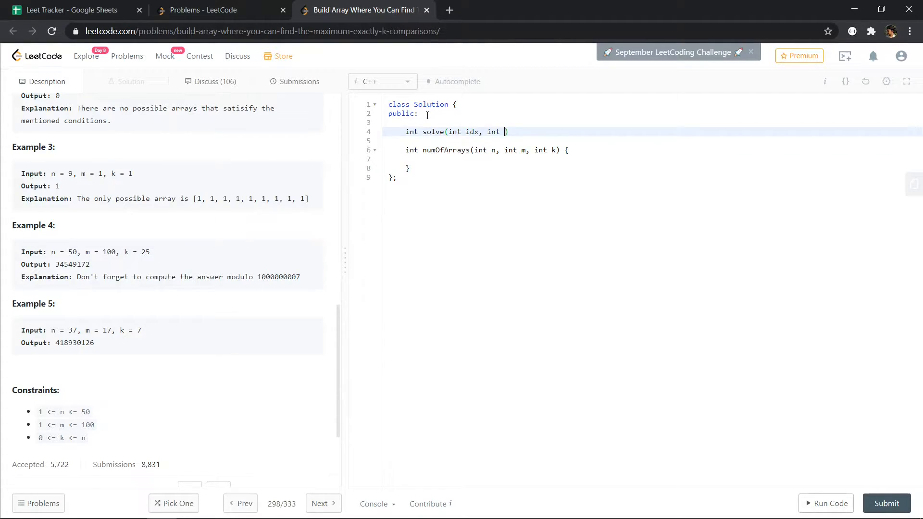
type("la")
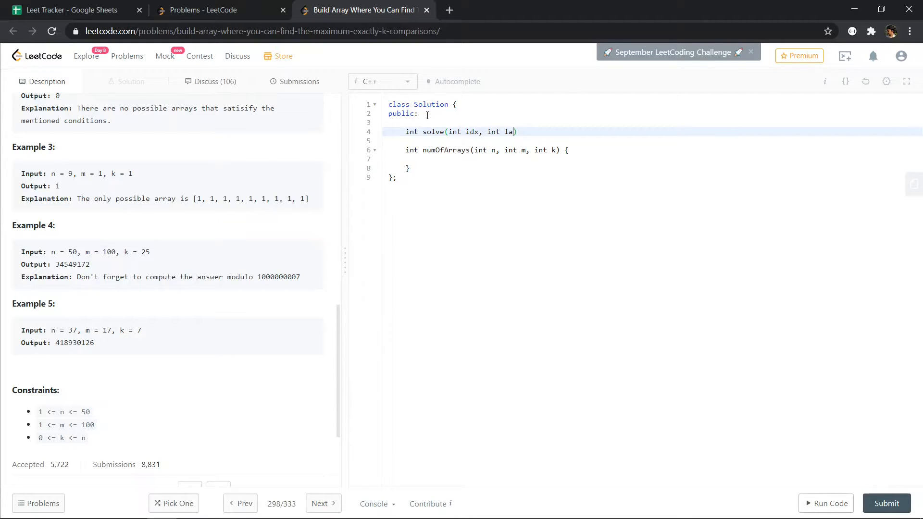
type("r) {")
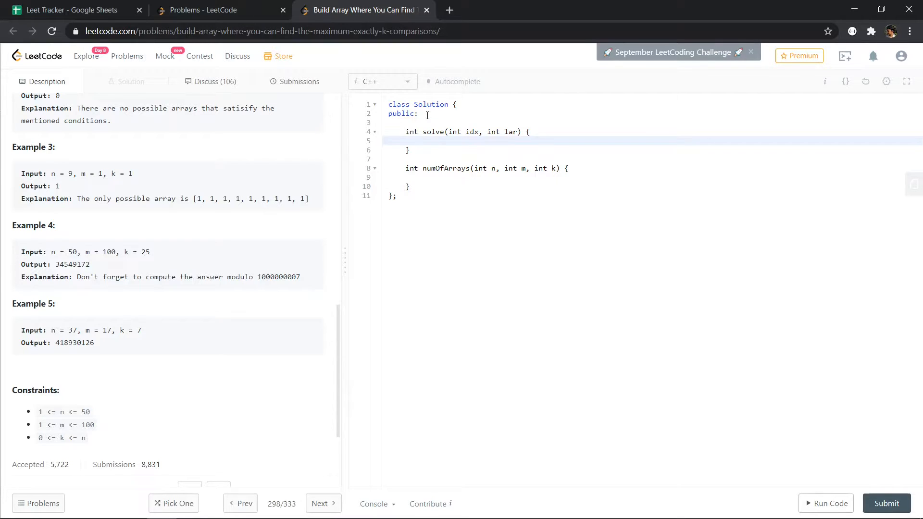
type("i")
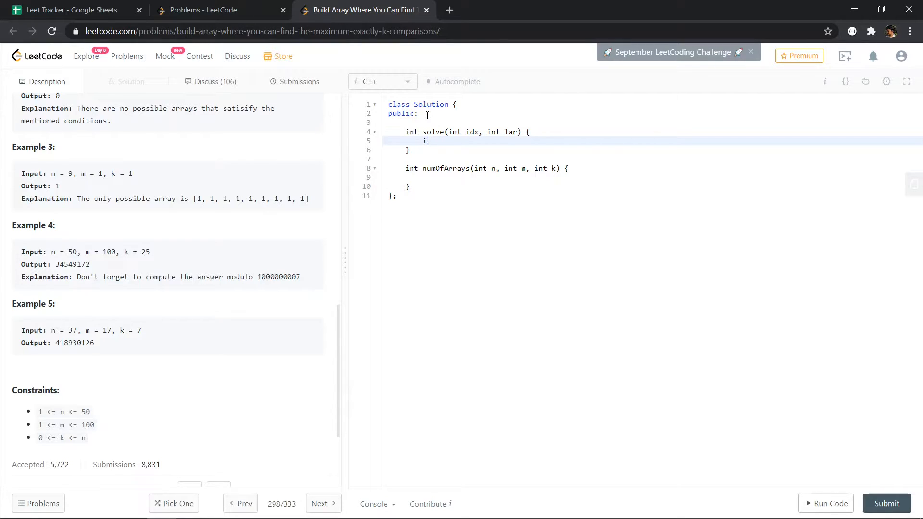
key("Backspace")
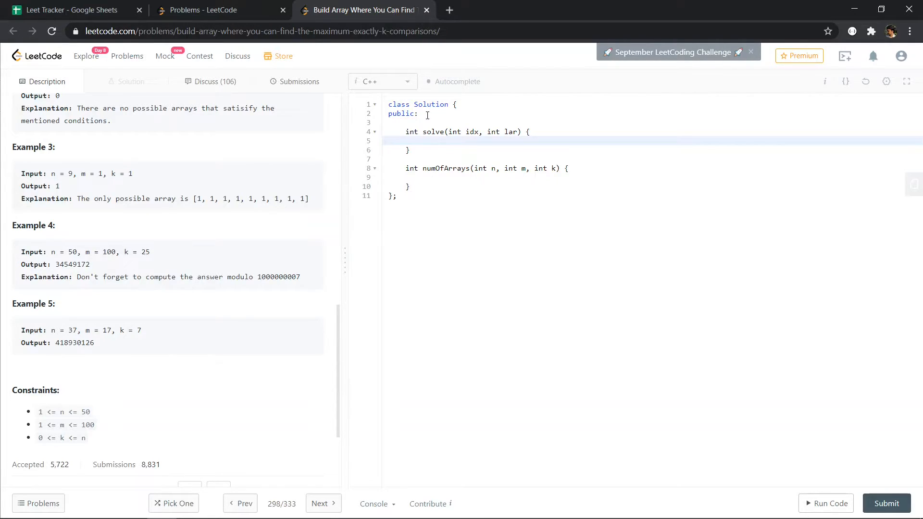
key("alt+tab")
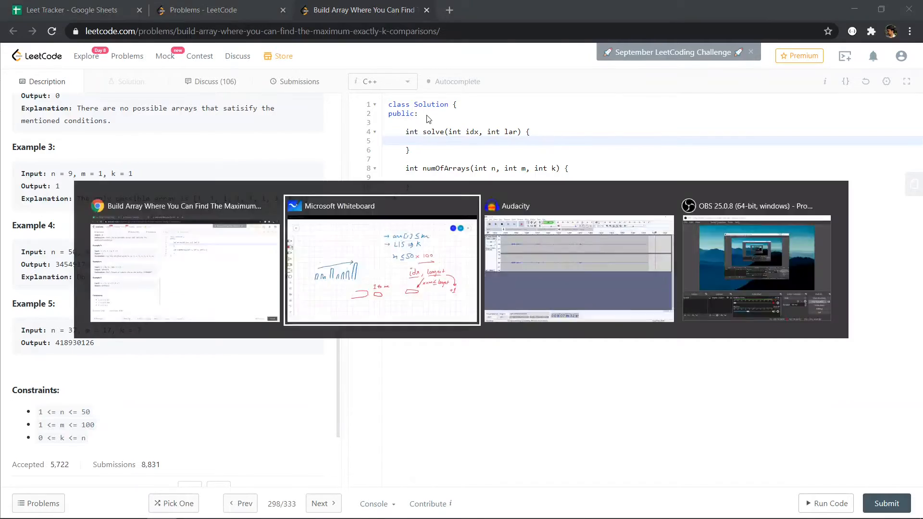
left_click(382, 261)
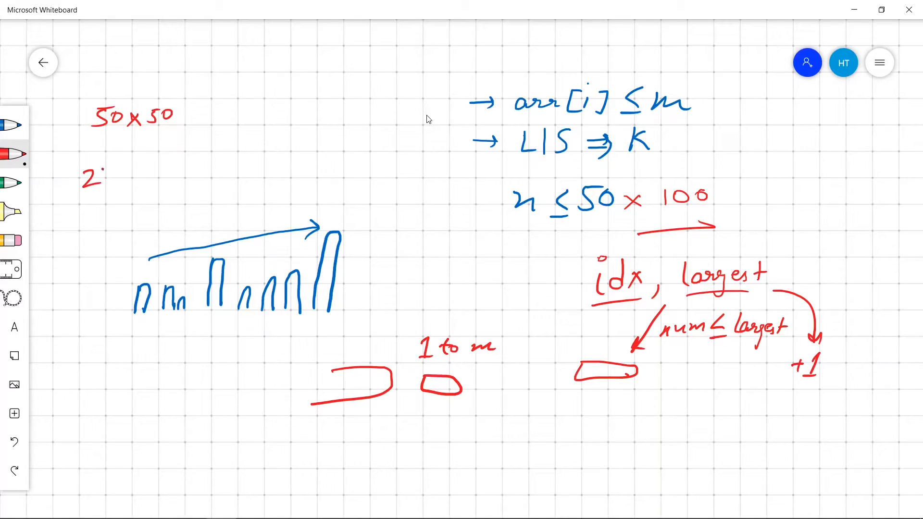
Write a red note under the 50 x 50 estimate on the whiteboard.
left_click_drag(106, 165, 165, 168)
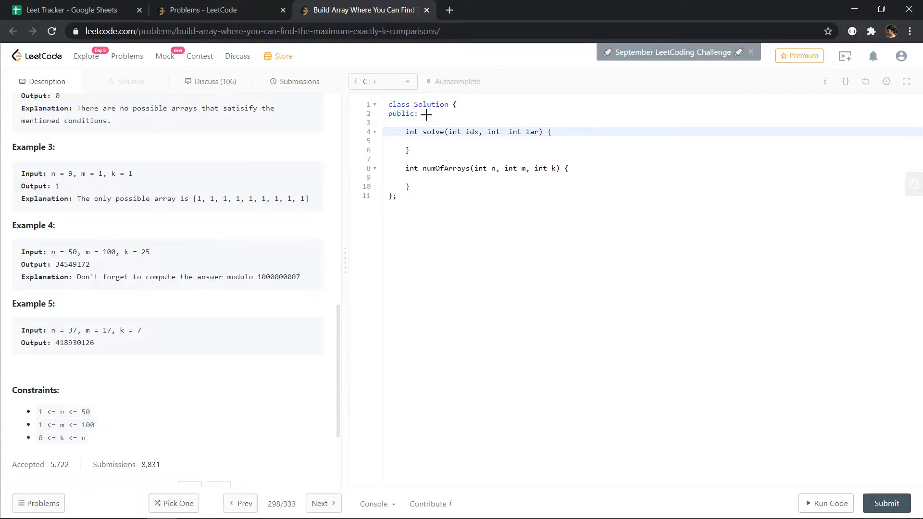
Add a lenLis parameter to solve and begin the idx == n base-case check.
type("lenLis")
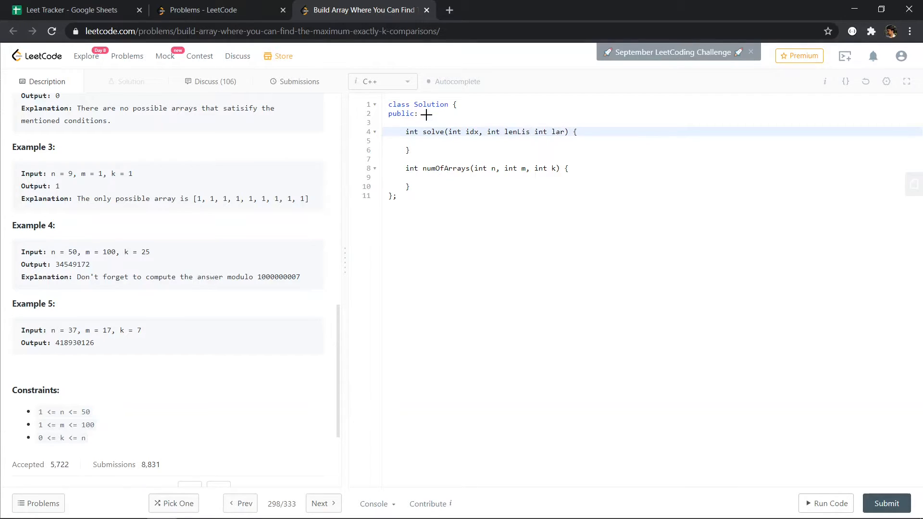
type(",")
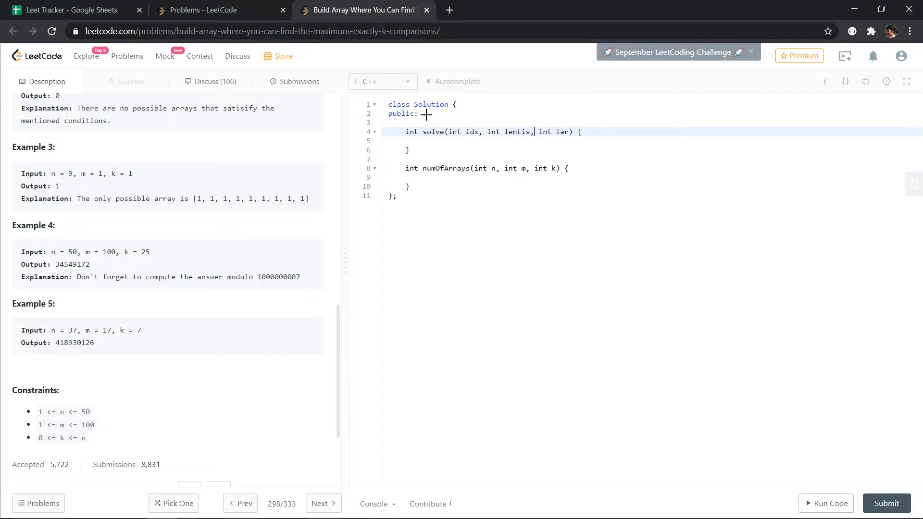
type("if(idx")
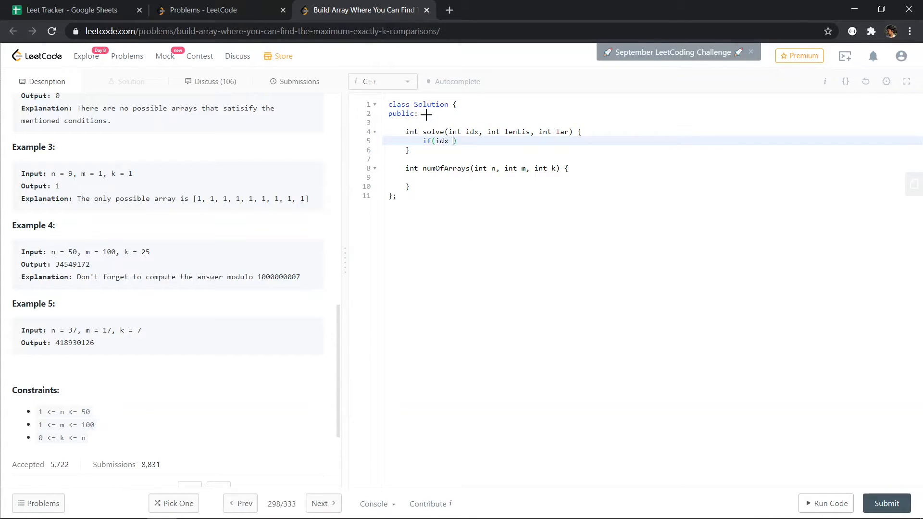
type("==")
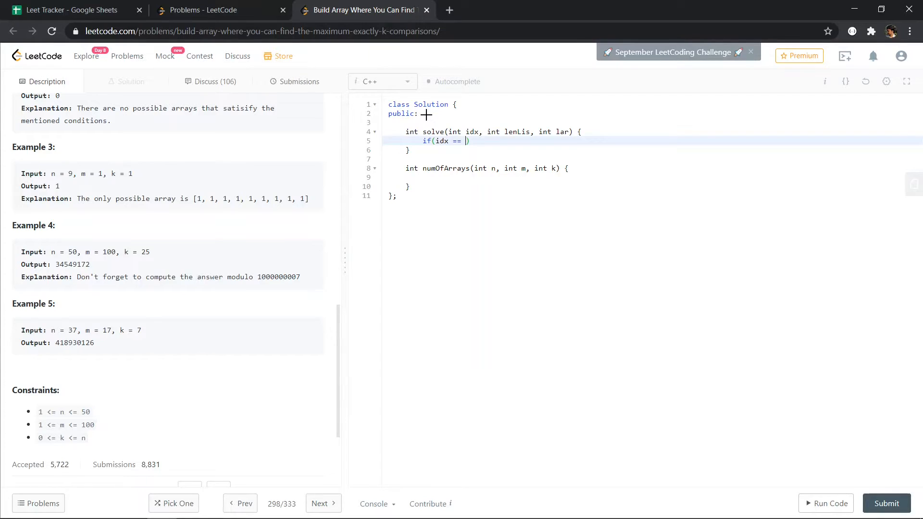
type("k)")
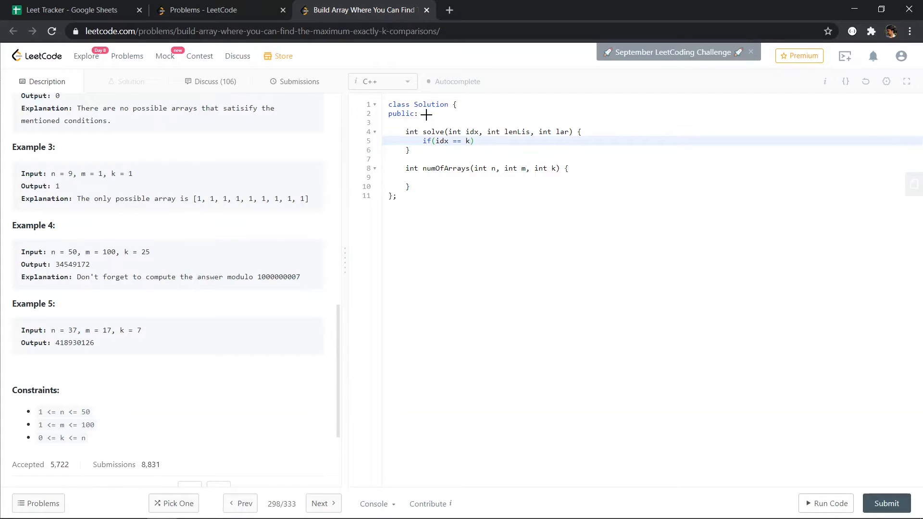
mouse_move(300, 374)
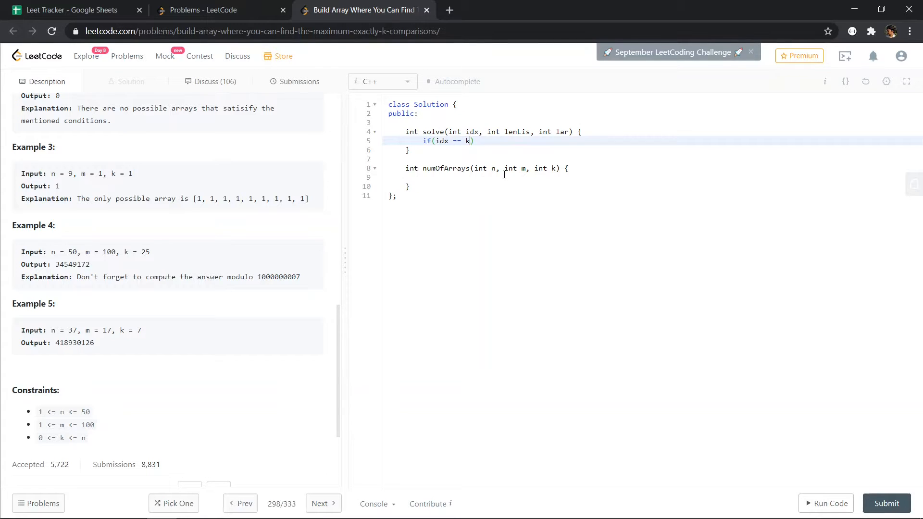
type("n")
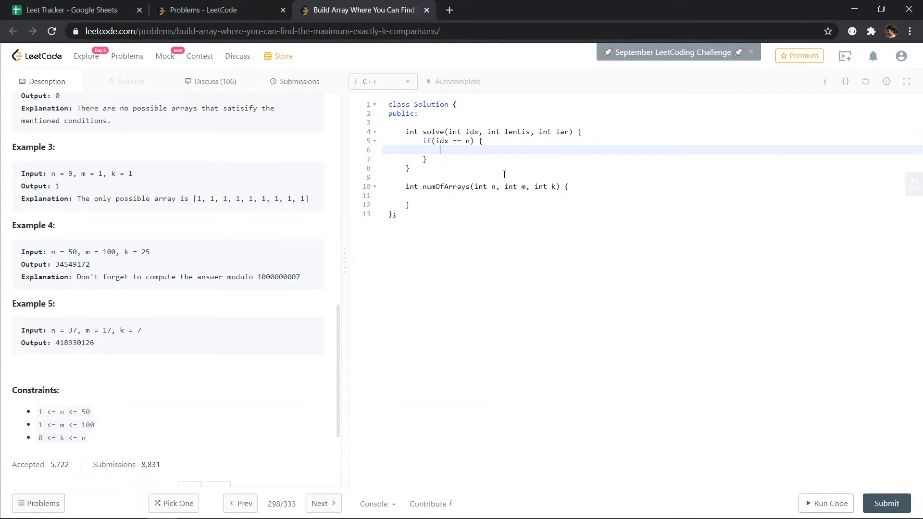
mouse_move(532, 117)
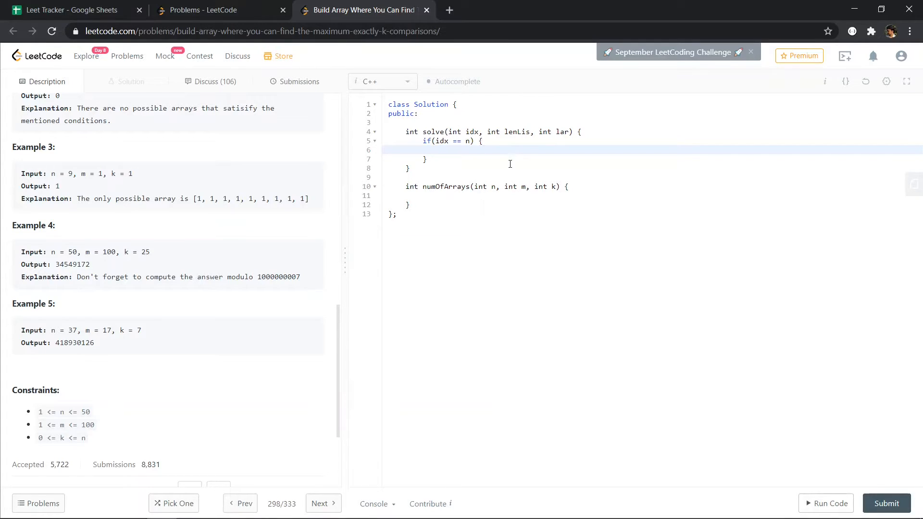
Inside the base case, return 1 when lenLis == k, otherwise return 0.
type("if(le")
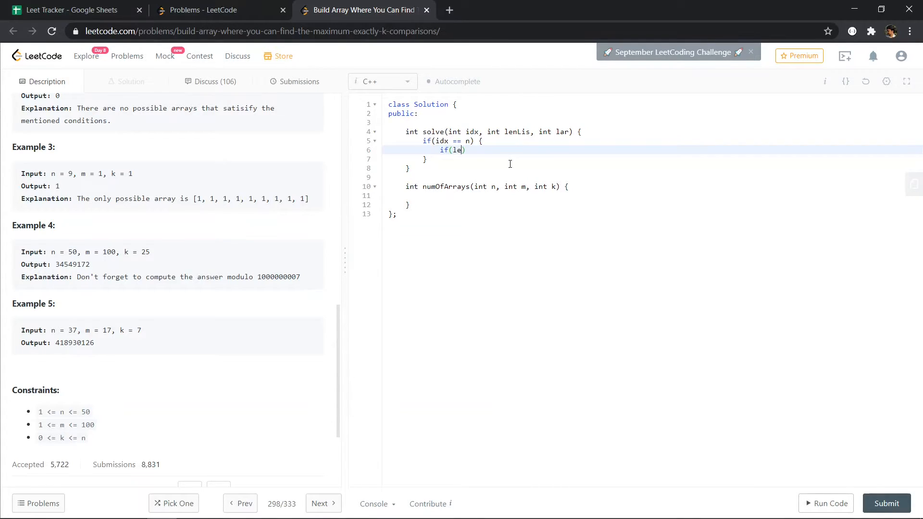
type("nLis")
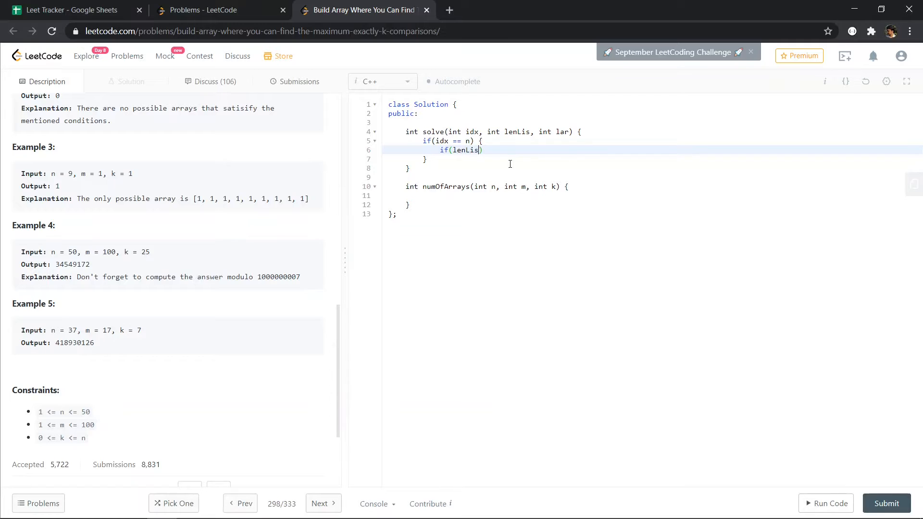
type("== k)")
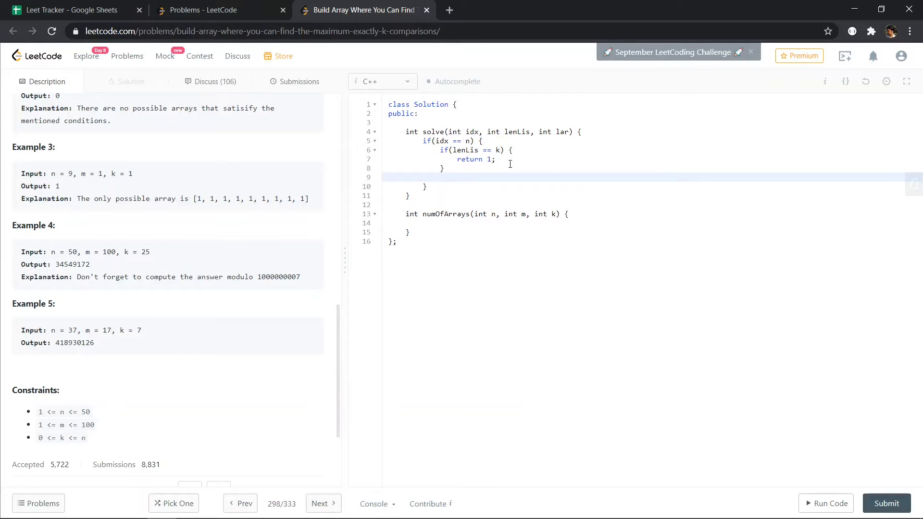
type("return 0;")
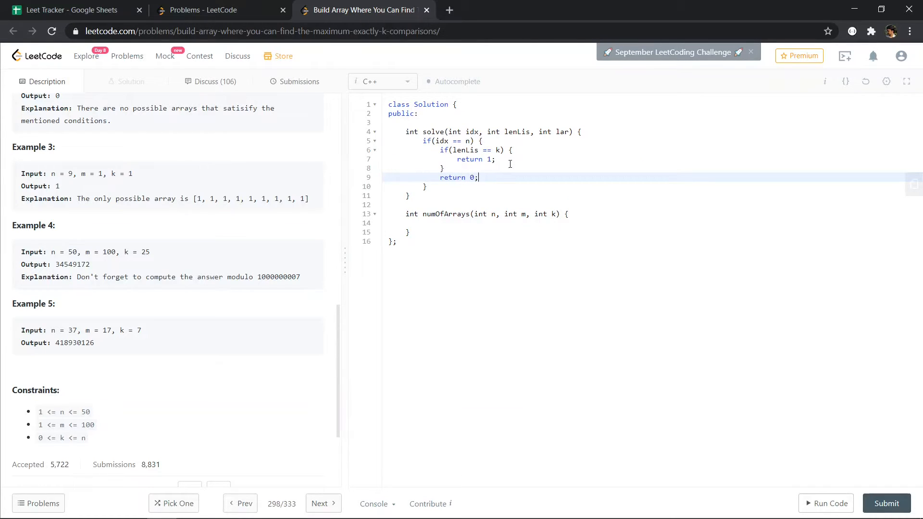
left_click(424, 187)
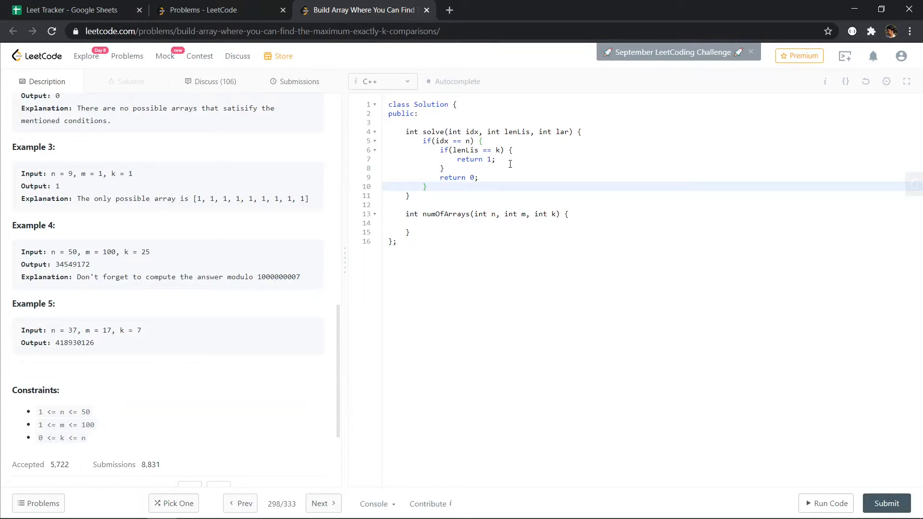
key("Return")
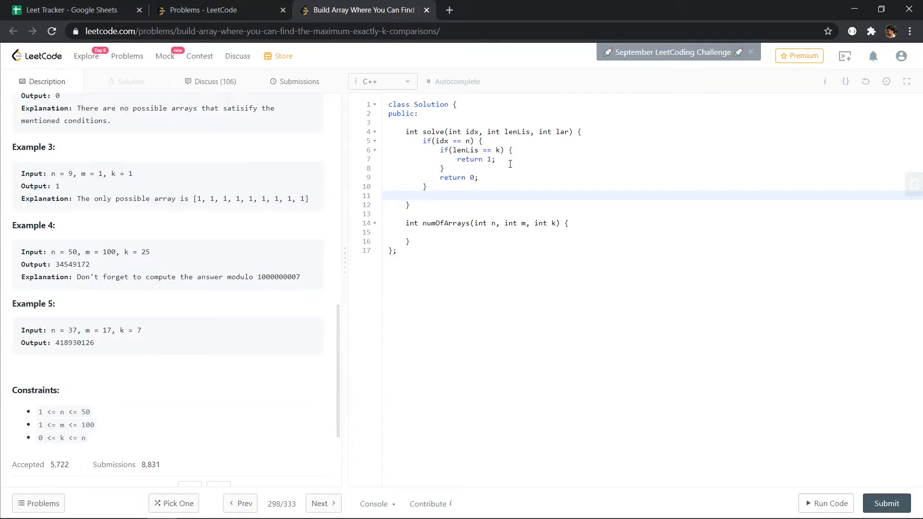
key("Return")
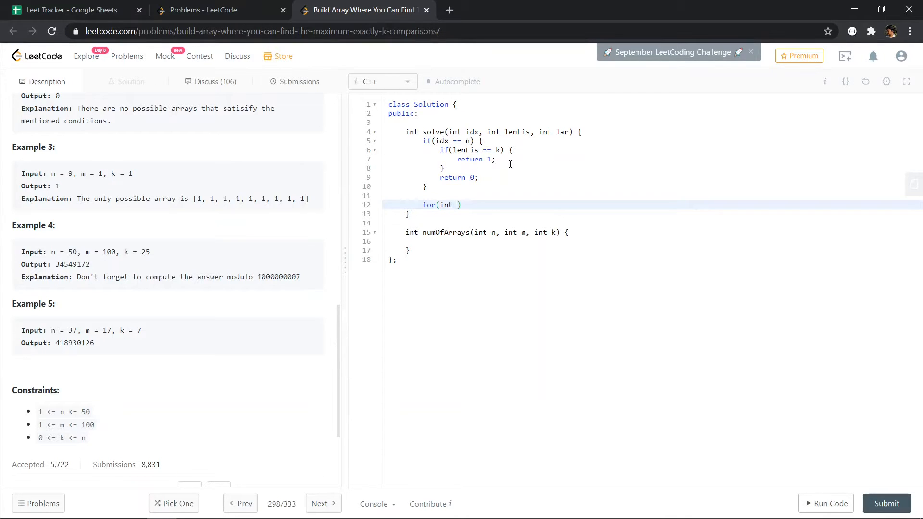
Add a for loop over i from 1 and declare int ans = 0 above it.
type("i=0")
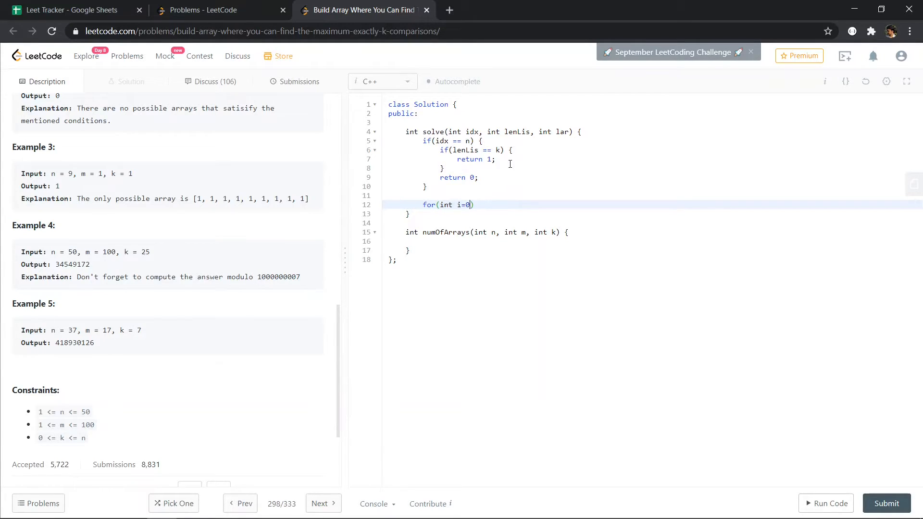
type("1")
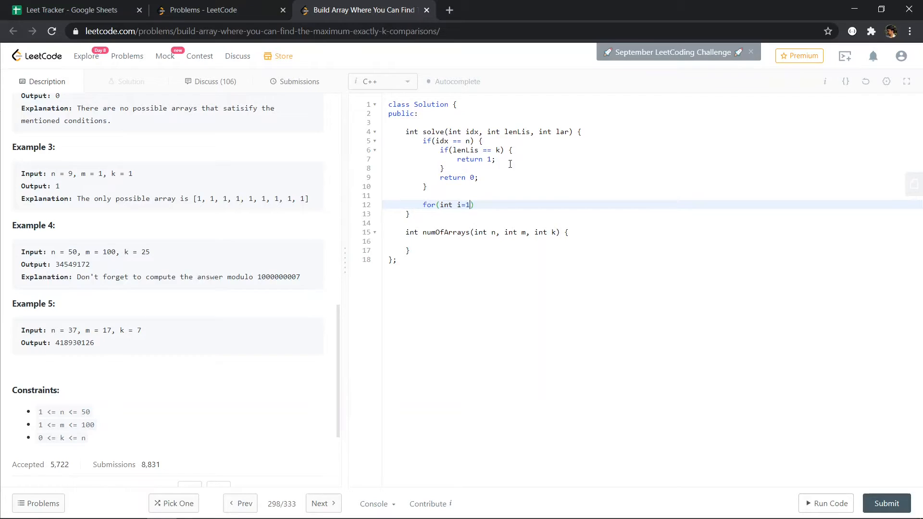
scroll("up", 3)
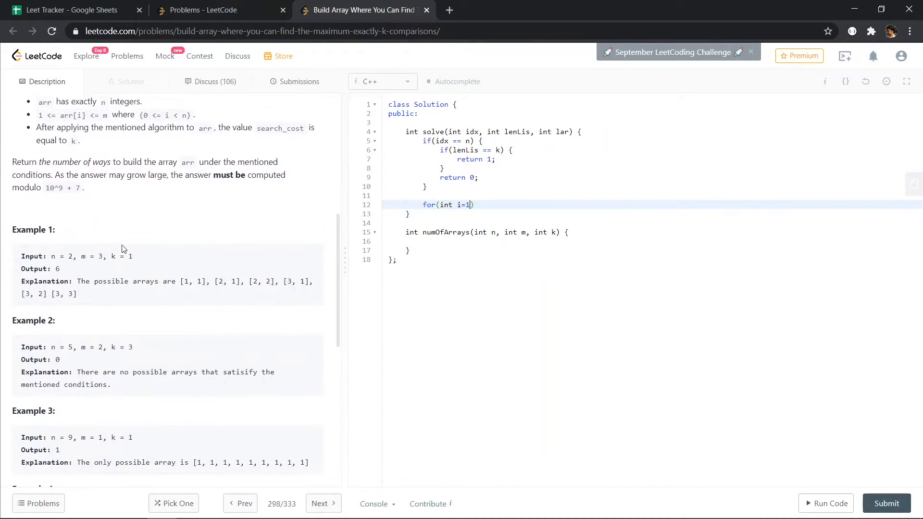
scroll("up", 3)
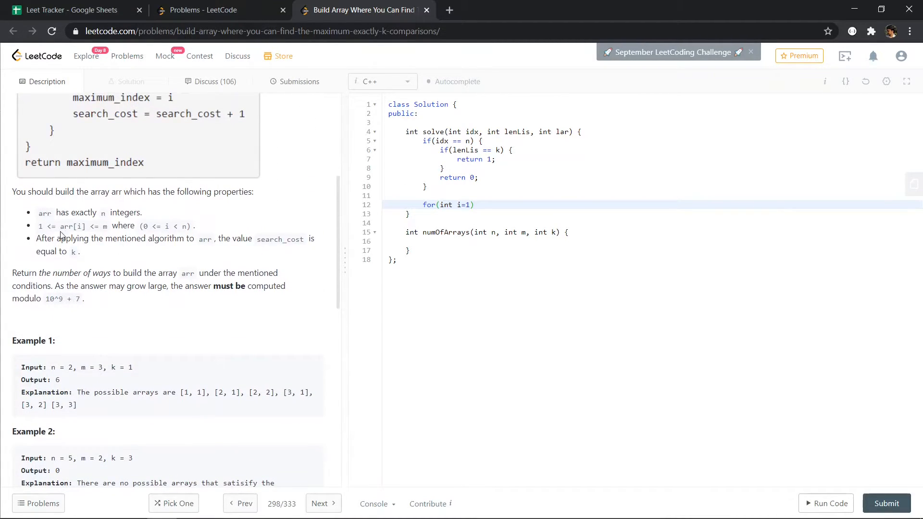
type("; i<=m;")
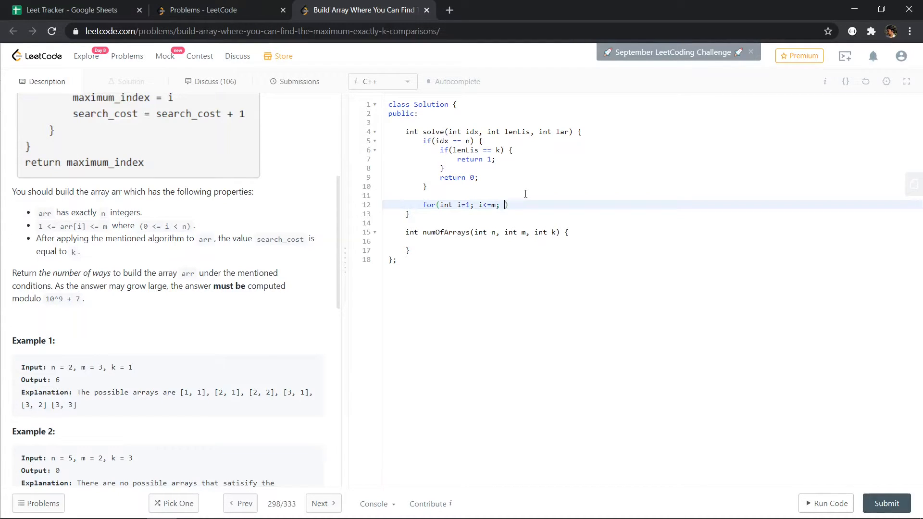
type("i++) {}")
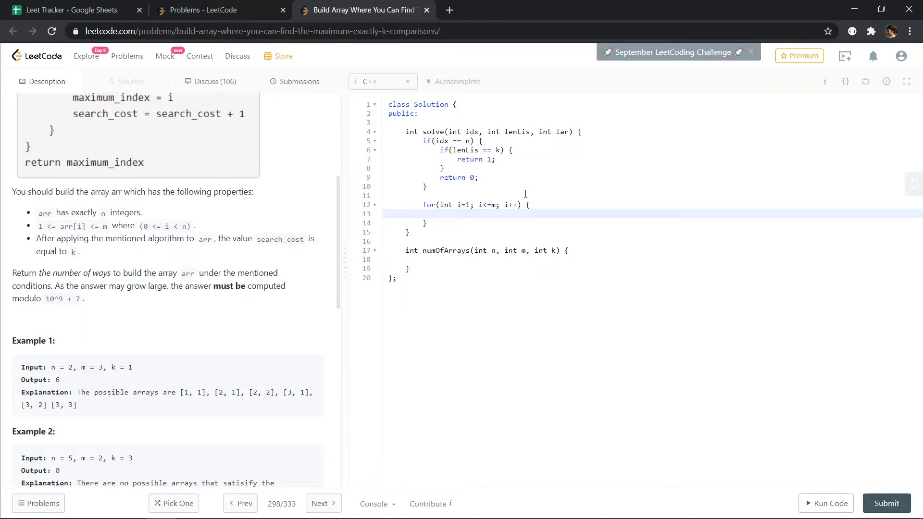
left_click(424, 195)
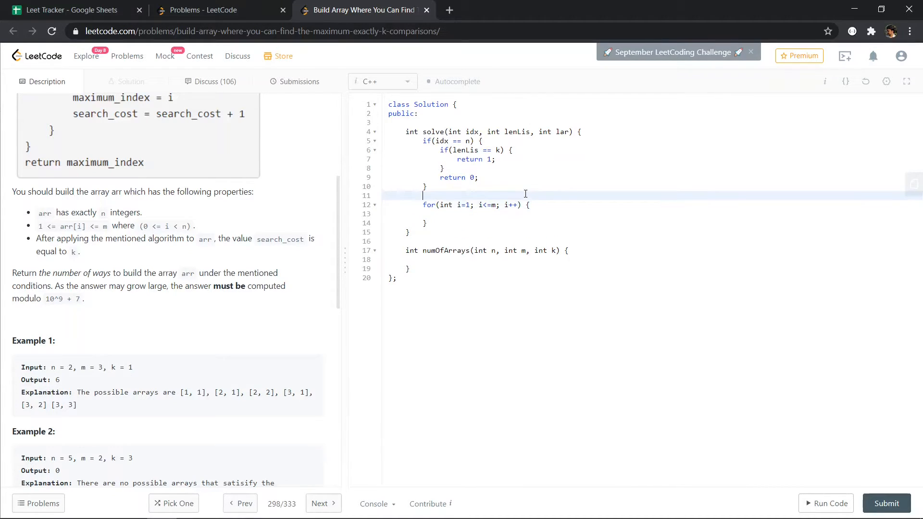
type("int ans =-")
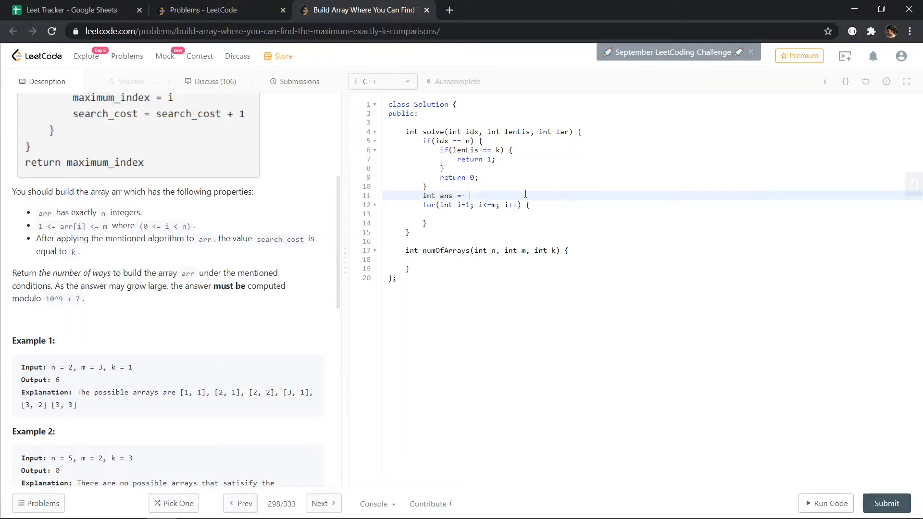
type("0;")
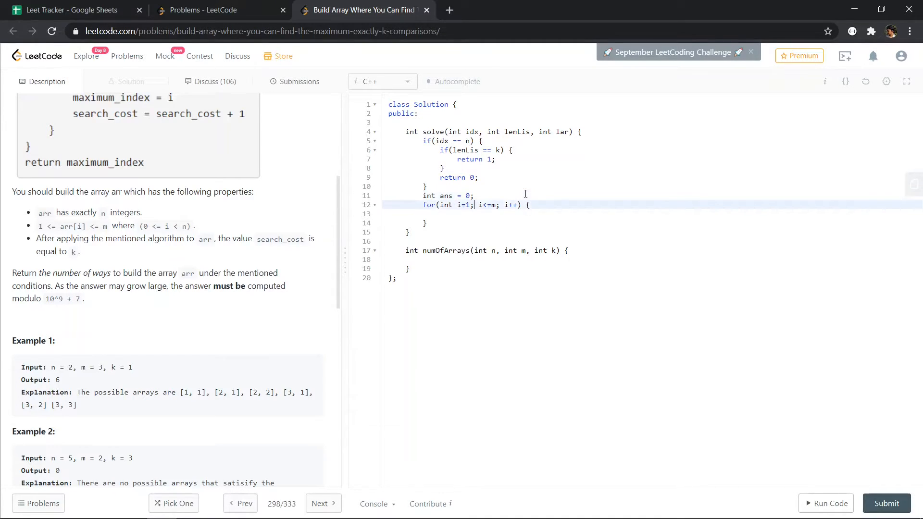
Inside the loop, add solve(idx+1, lenLis+1, i) to ans when i > lar.
type("if()")
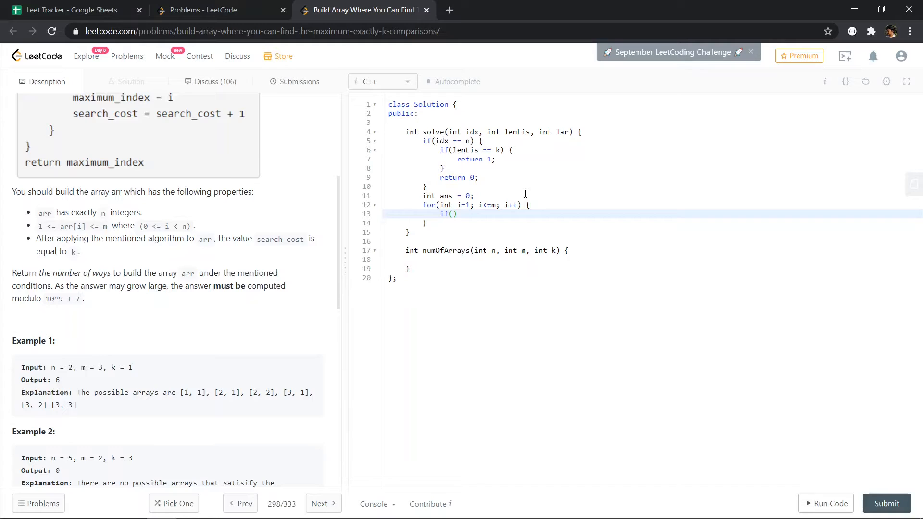
type("i >")
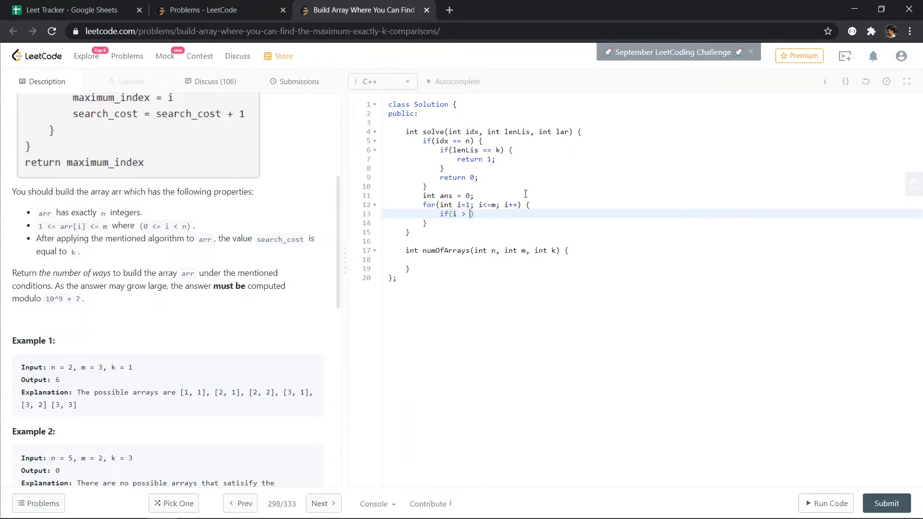
type("lar")
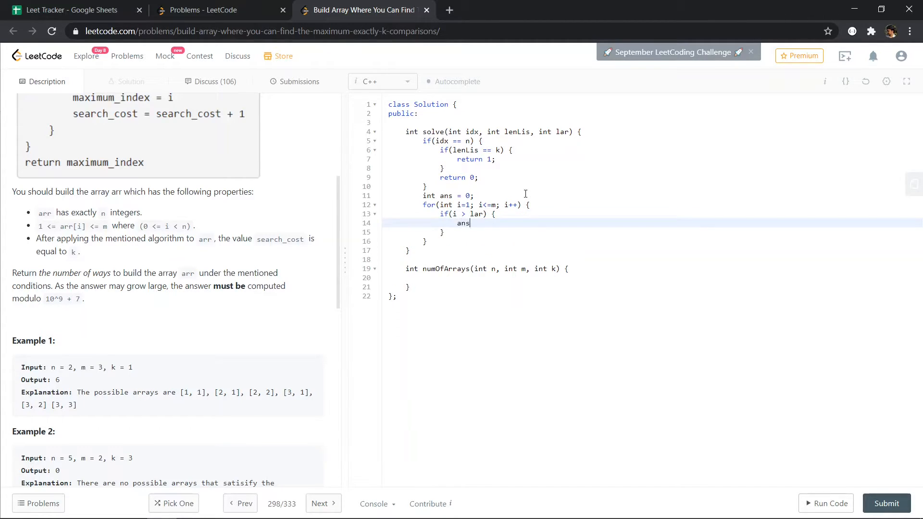
type("+= solve(")
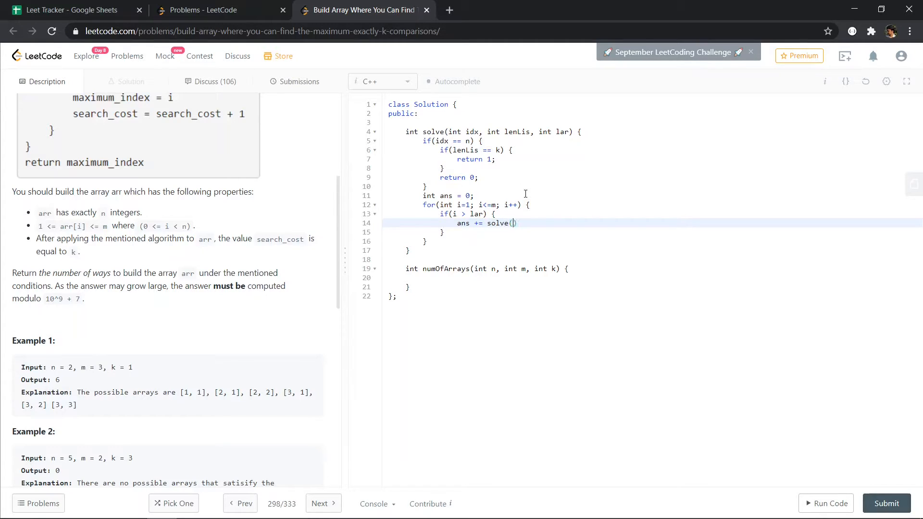
type("idx+1,")
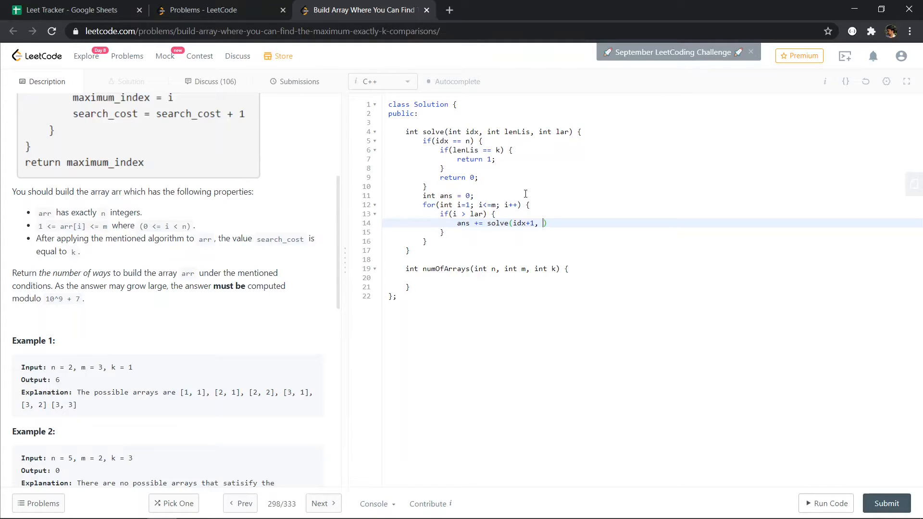
type("lenLis+1,")
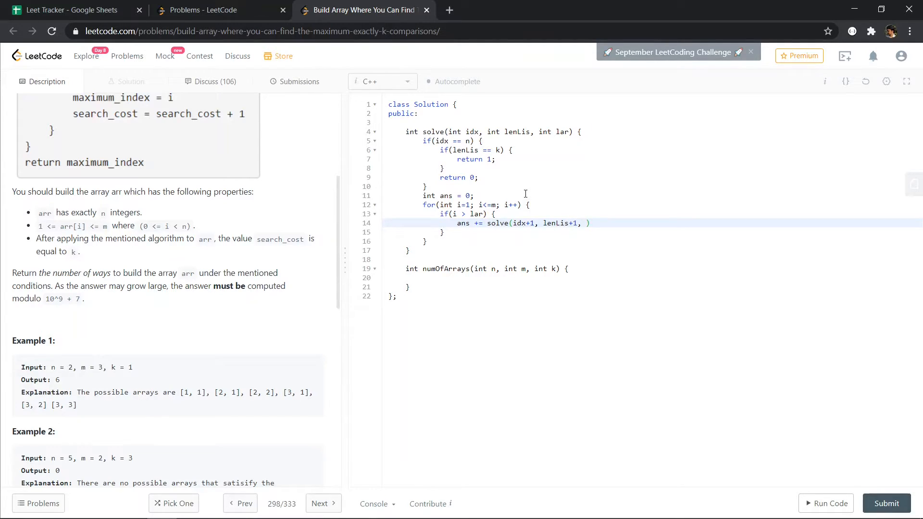
type("i")
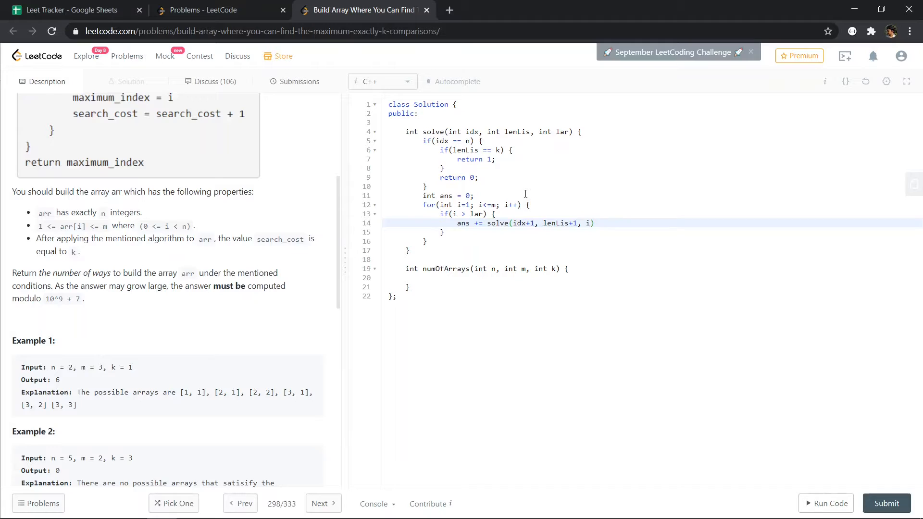
type(";")
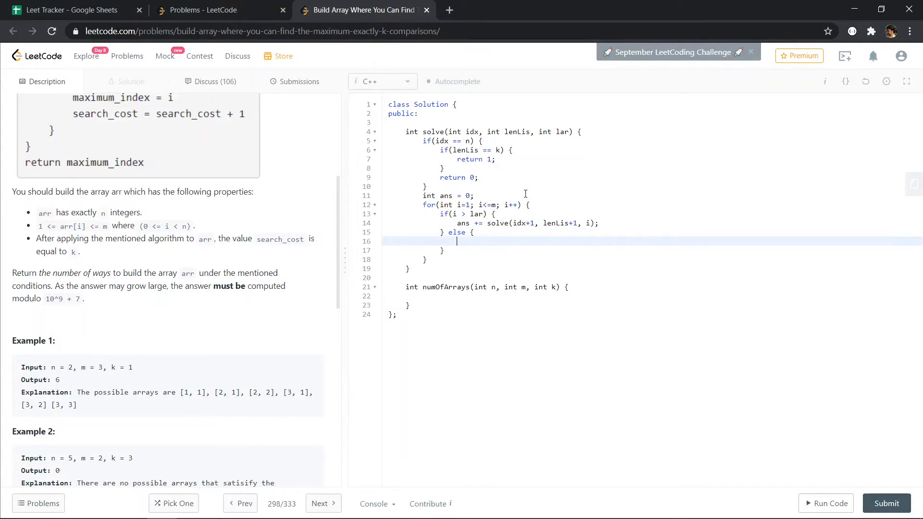
Add else branch ans += solve(idx+1, lenLis, lar) and return ans after the loop.
type("ans +=")
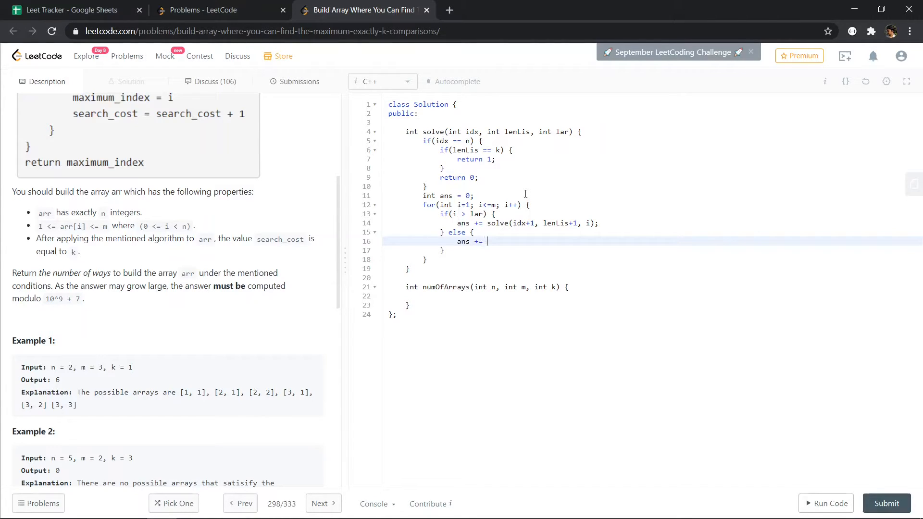
type("solve(")
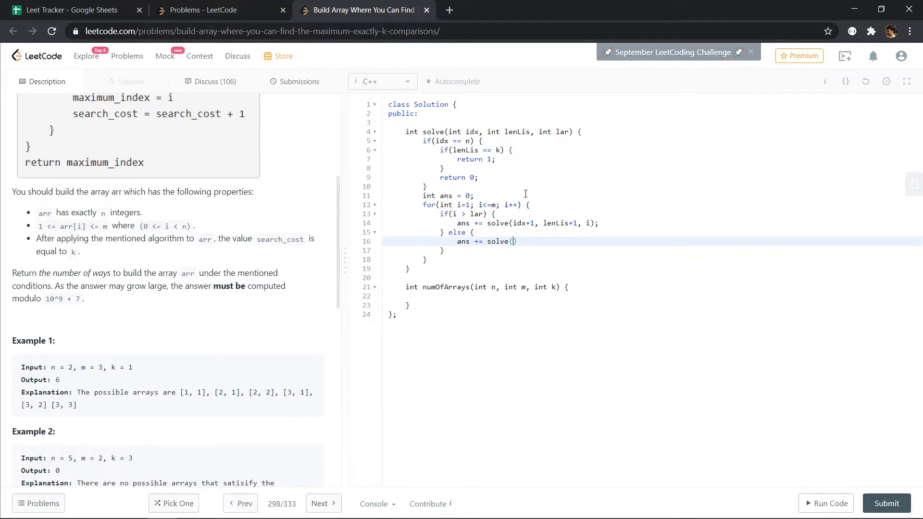
type("idx+1,")
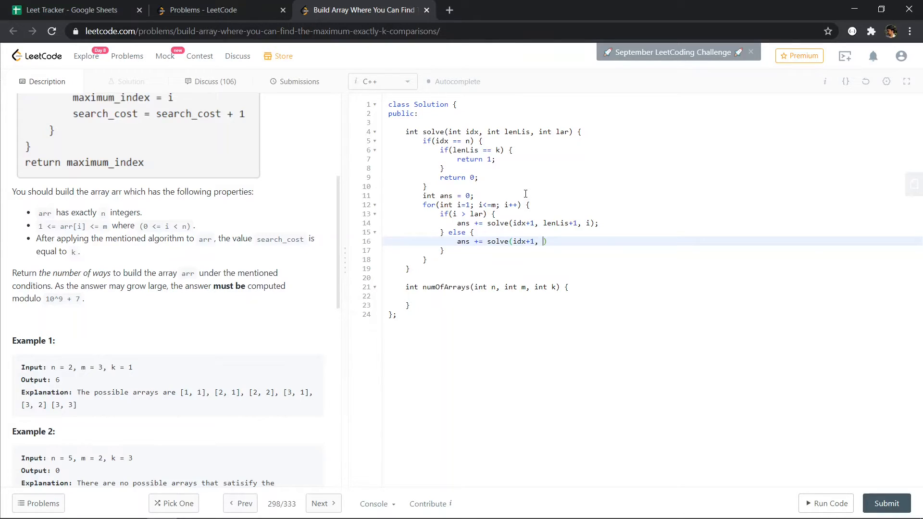
type("lenLis,")
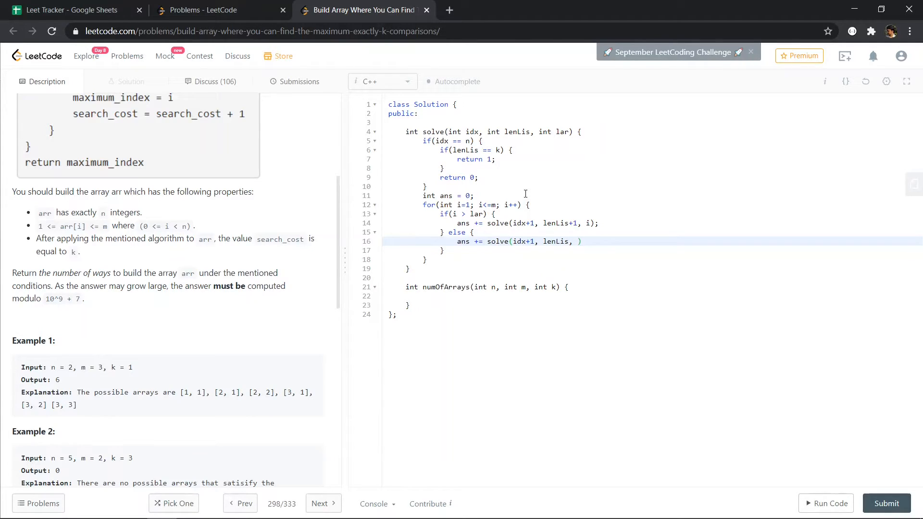
type("lar")
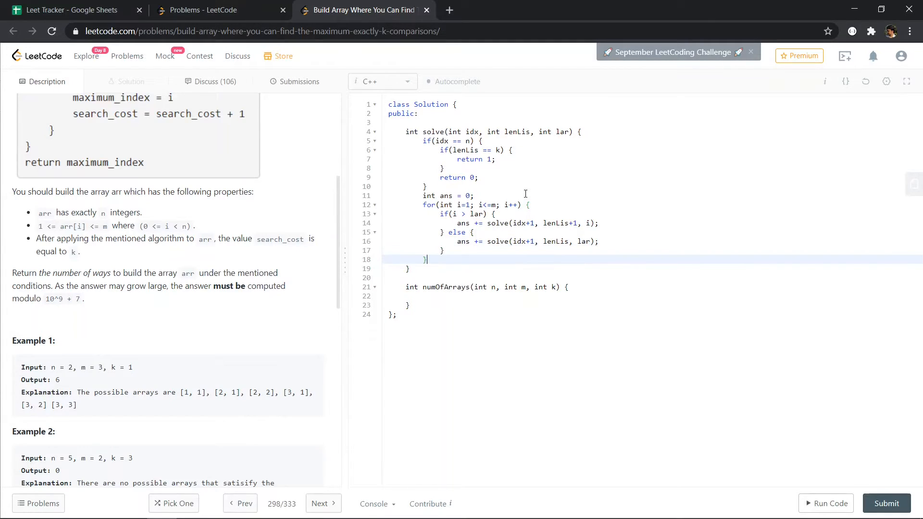
type("return ans;")
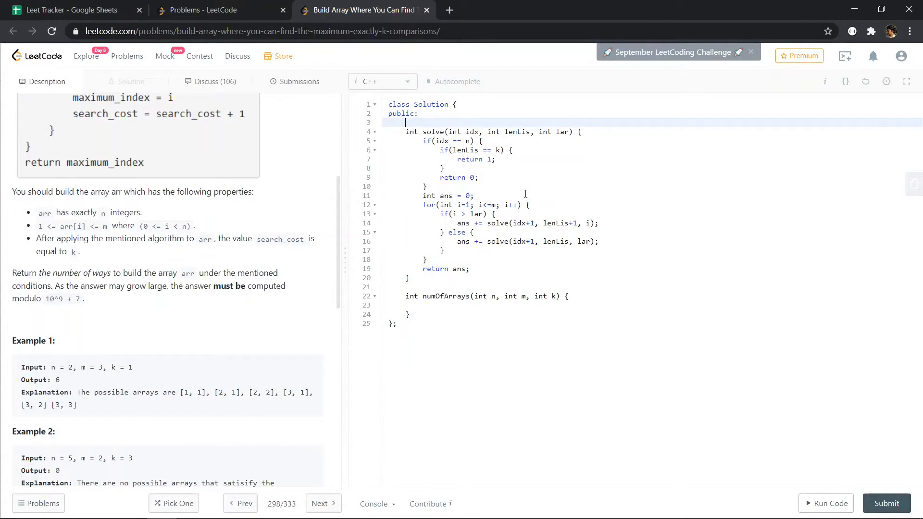
Declare the memo table as int dp[51][51][101] instead of a vector.
type("vec")
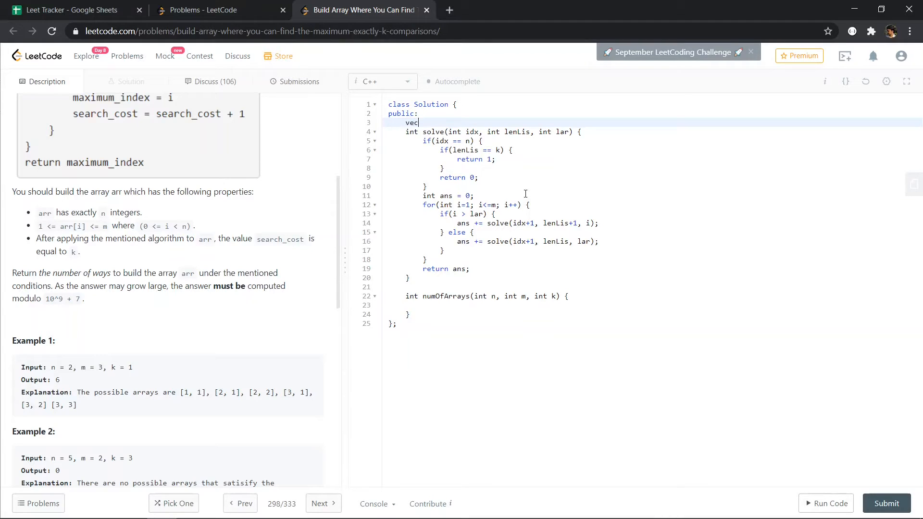
key("Backspace")
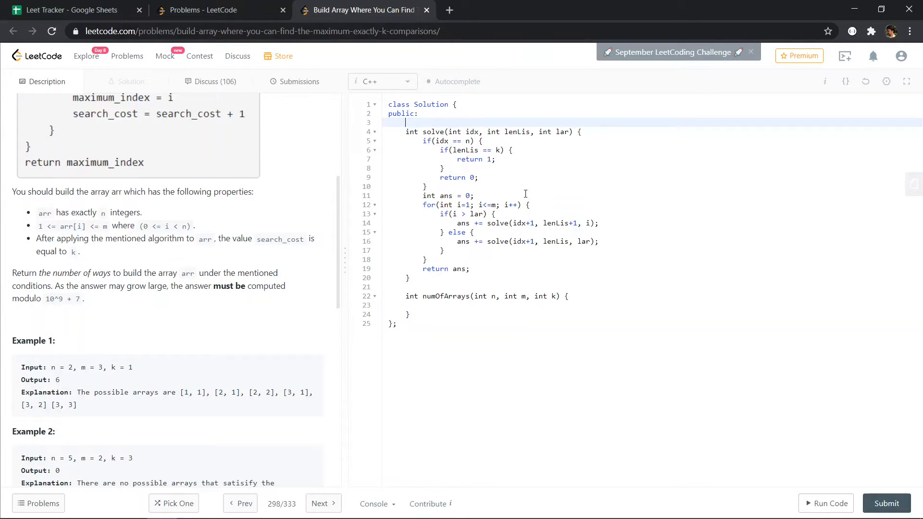
type("int dp[]")
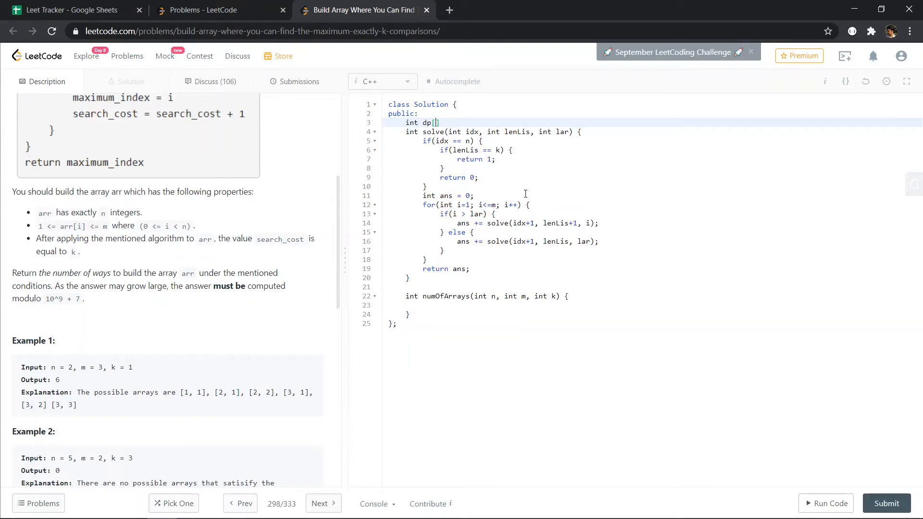
scroll("down", 3)
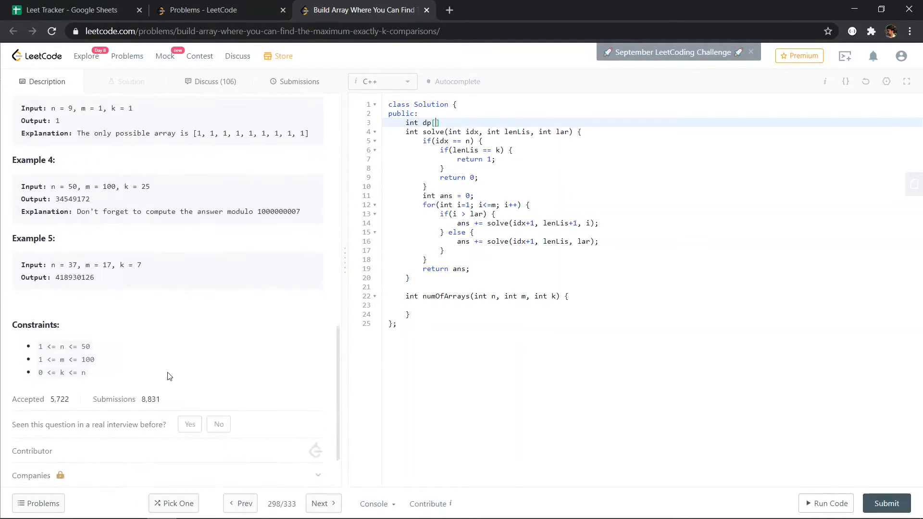
scroll("down", 3)
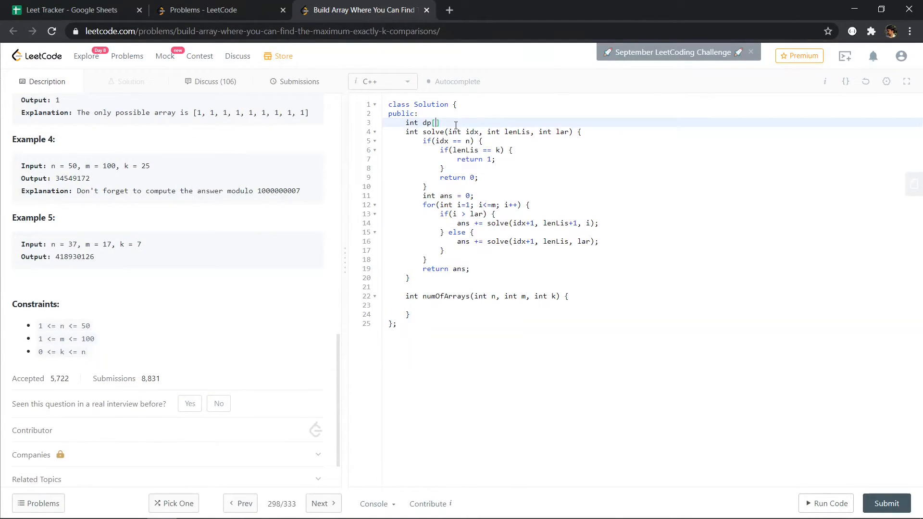
type("51")
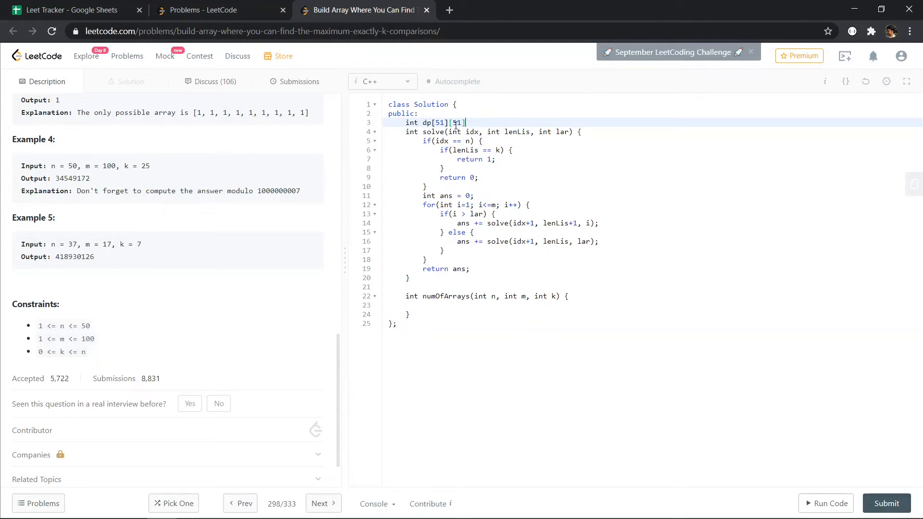
type("[]")
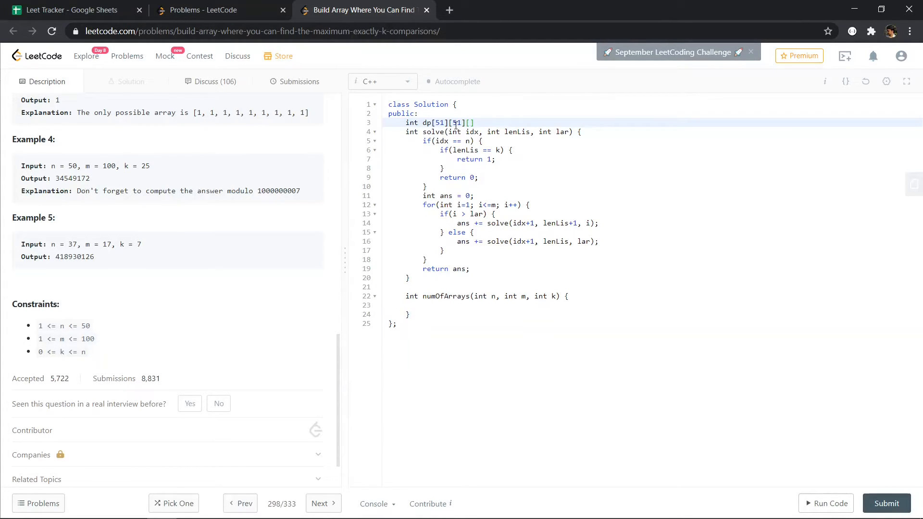
type("101")
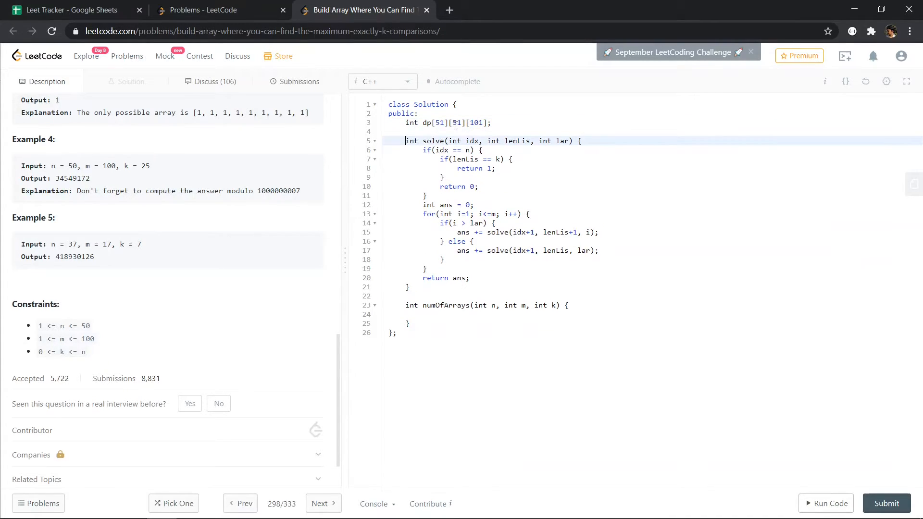
Return dp[idx][lenLis][lar] when it isn't -1, and store ans there before returning.
key("Enter")
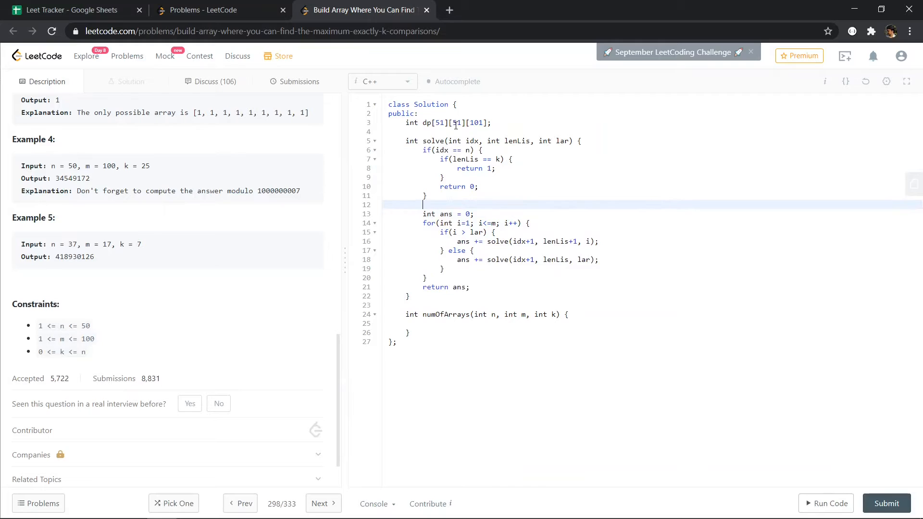
type("if(dp")
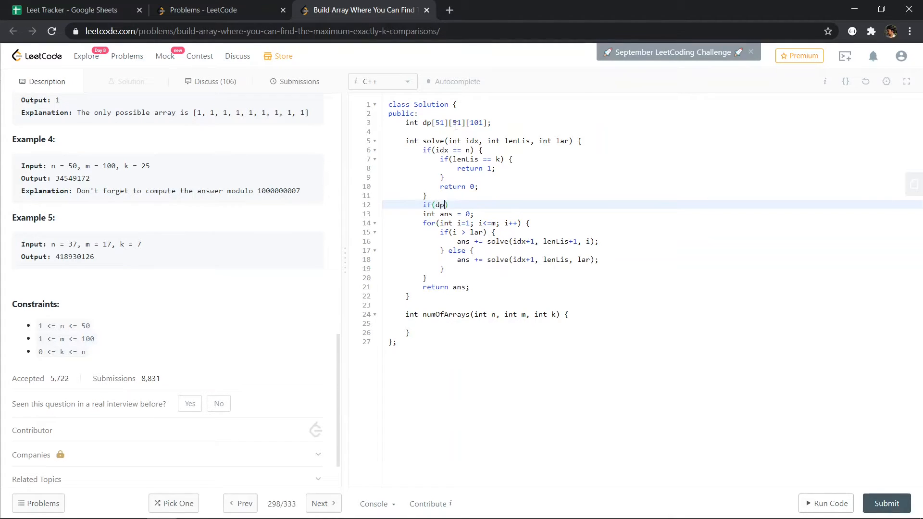
type("[idx]")
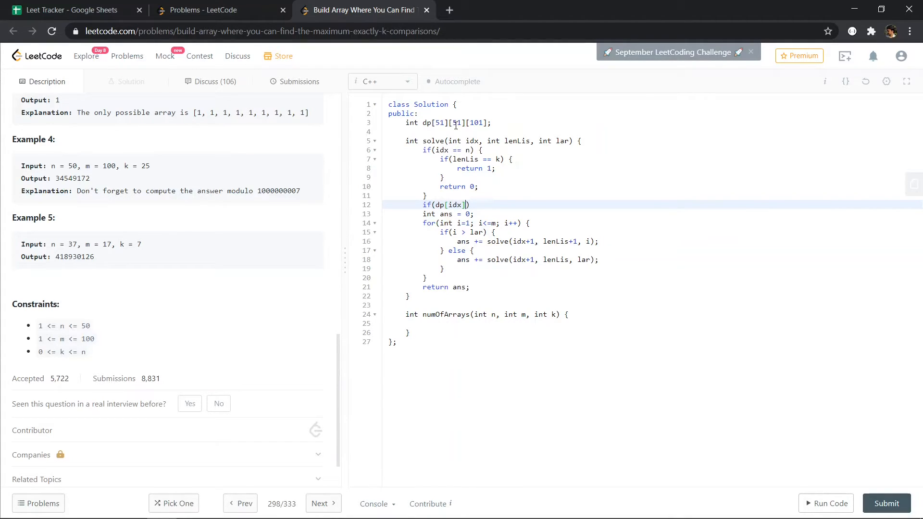
type("[lenL")
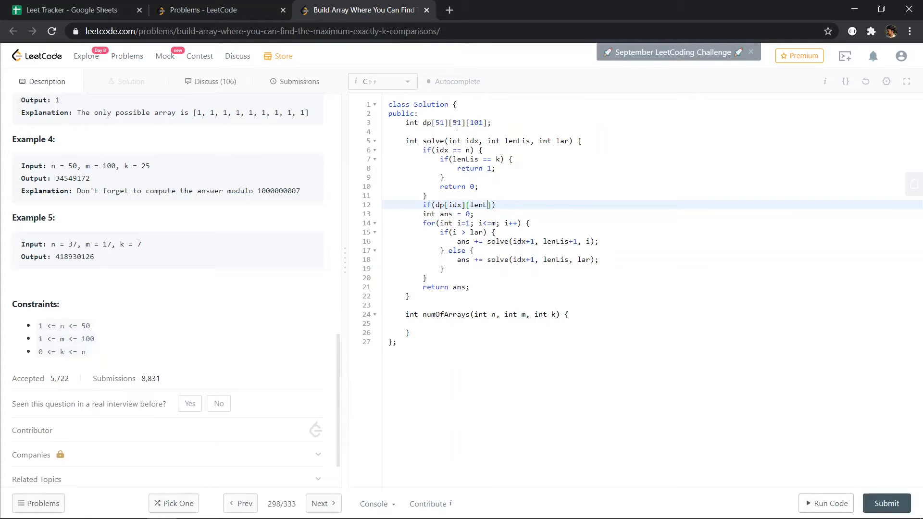
type("is]")
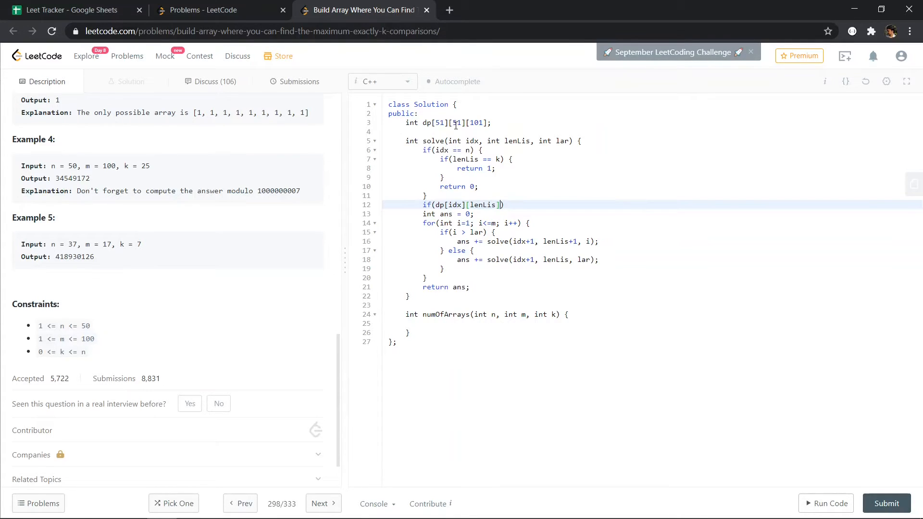
type("[lar]")
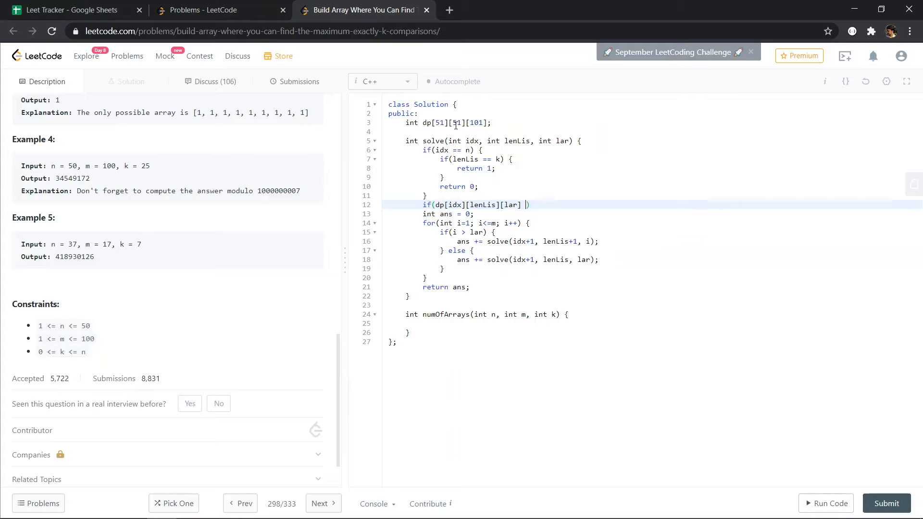
type("!= -1)")
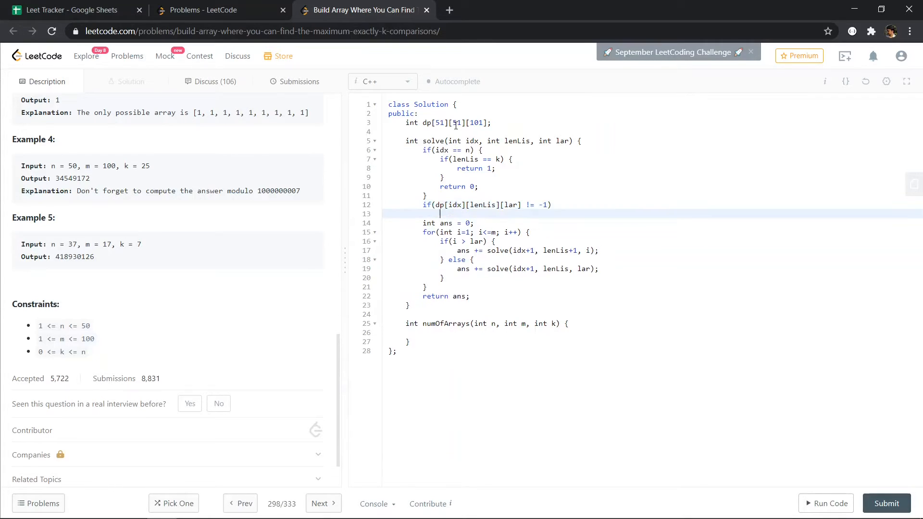
type("return")
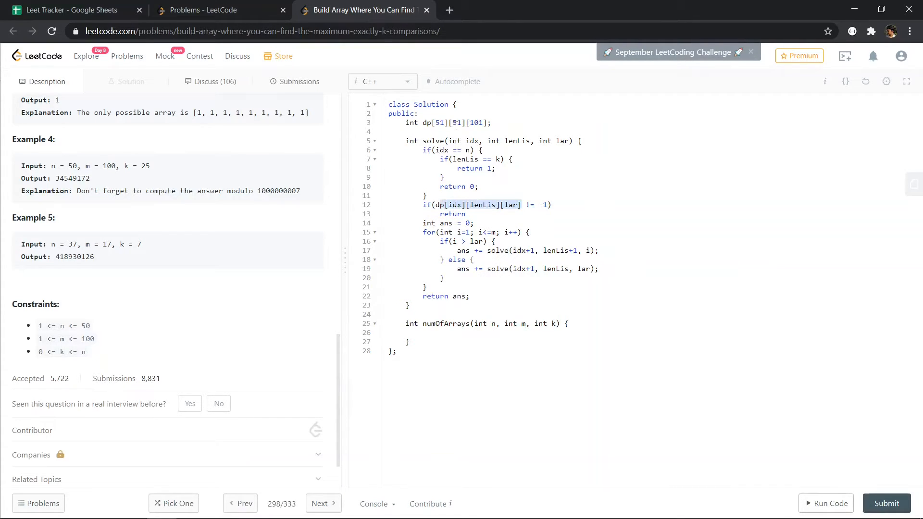
left_click(453, 214)
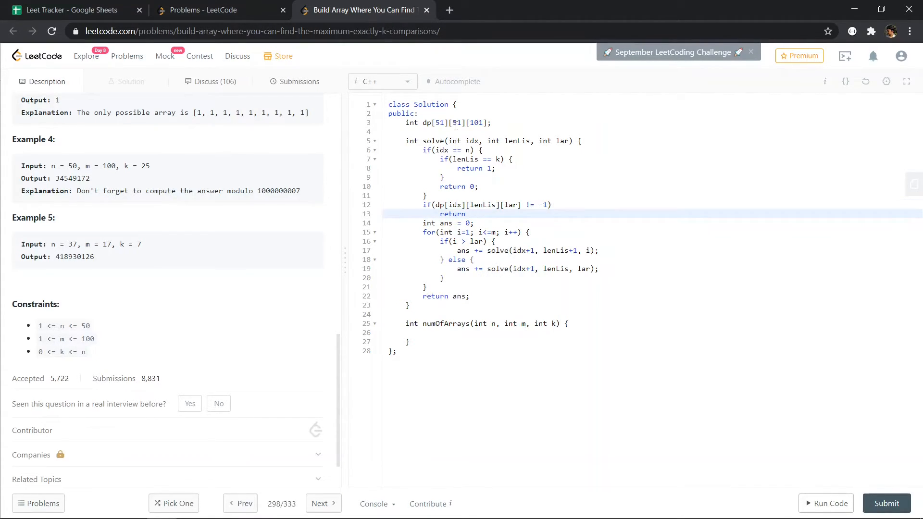
type("dp[idx][lenLis][lar];")
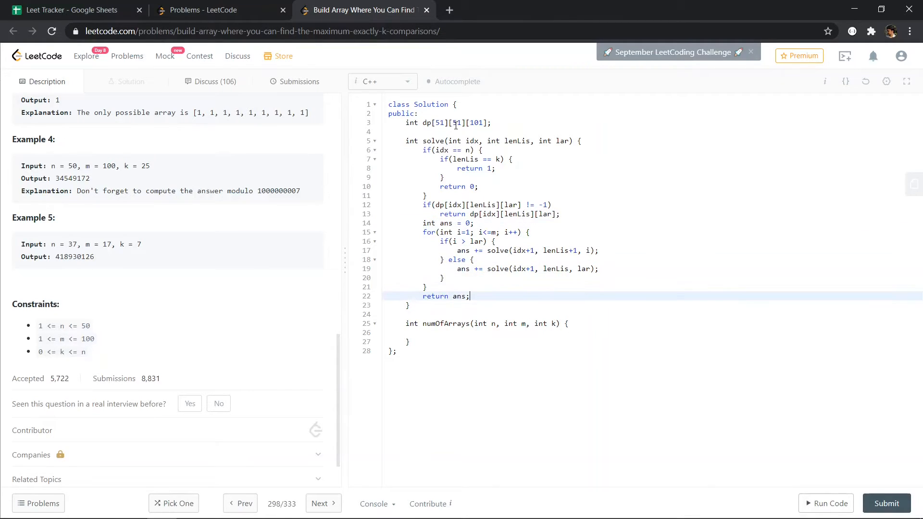
type("dp[idx][lenLis][lar] =")
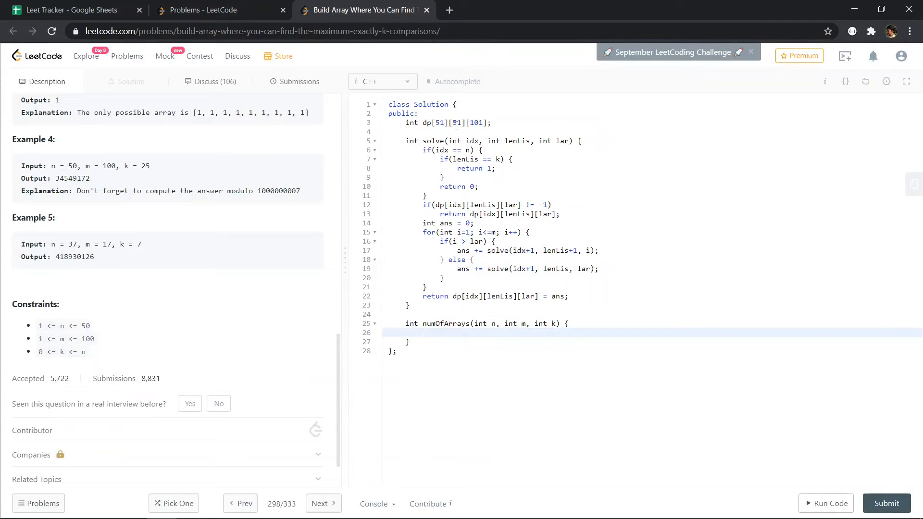
In numOfArrays, memset dp to -1 and return solve(0, 0, 0).
type("memset(dpm")
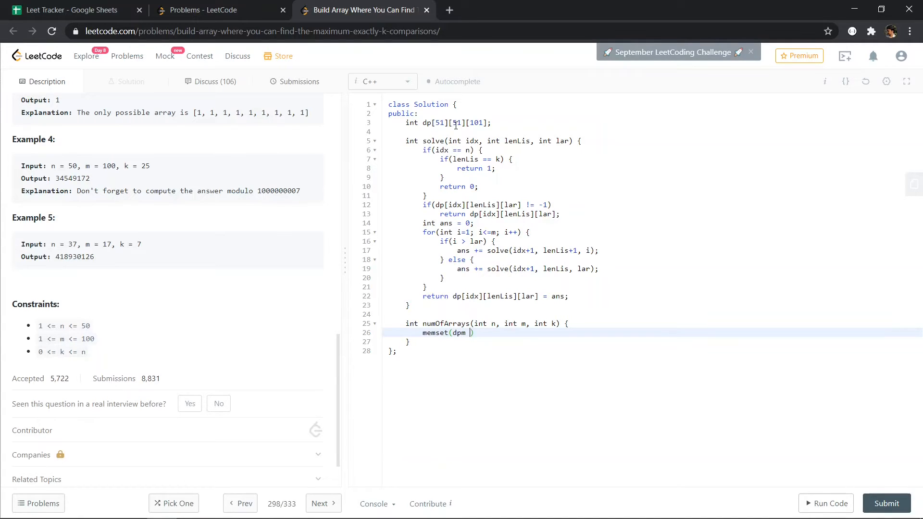
type(", -1, sizeof(dp")
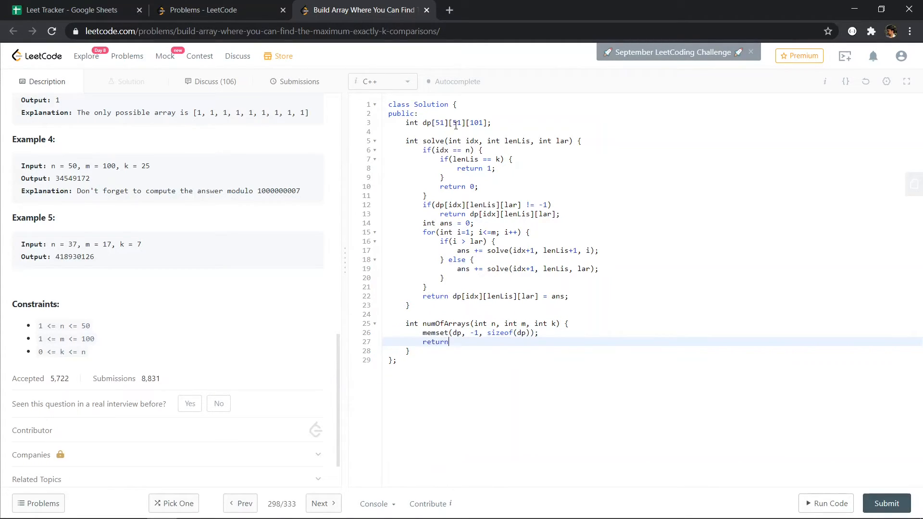
type("s")
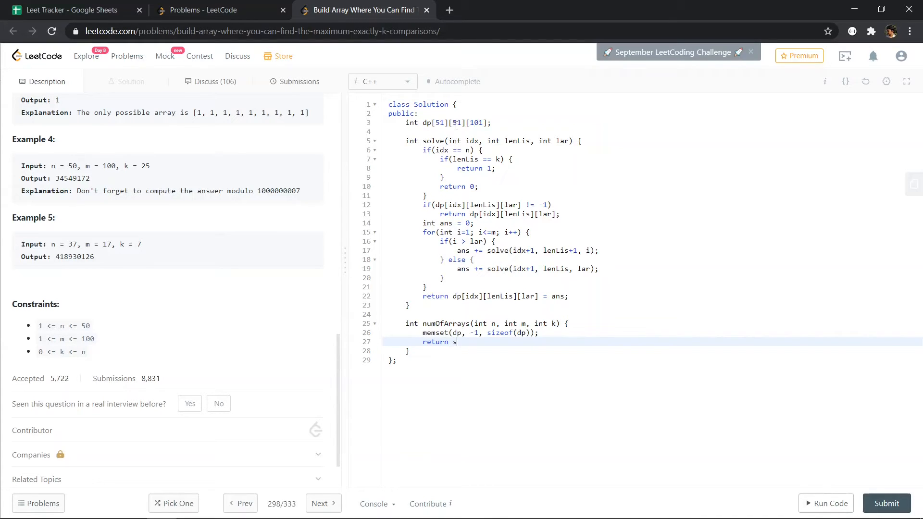
type("olve()")
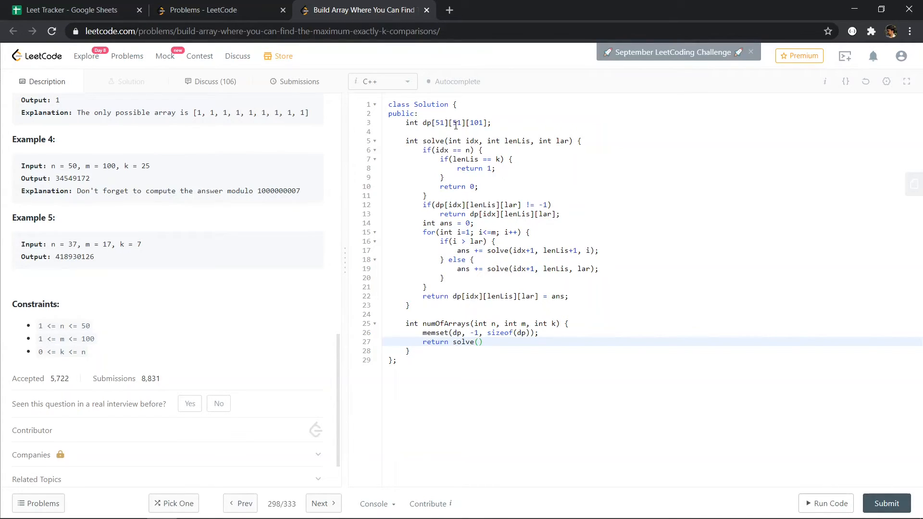
type("0, 0")
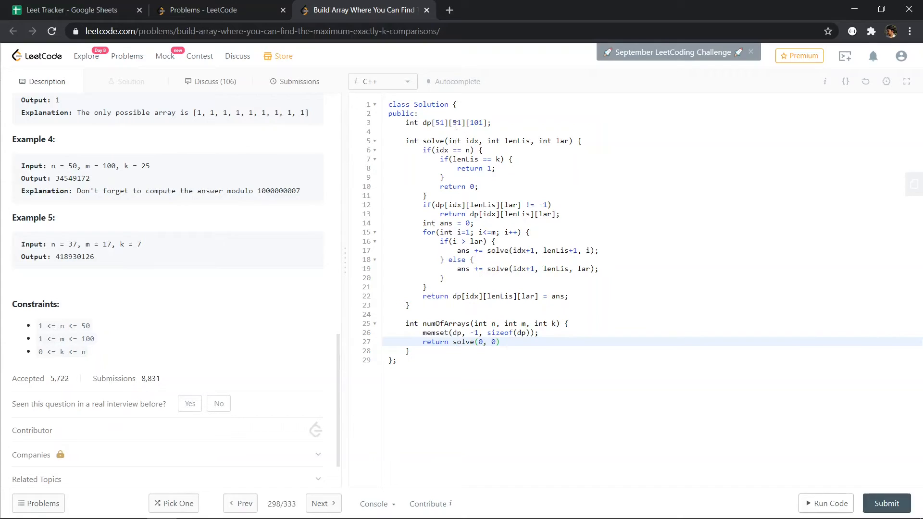
type(", 0")
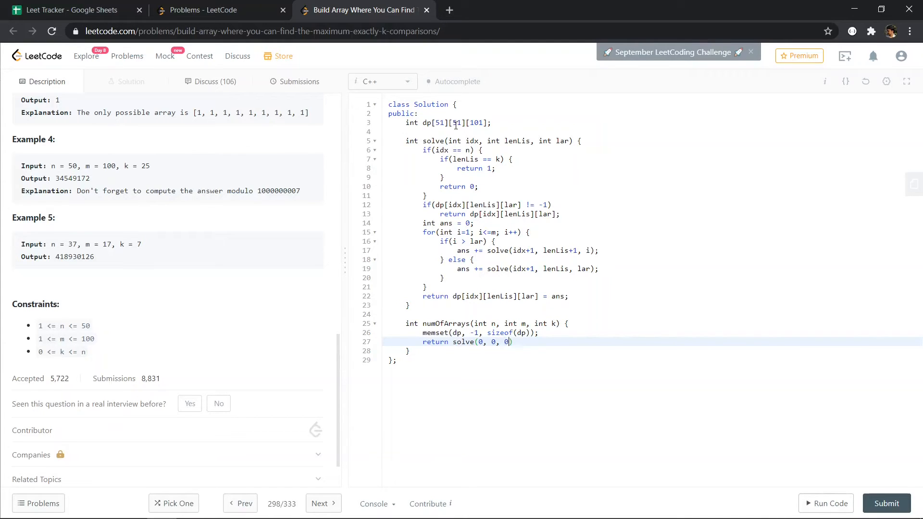
type(";")
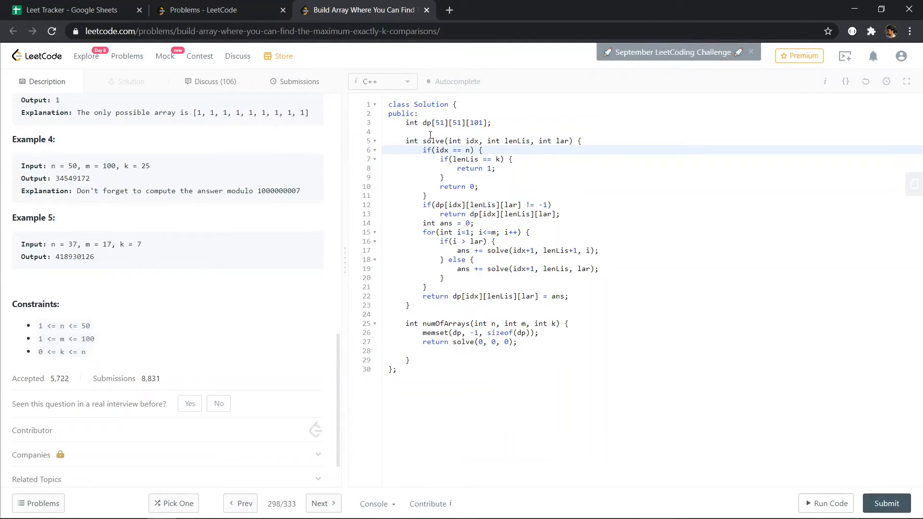
Declare members int n, m, k and assign them from parameters renamed N, M, K.
left_click(430, 132)
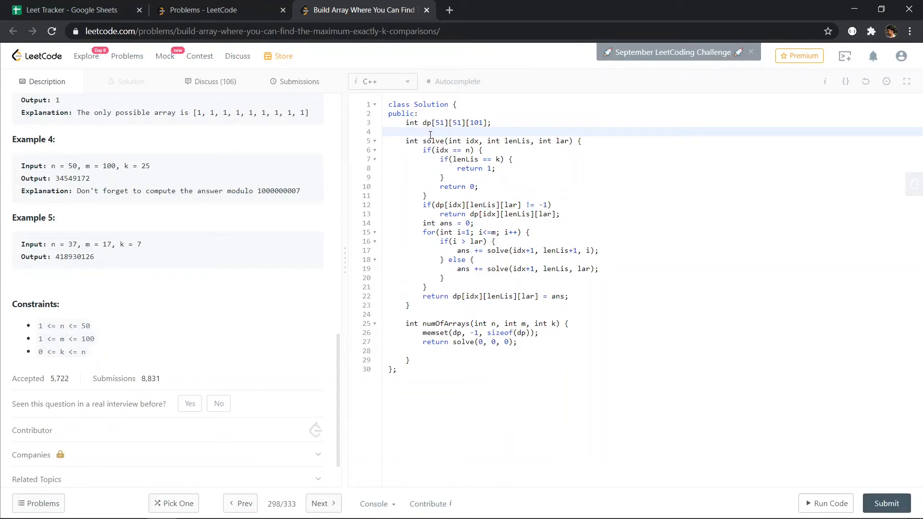
type("int n;")
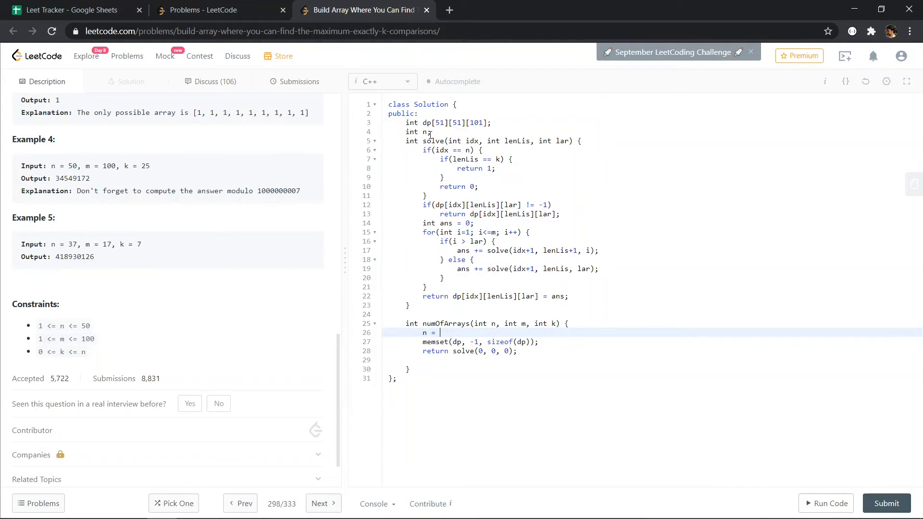
type("N;")
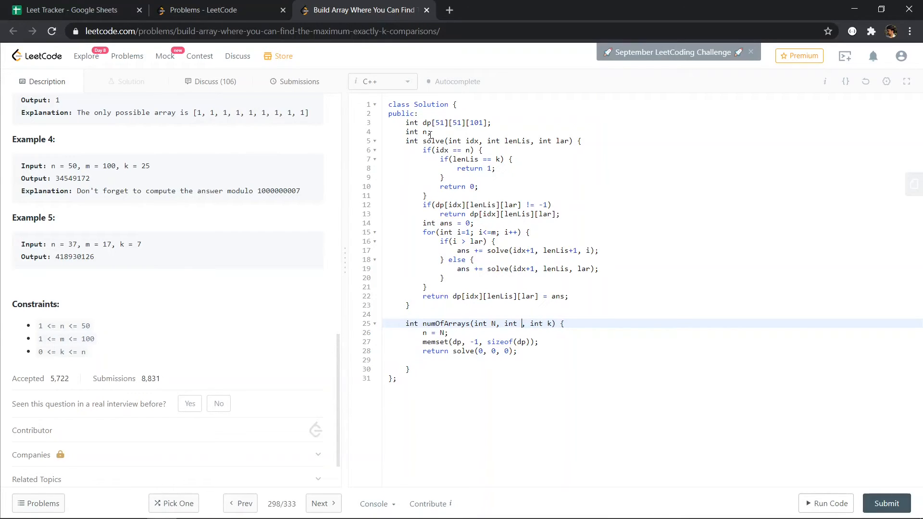
type("M")
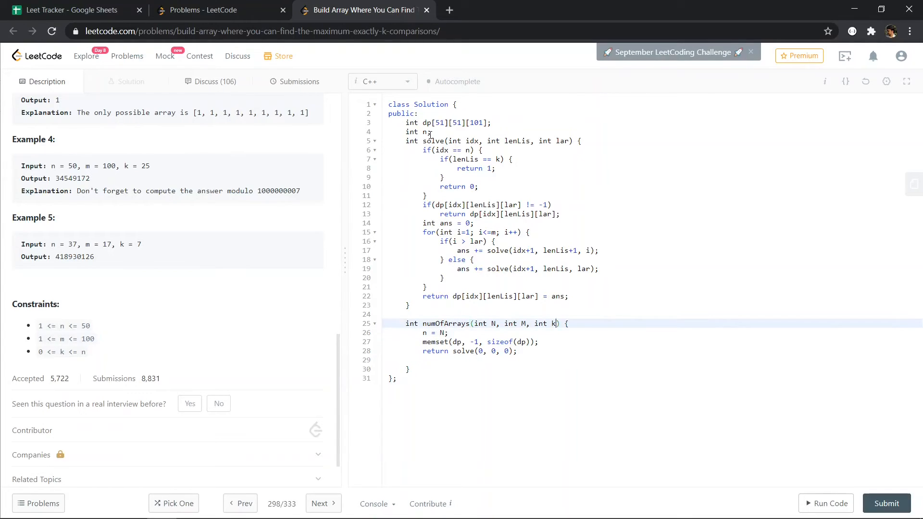
type("K")
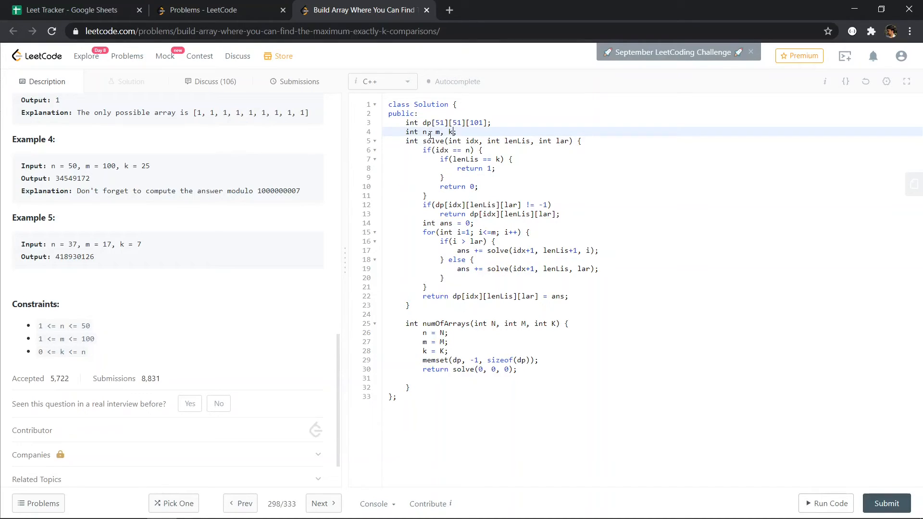
mouse_move(521, 226)
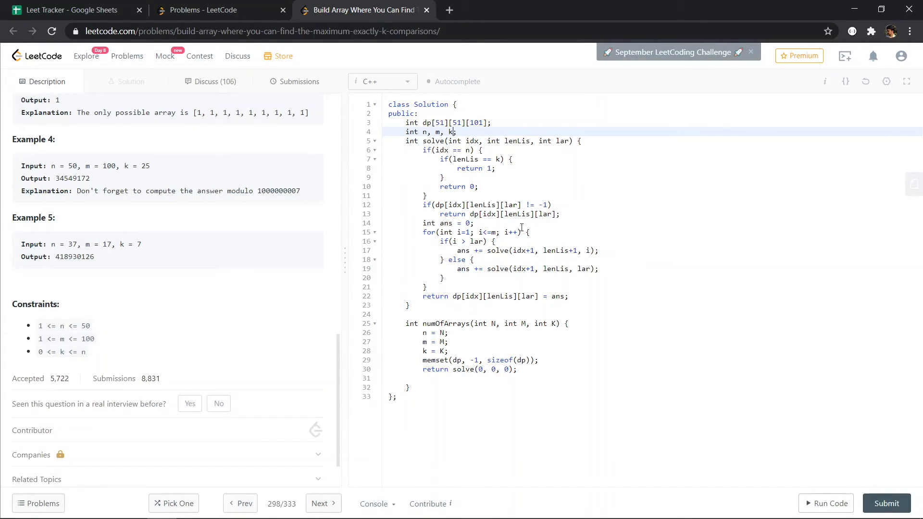
mouse_move(688, 364)
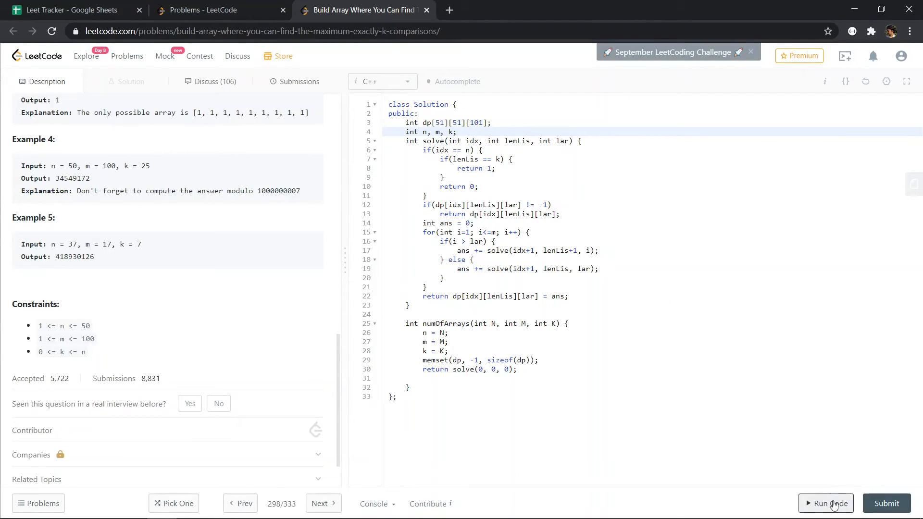
Run the code on the sample case, confirm Accepted with output 6, and review the code.
left_click(826, 503)
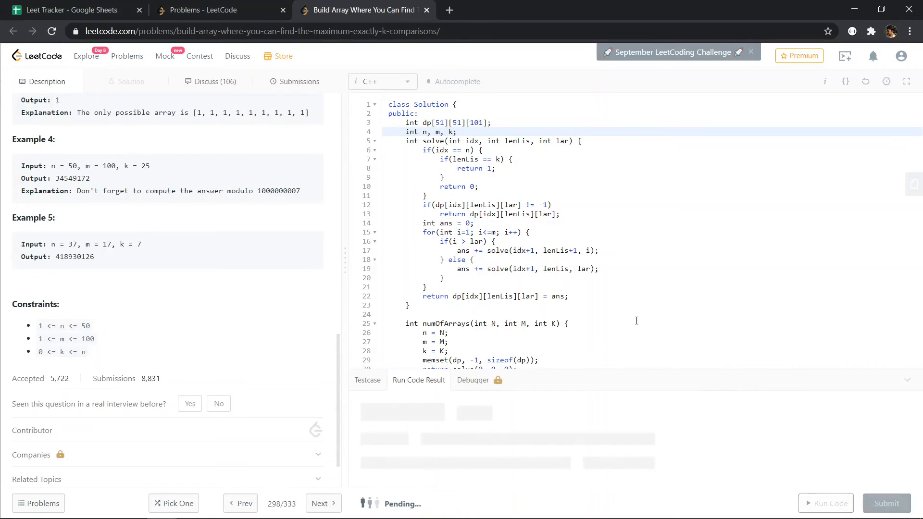
scroll("down", 3)
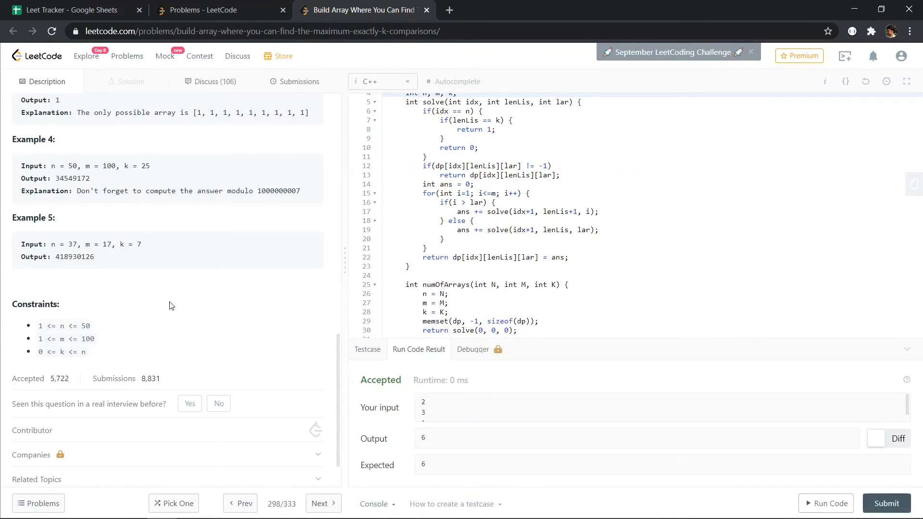
scroll("down", 3)
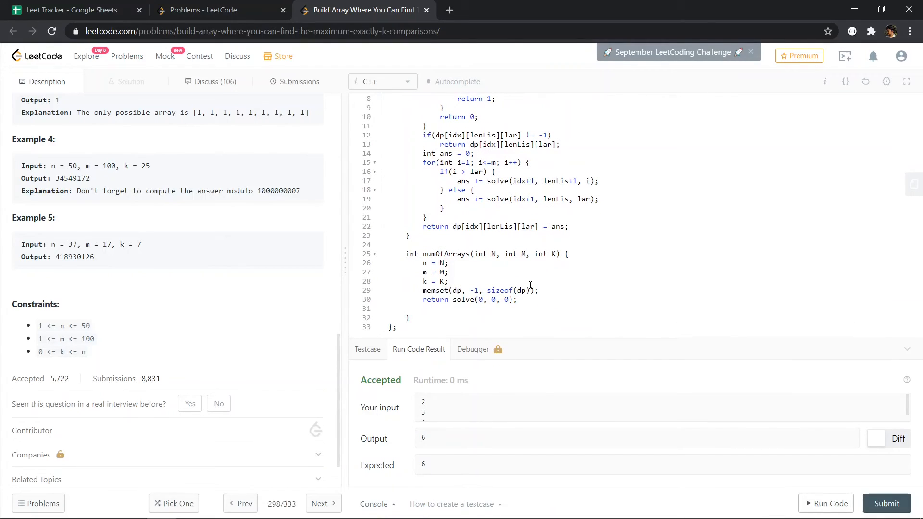
mouse_move(625, 261)
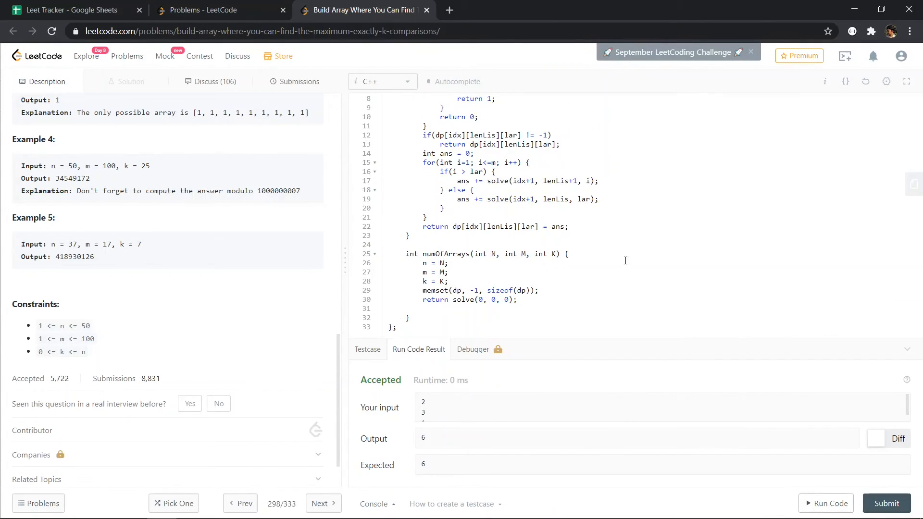
scroll("up", 3)
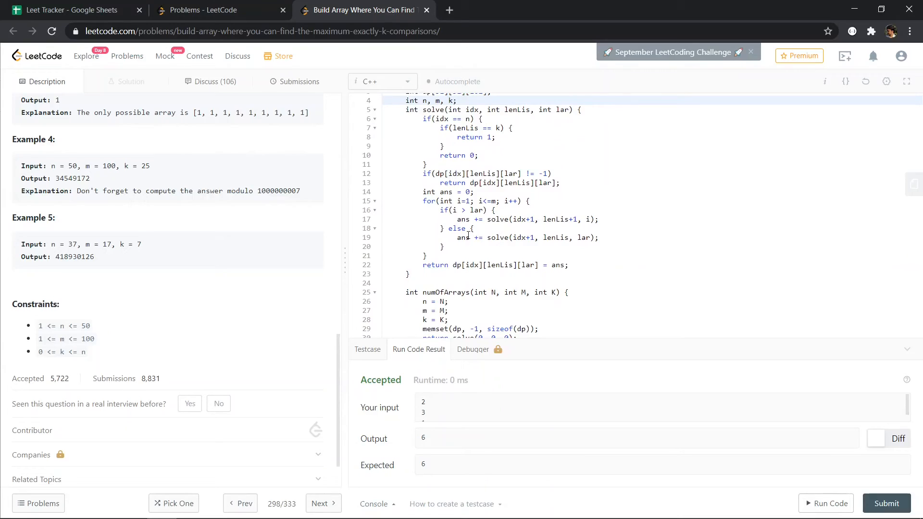
scroll("up", 3)
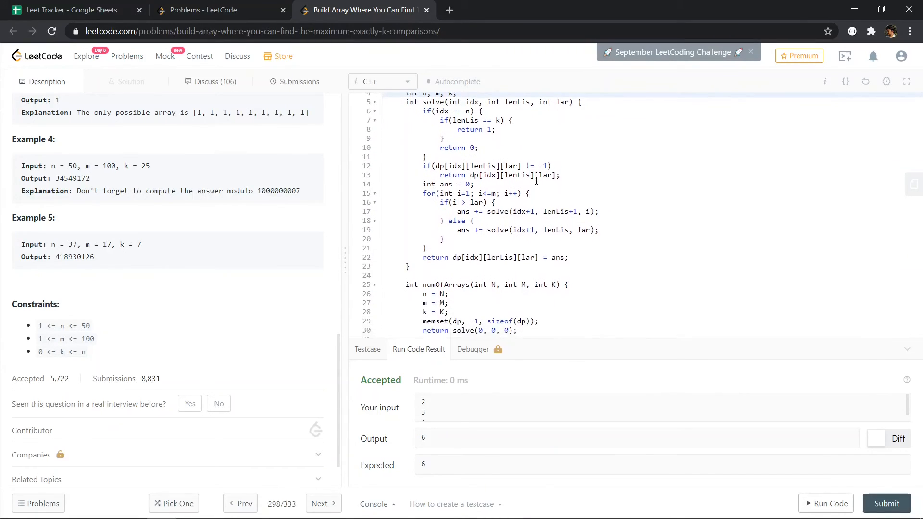
scroll("up", 3)
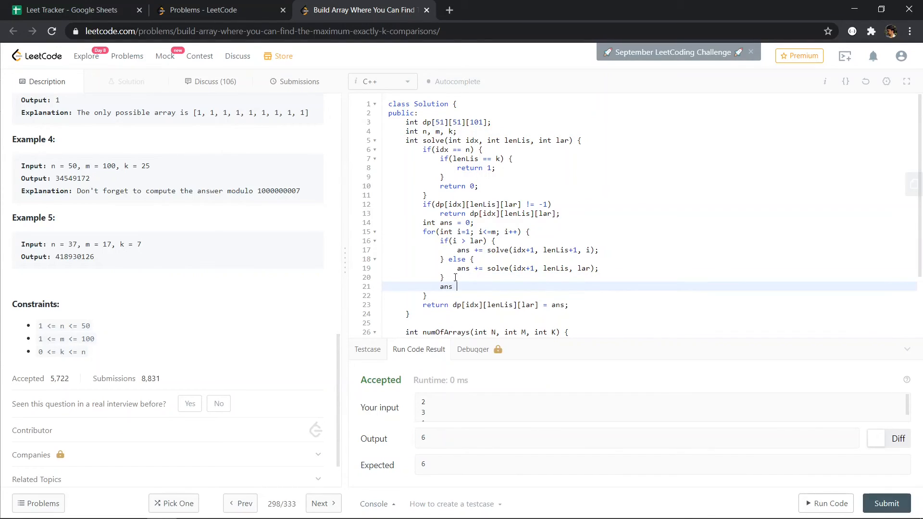
type("= ans")
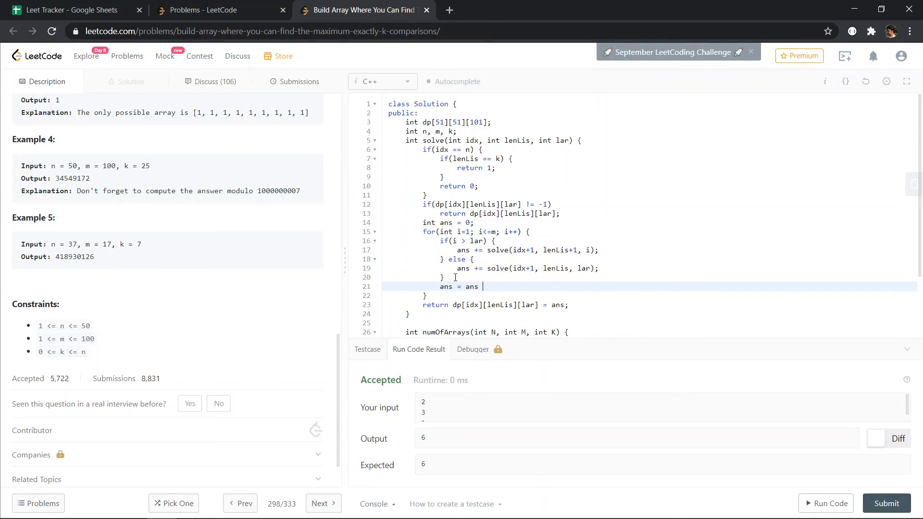
type("%")
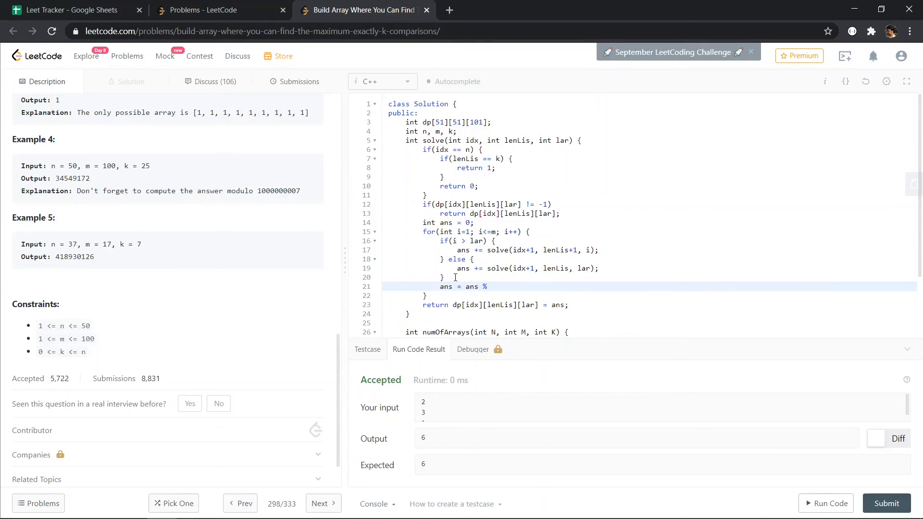
type("1000000007;")
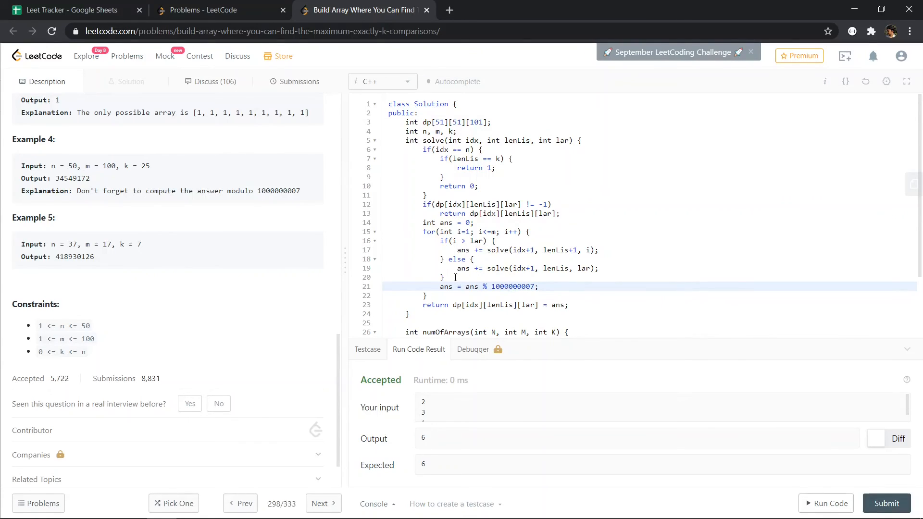
left_click(506, 305)
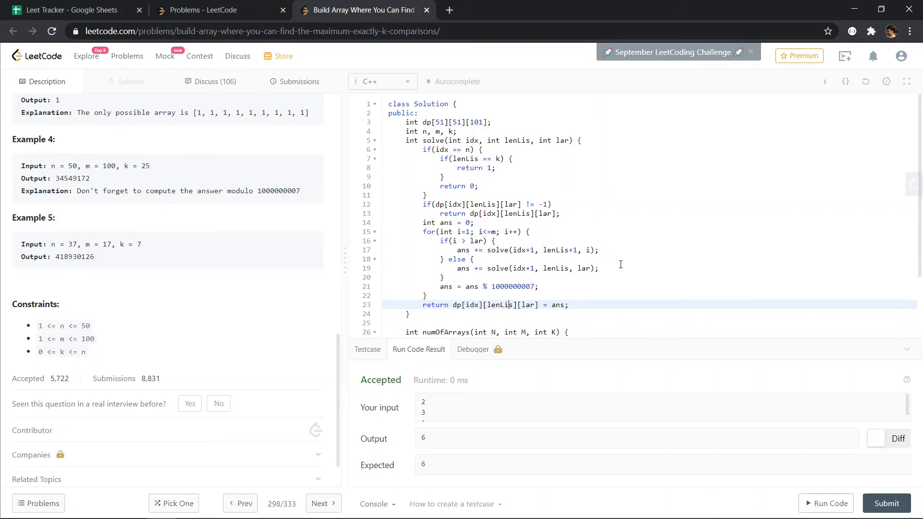
scroll("down", 3)
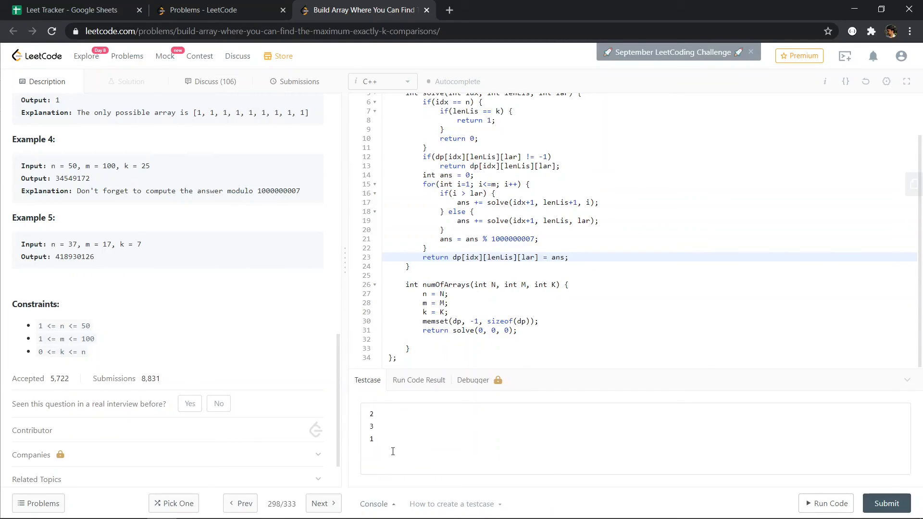
Add a second test case with inputs 37, 17, 7 and run it.
left_click(392, 452)
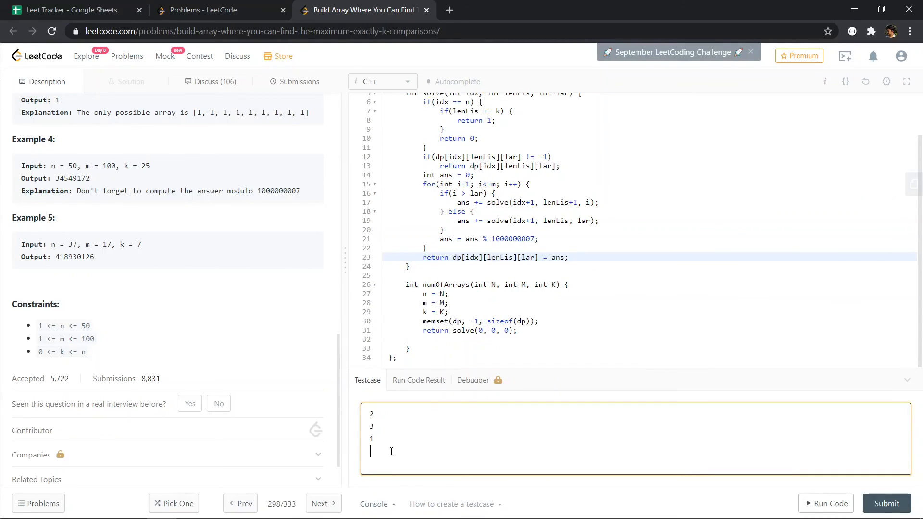
type("37")
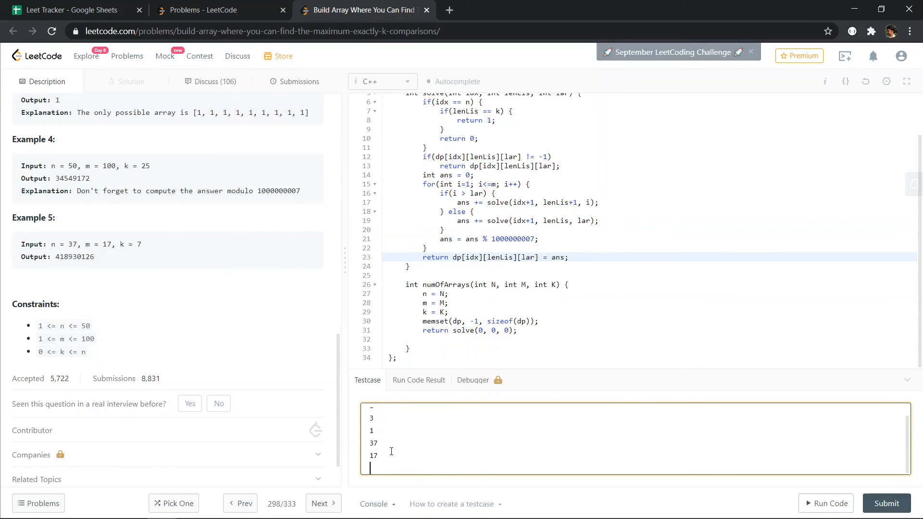
type("7")
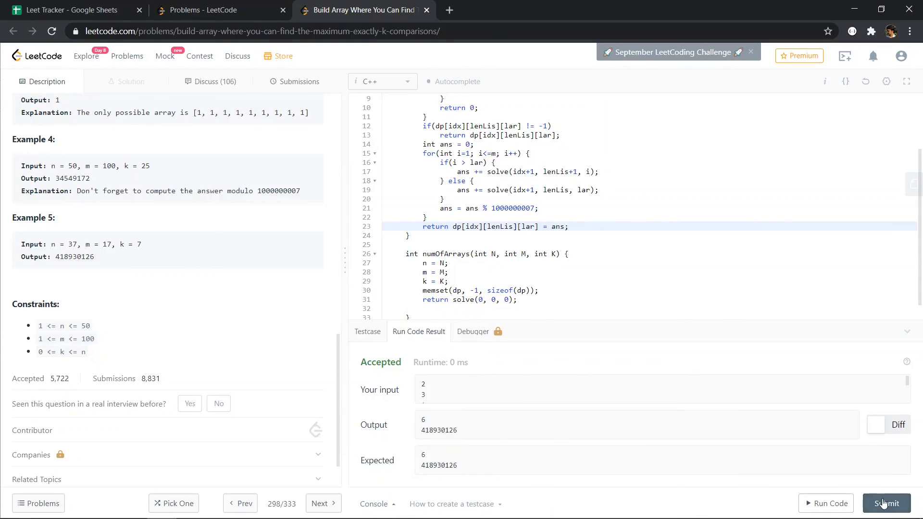
Submit the solution and review the Accepted result: 84 ms, 7.1 MB.
left_click(887, 504)
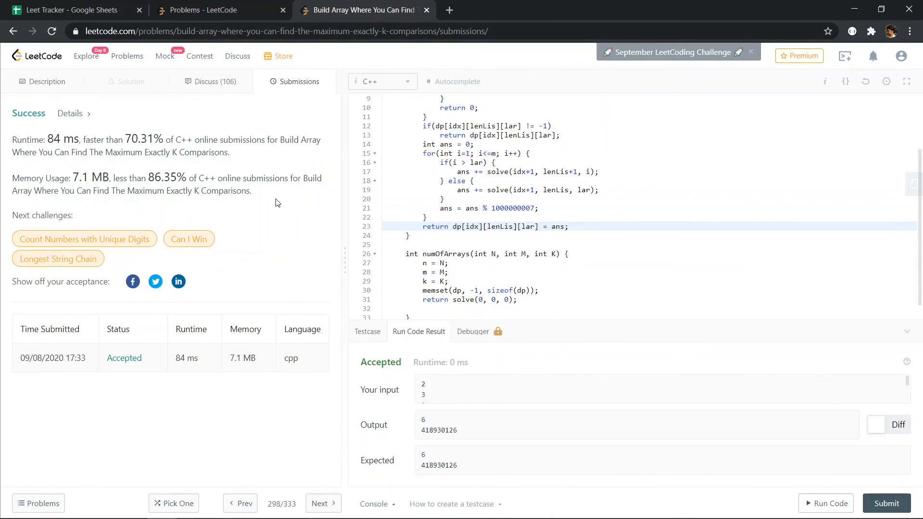
scroll("up", 3)
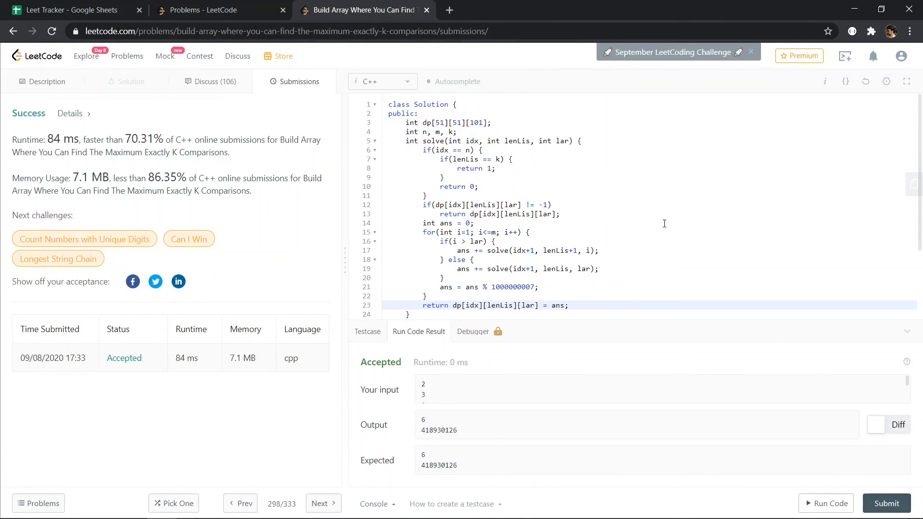